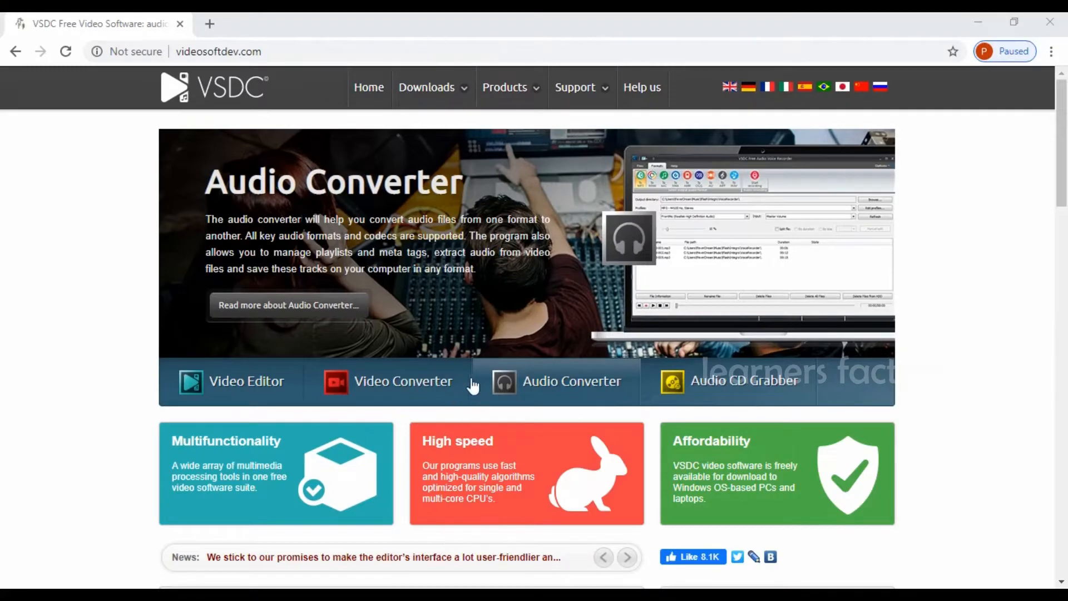
{"action": "mouse_move", "coordinate": [634, 350]}
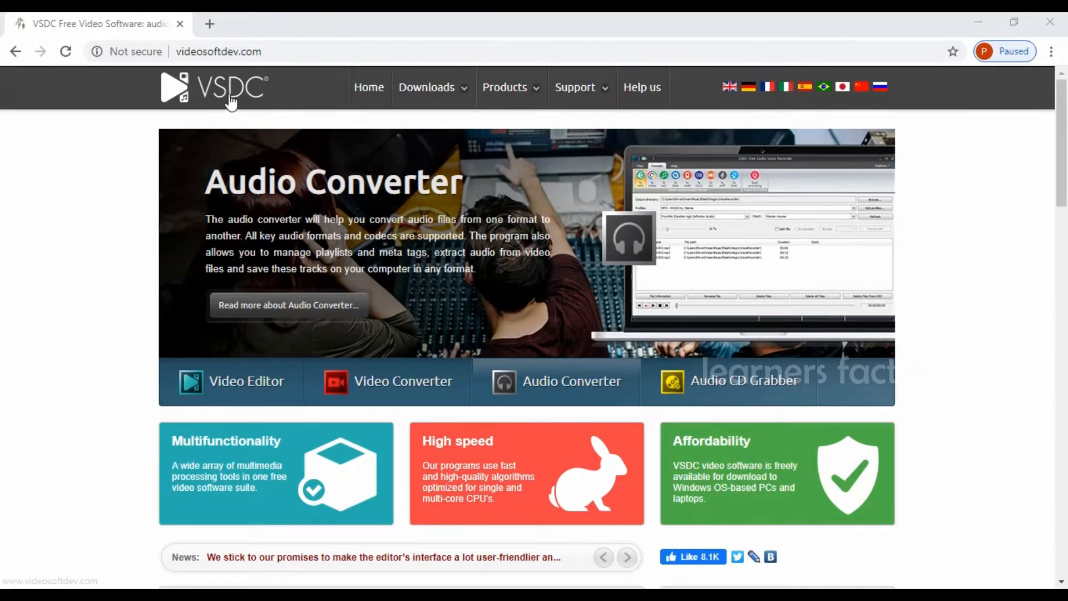
Browse the VSDC website through its top navigation and on-page links
{"action": "left_click", "coordinate": [574, 86]}
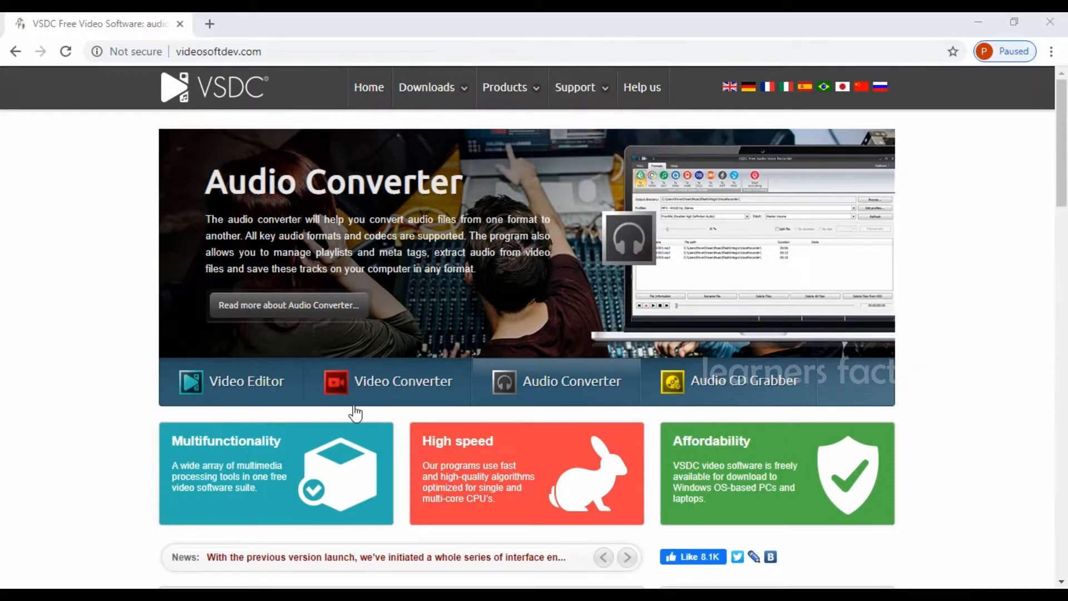
{"action": "mouse_move", "coordinate": [443, 365]}
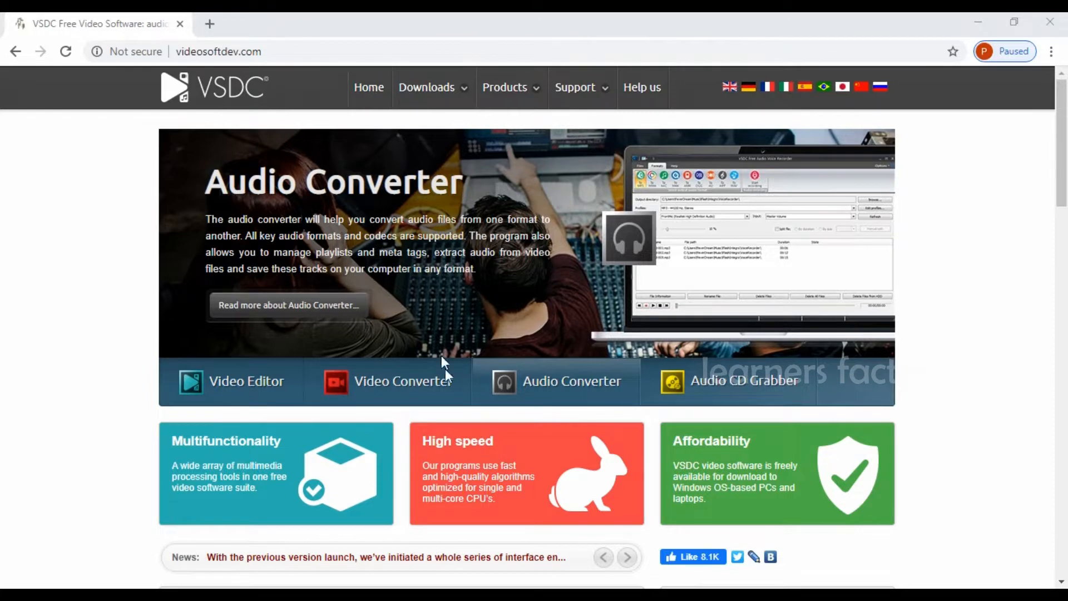
{"action": "left_click", "coordinate": [626, 557]}
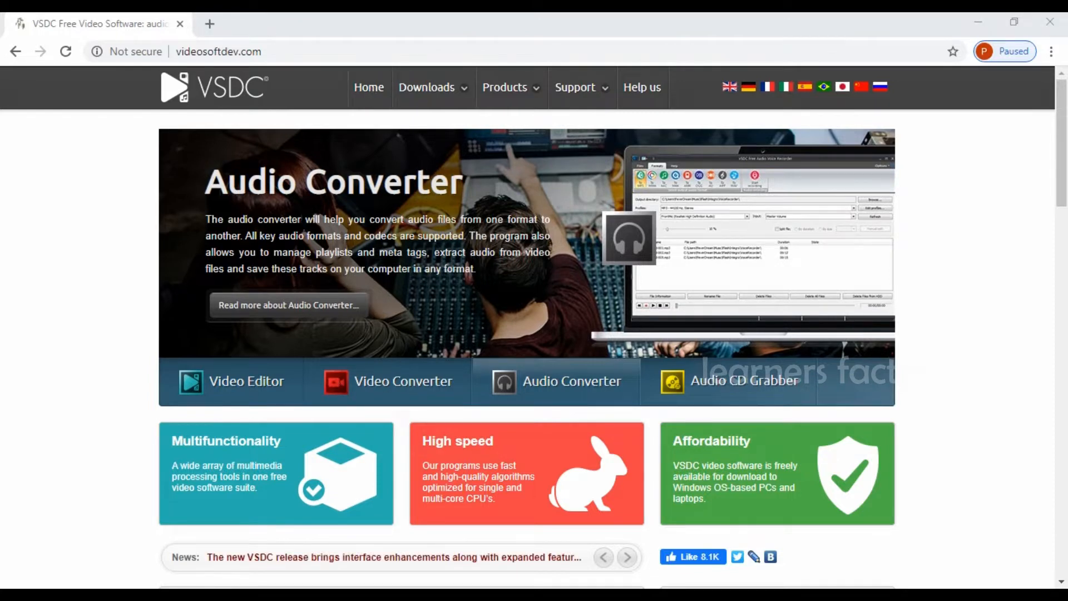
{"action": "mouse_move", "coordinate": [391, 366]}
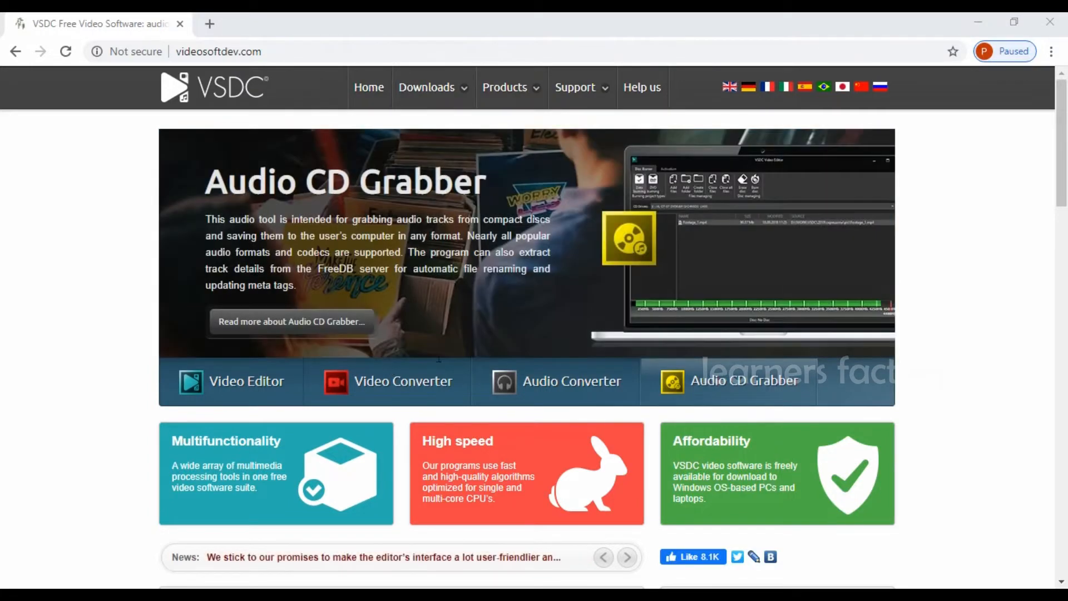
{"action": "mouse_move", "coordinate": [511, 391]}
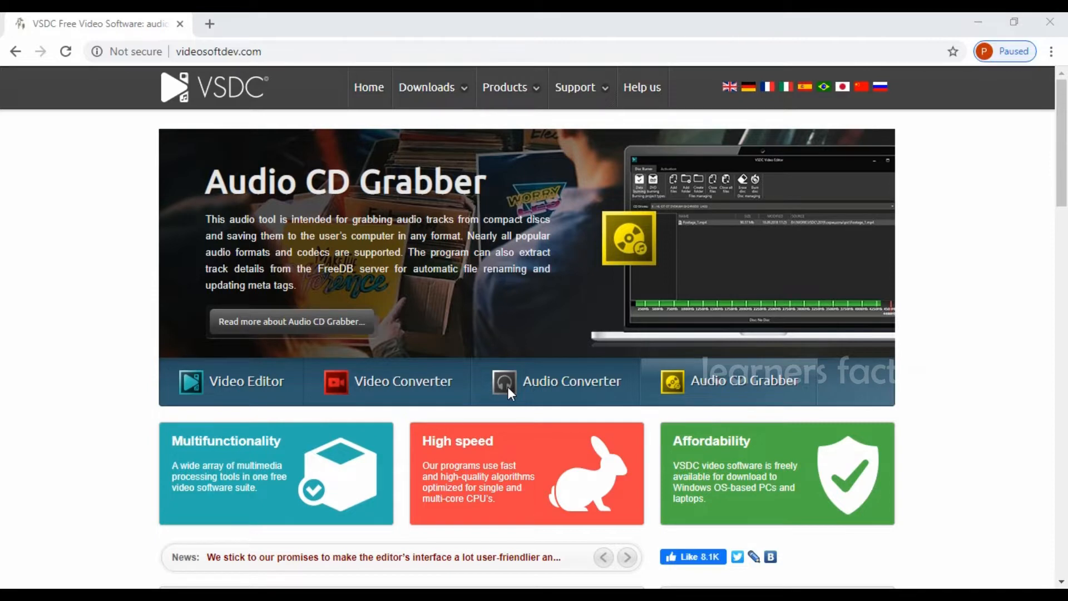
{"action": "mouse_move", "coordinate": [459, 389]}
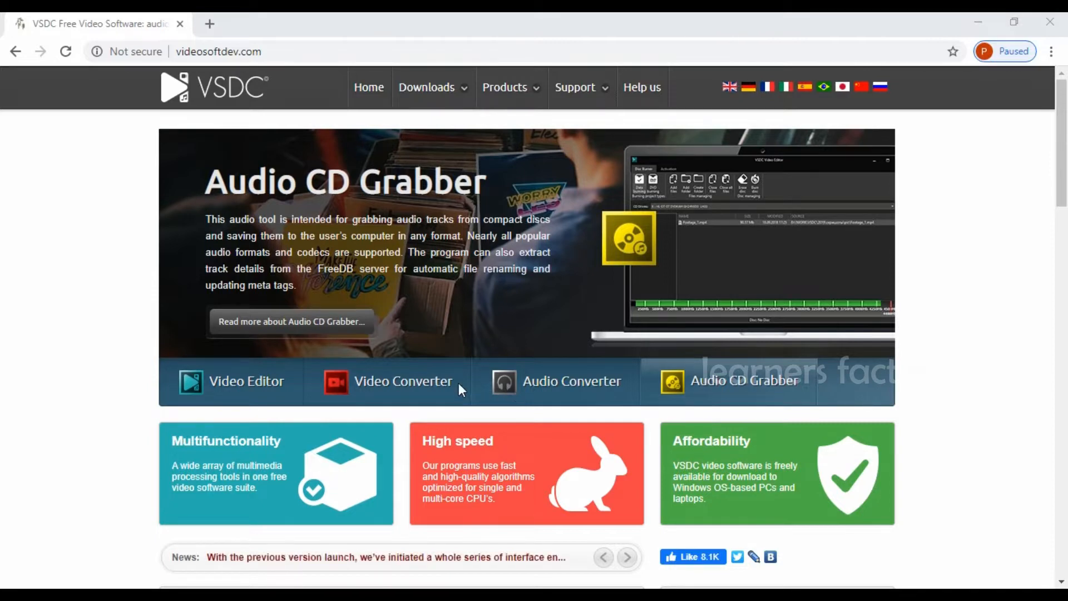
{"action": "mouse_move", "coordinate": [1050, 306]}
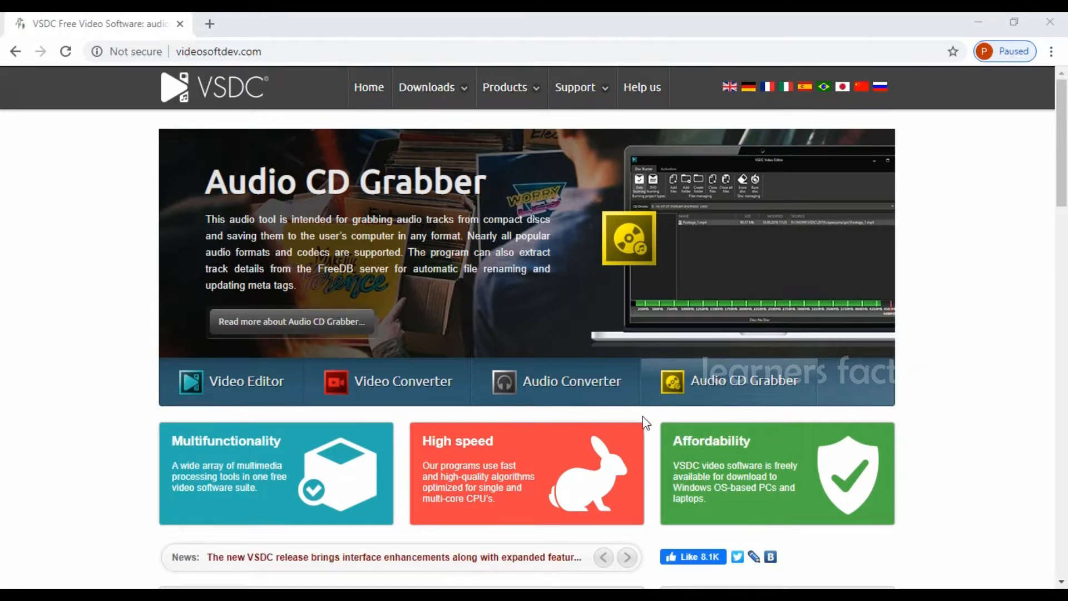
{"action": "mouse_move", "coordinate": [641, 418]}
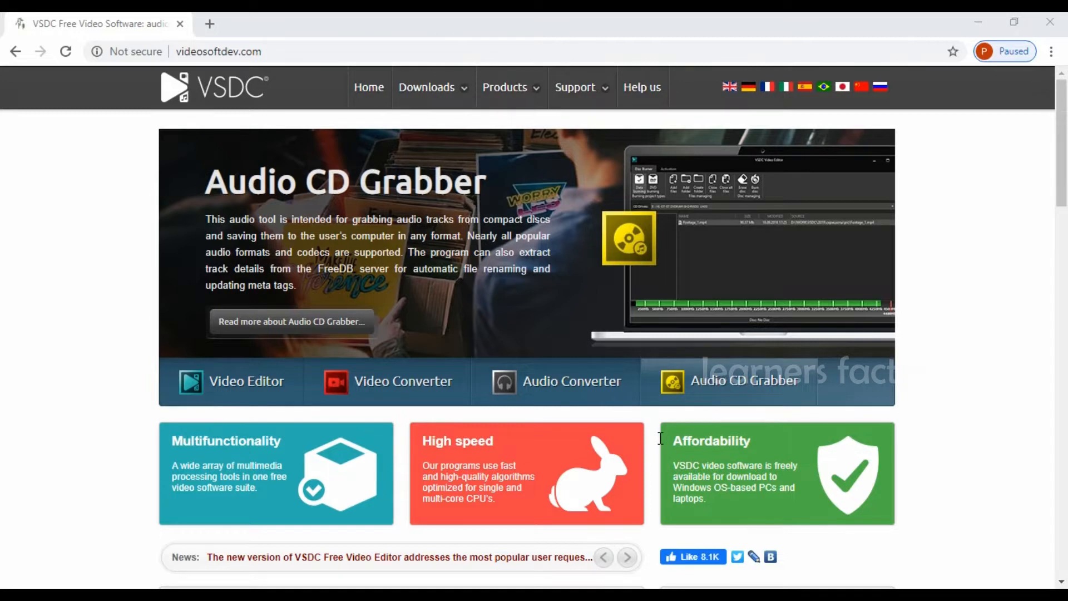
{"action": "left_click", "coordinate": [246, 381]}
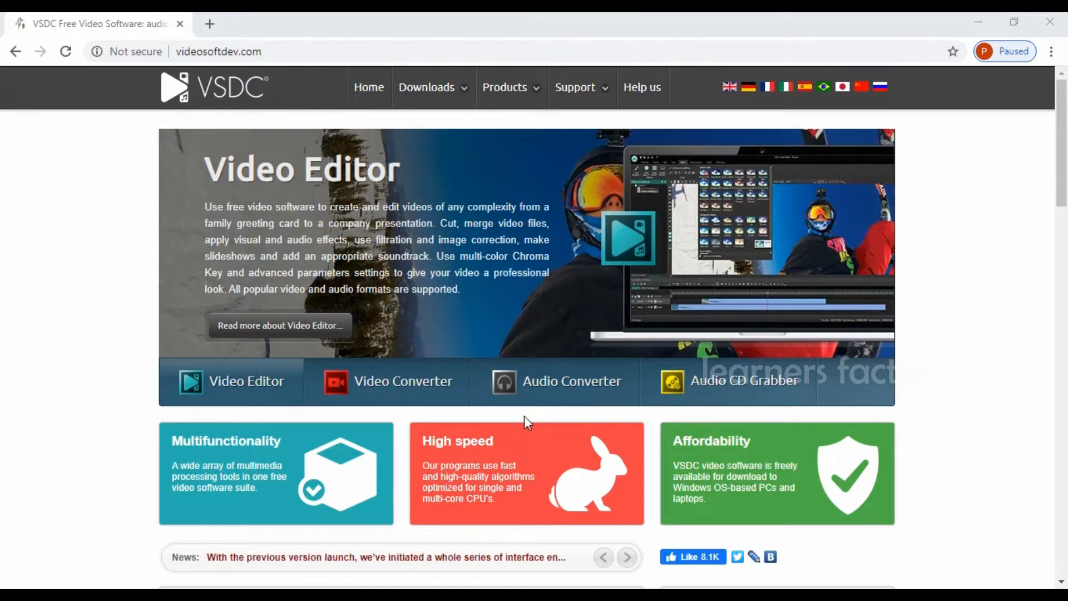
{"action": "mouse_move", "coordinate": [580, 326]}
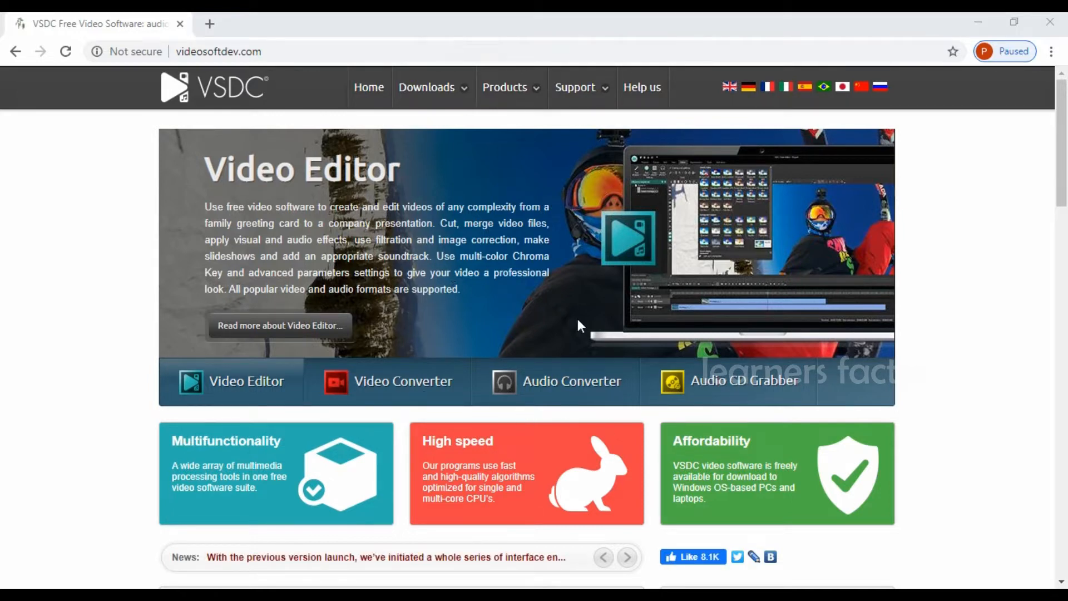
{"action": "mouse_move", "coordinate": [633, 331]}
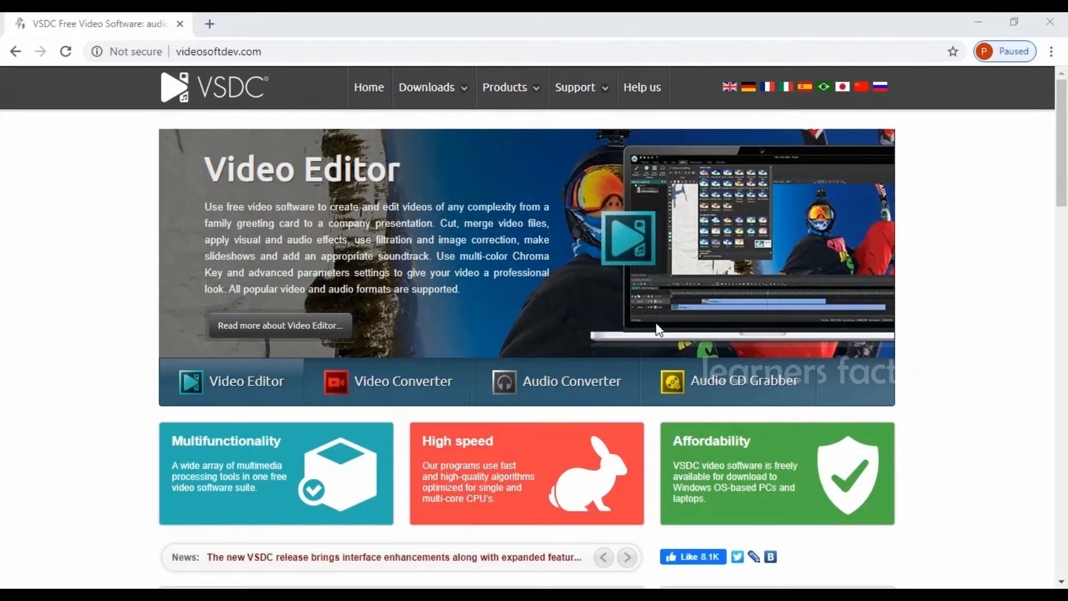
{"action": "mouse_move", "coordinate": [551, 340]}
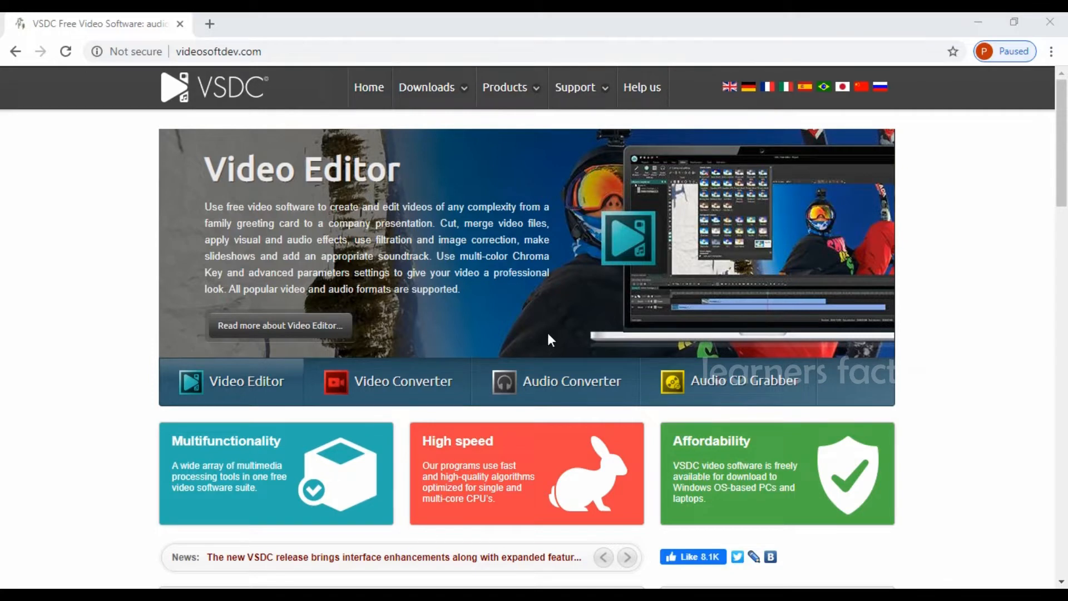
{"action": "left_click", "coordinate": [403, 380]}
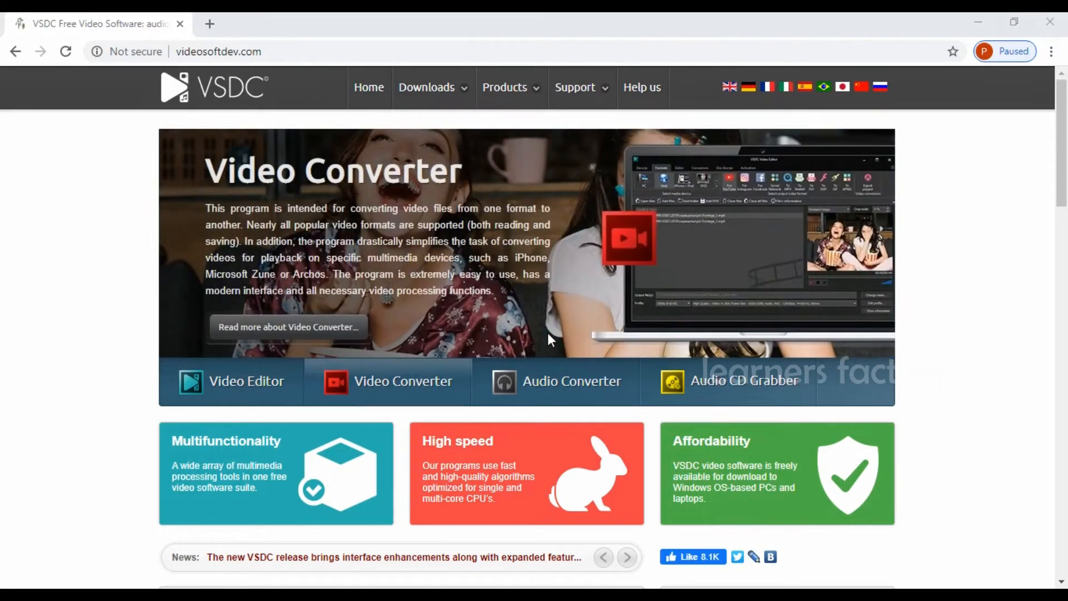
{"action": "left_click", "coordinate": [625, 556]}
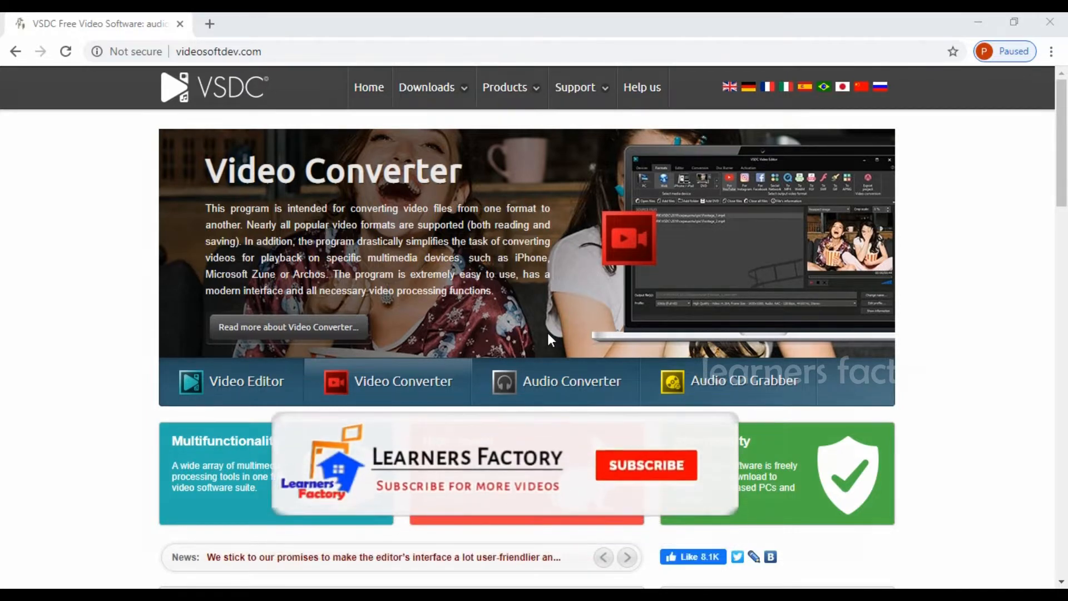
{"action": "left_click", "coordinate": [646, 465]}
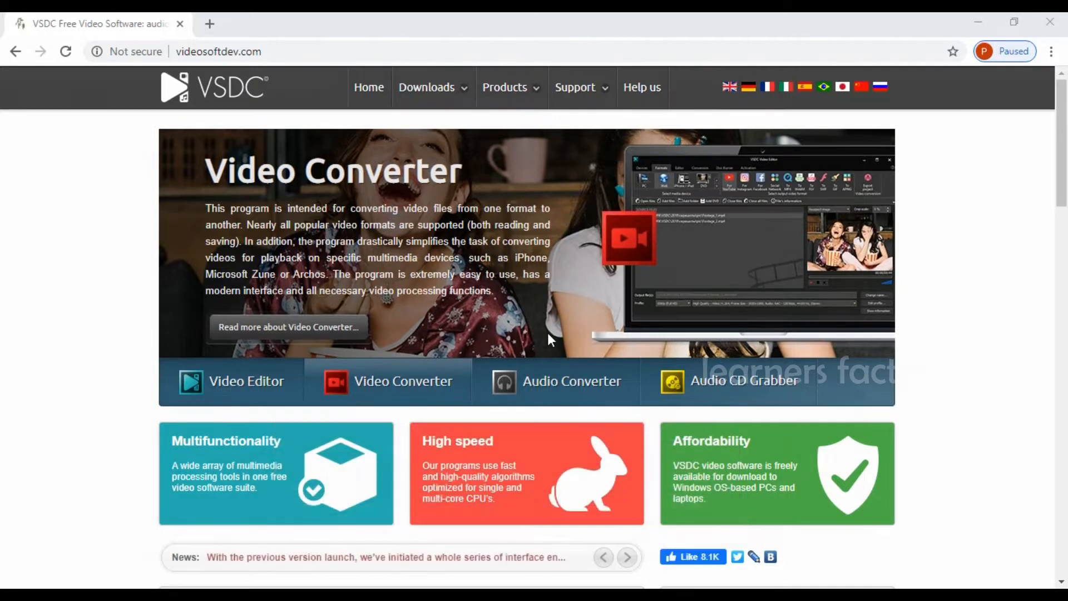
{"action": "left_click", "coordinate": [571, 381]}
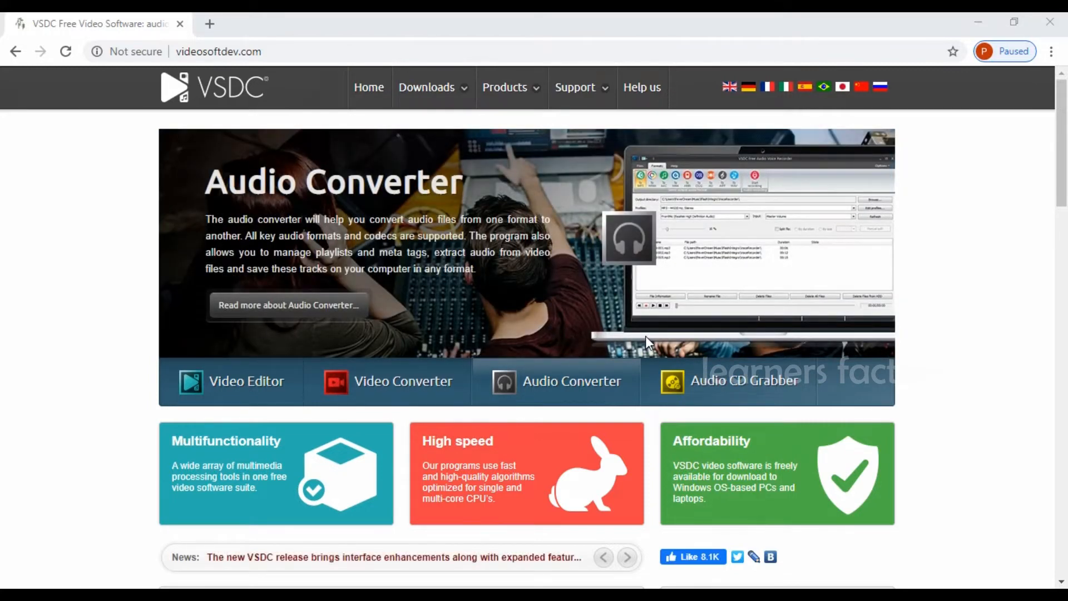
{"action": "mouse_move", "coordinate": [641, 348]}
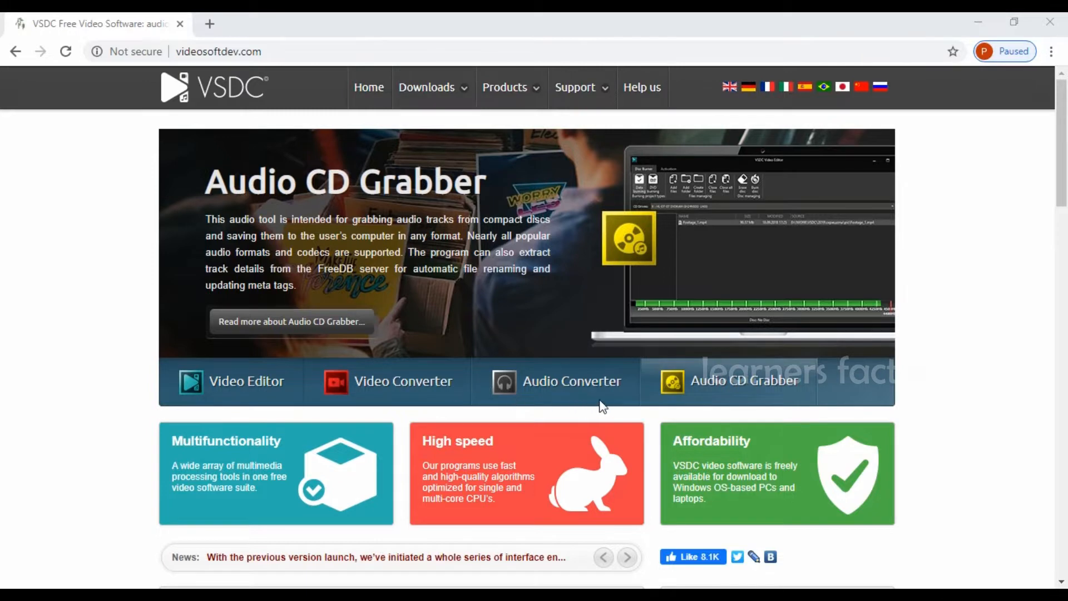
{"action": "mouse_move", "coordinate": [556, 394]}
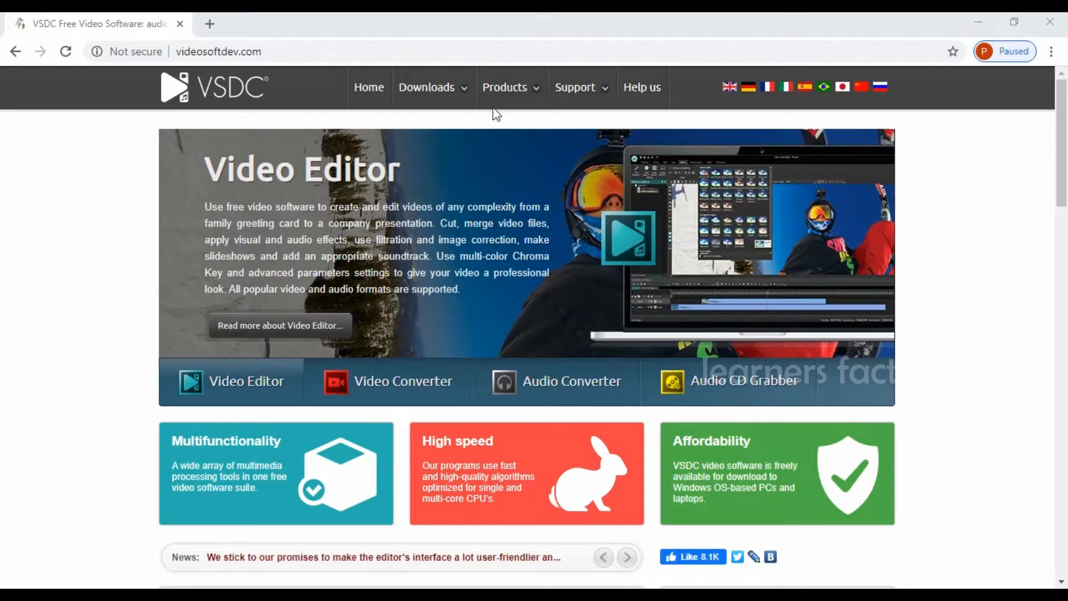
Reveal the VSDC Downloads product list and look over the current page
{"action": "left_click", "coordinate": [428, 87]}
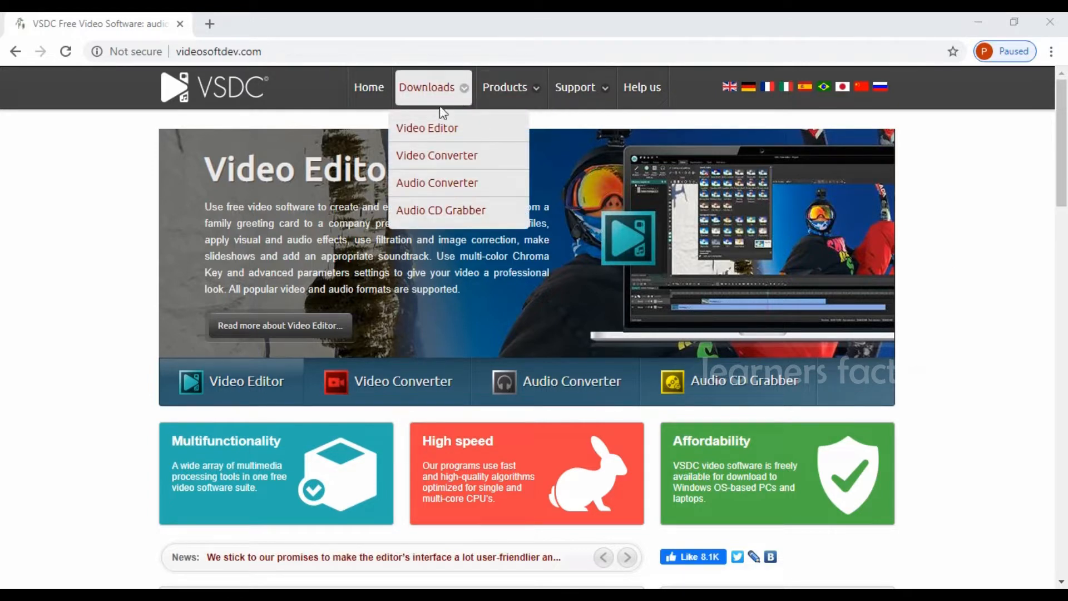
{"action": "mouse_move", "coordinate": [427, 128]}
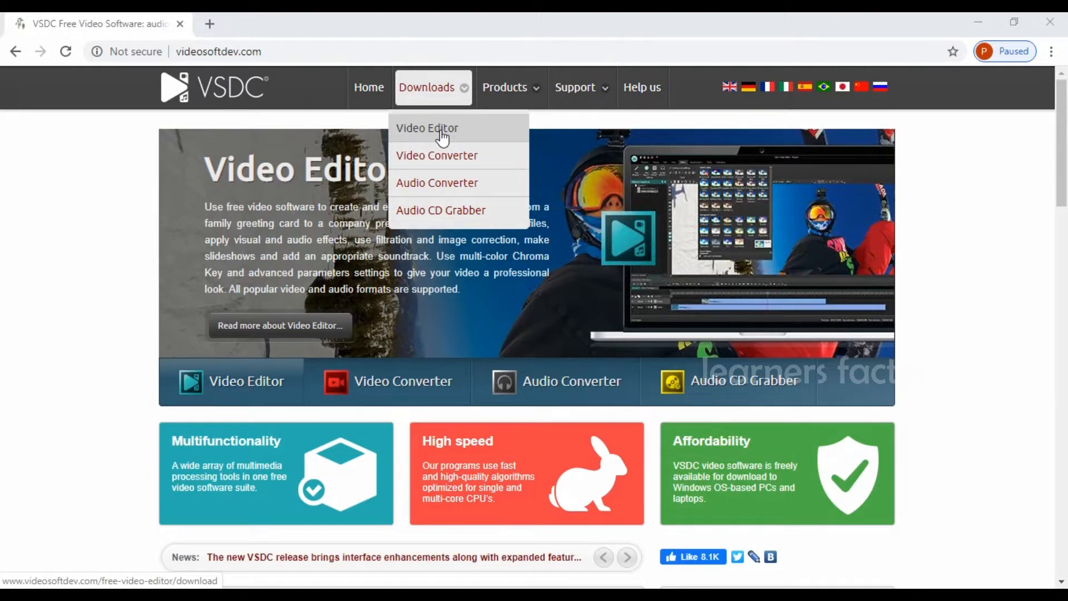
{"action": "mouse_move", "coordinate": [443, 105]}
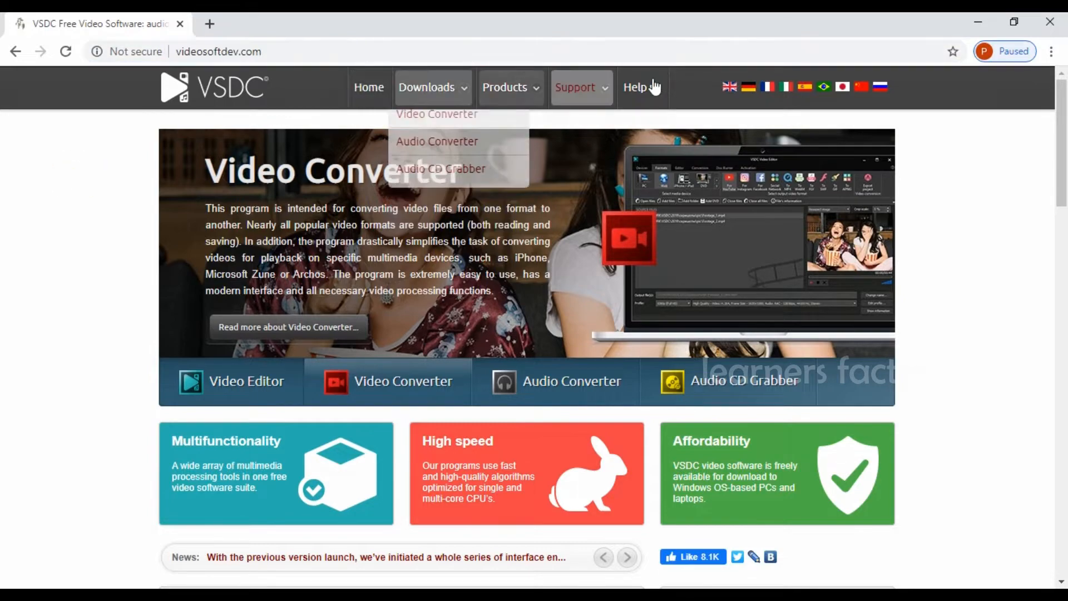
{"action": "left_click", "coordinate": [575, 87]}
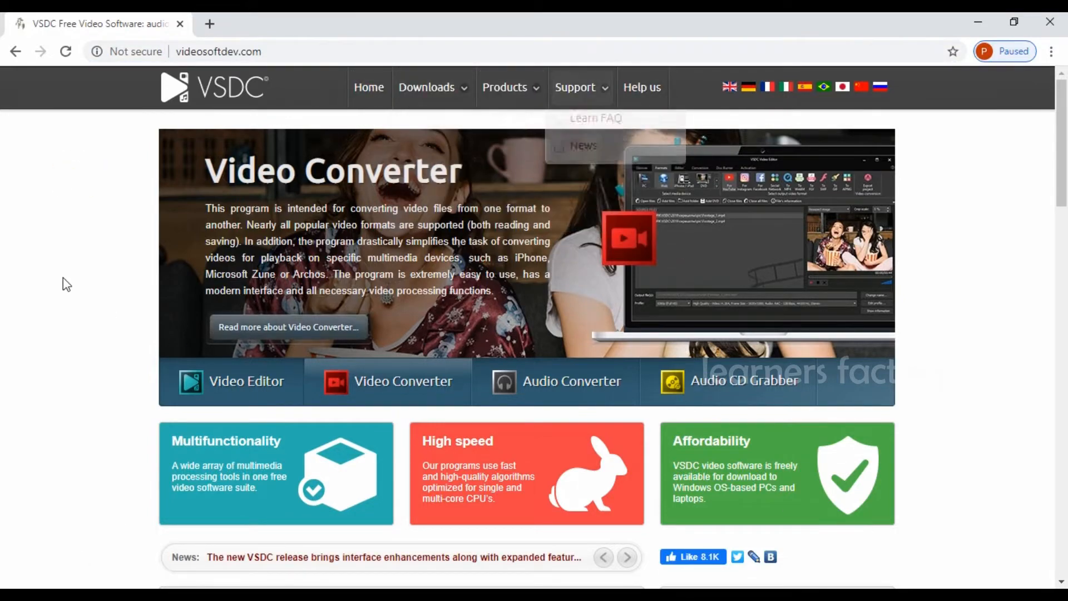
{"action": "scroll", "scroll_direction": "down", "scroll_amount": 3}
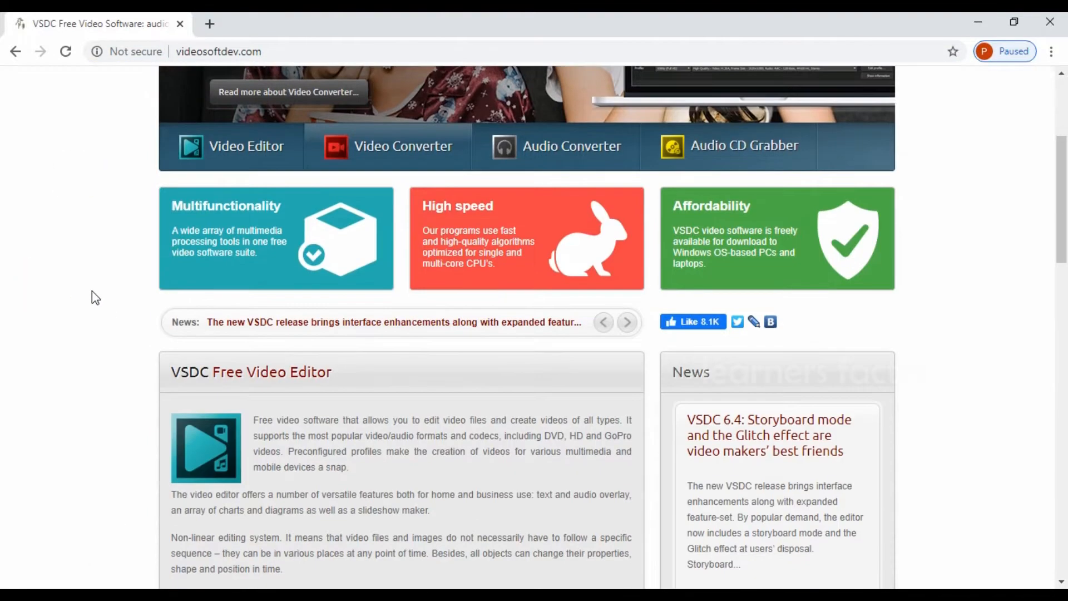
{"action": "scroll", "scroll_direction": "down", "scroll_amount": 3}
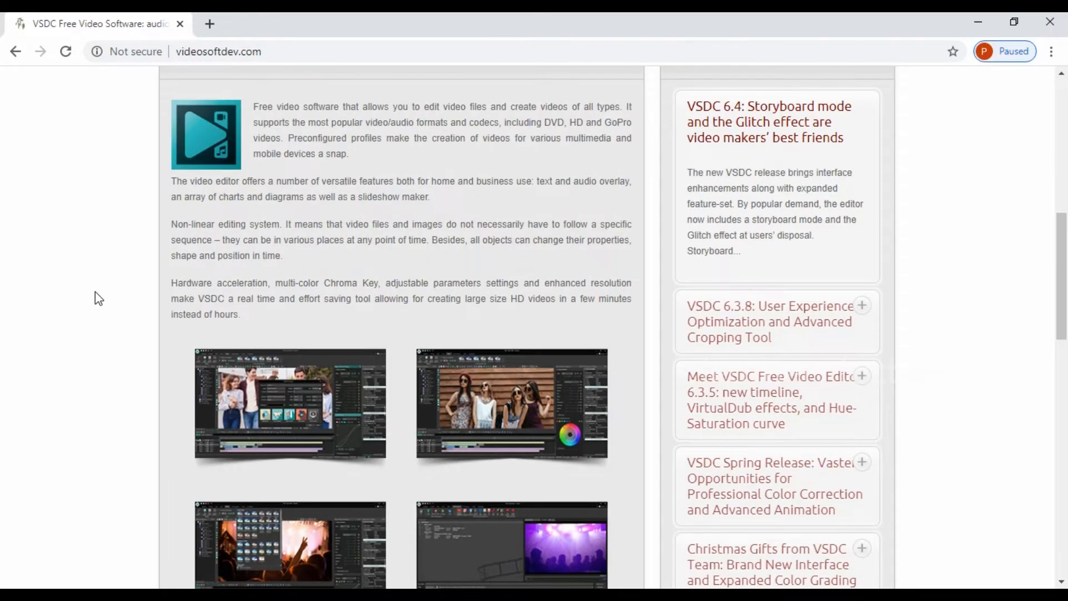
{"action": "scroll", "scroll_direction": "up", "scroll_amount": 3}
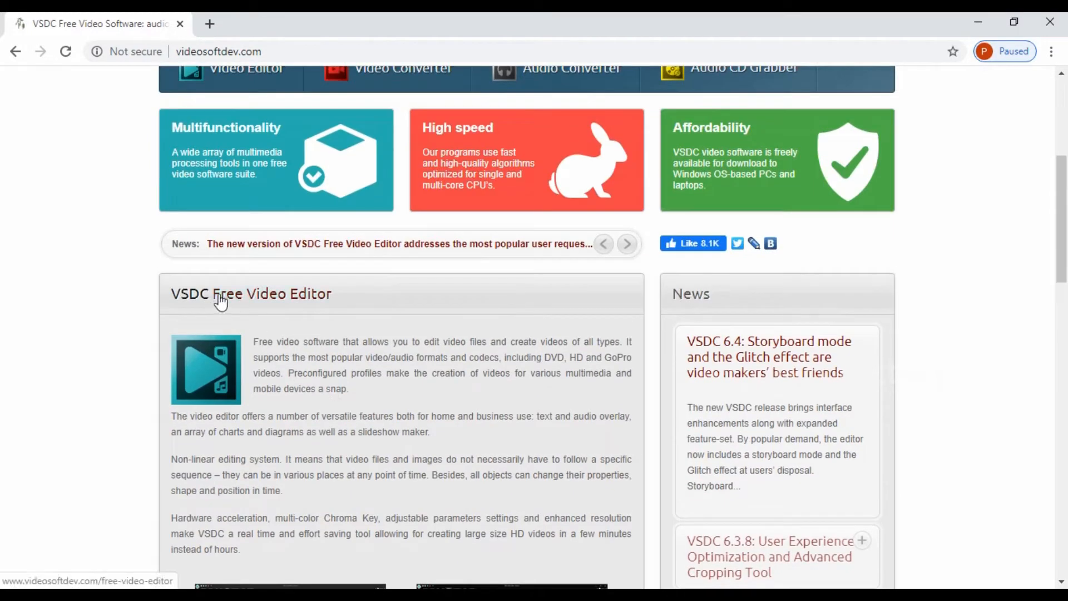
{"action": "scroll", "scroll_direction": "down", "scroll_amount": 3}
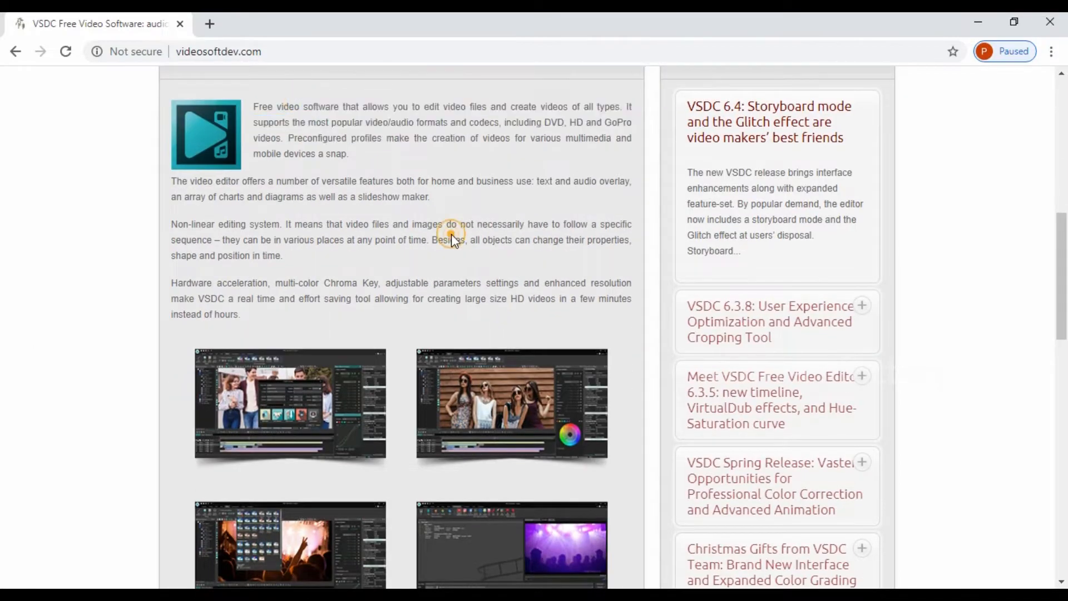
{"action": "scroll", "scroll_direction": "down", "scroll_amount": 3}
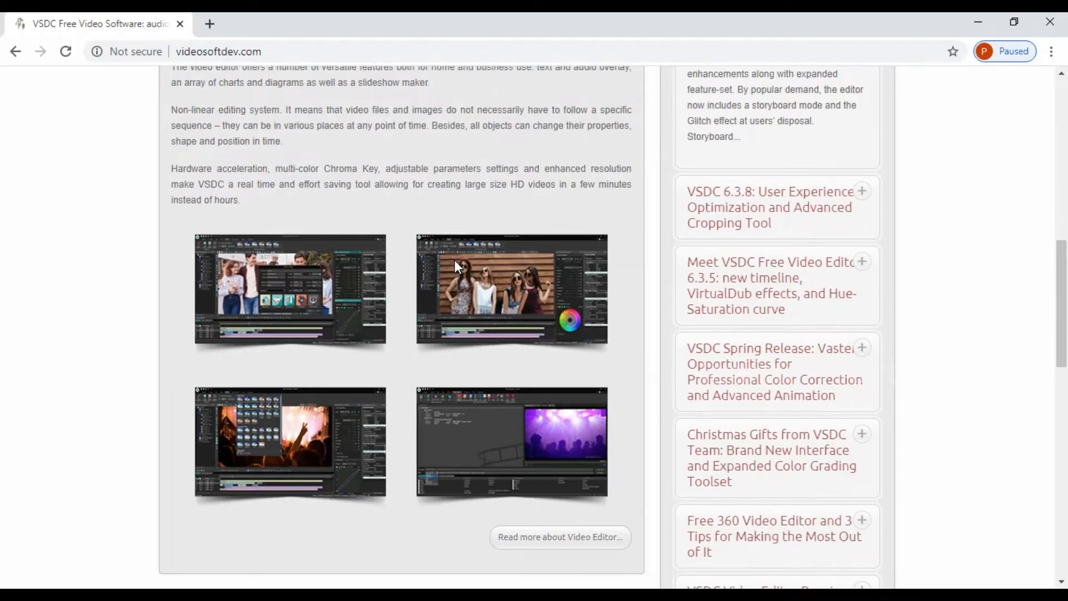
{"action": "scroll", "scroll_direction": "up", "scroll_amount": 3}
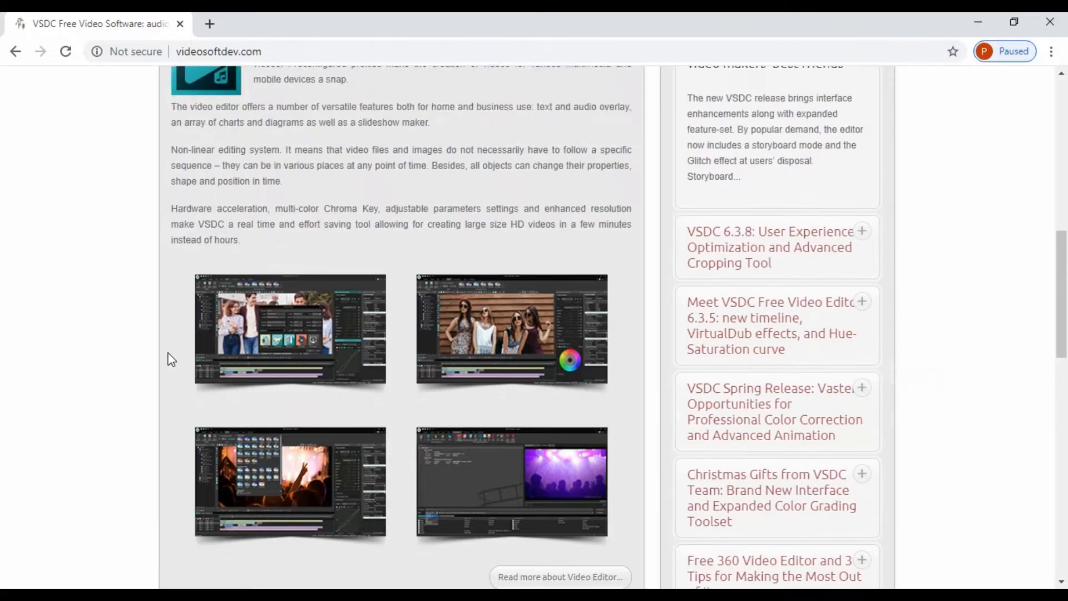
{"action": "scroll", "scroll_direction": "up", "scroll_amount": 3}
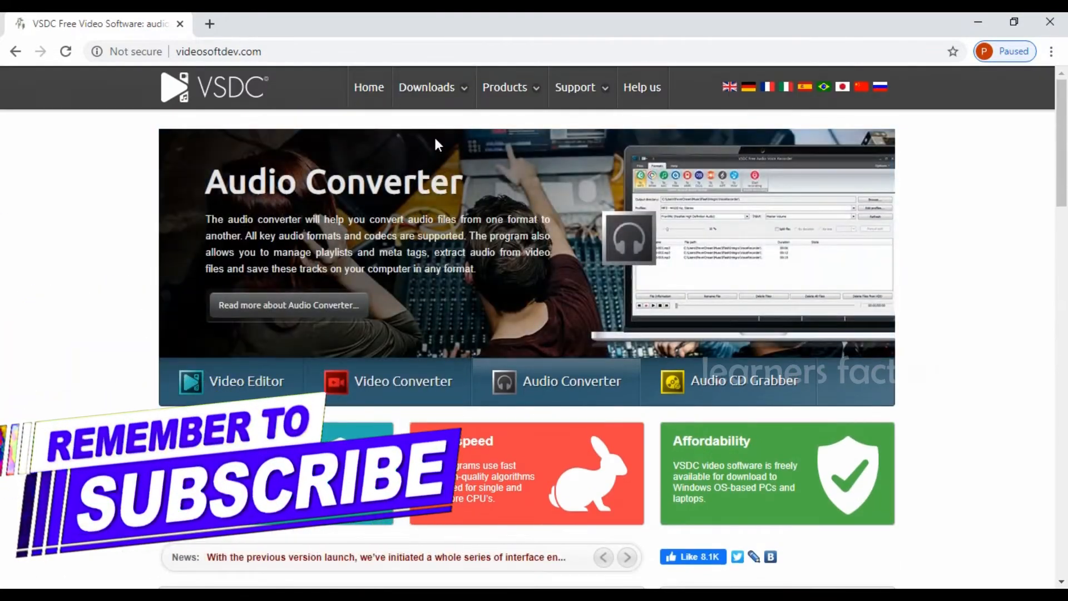
Reach the VSDC Free Video Editor download page and review version 6.4.1 and installation notes
{"action": "left_click", "coordinate": [426, 87]}
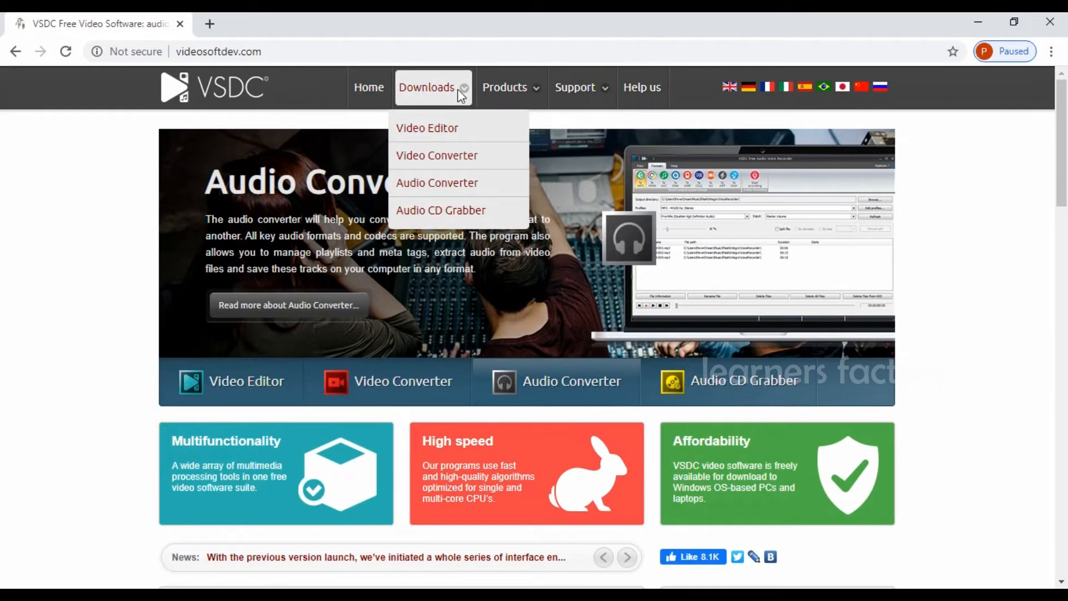
{"action": "mouse_move", "coordinate": [427, 128]}
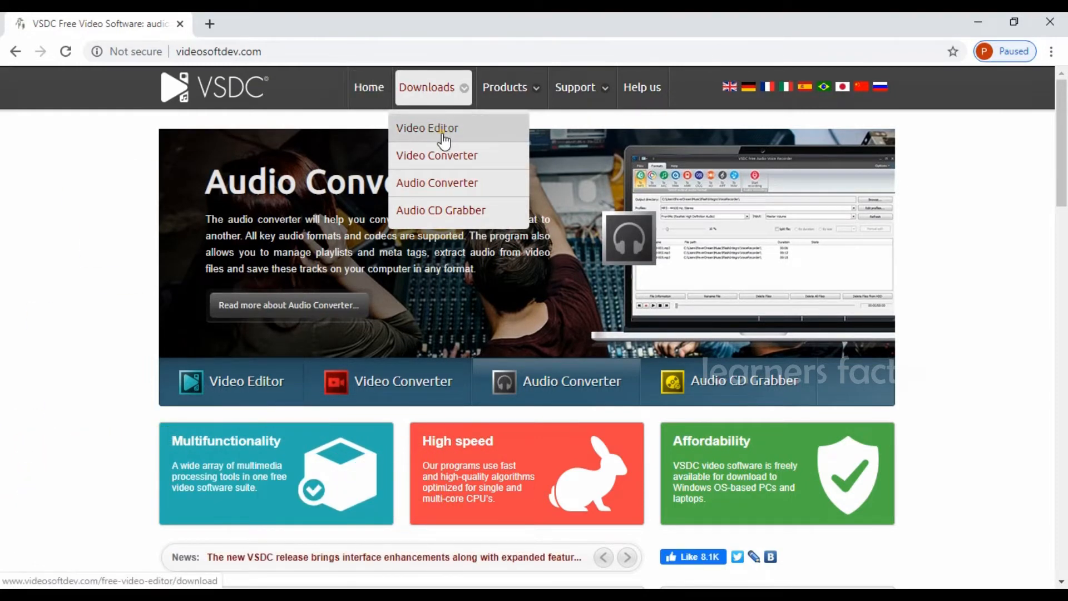
{"action": "left_click", "coordinate": [427, 128]}
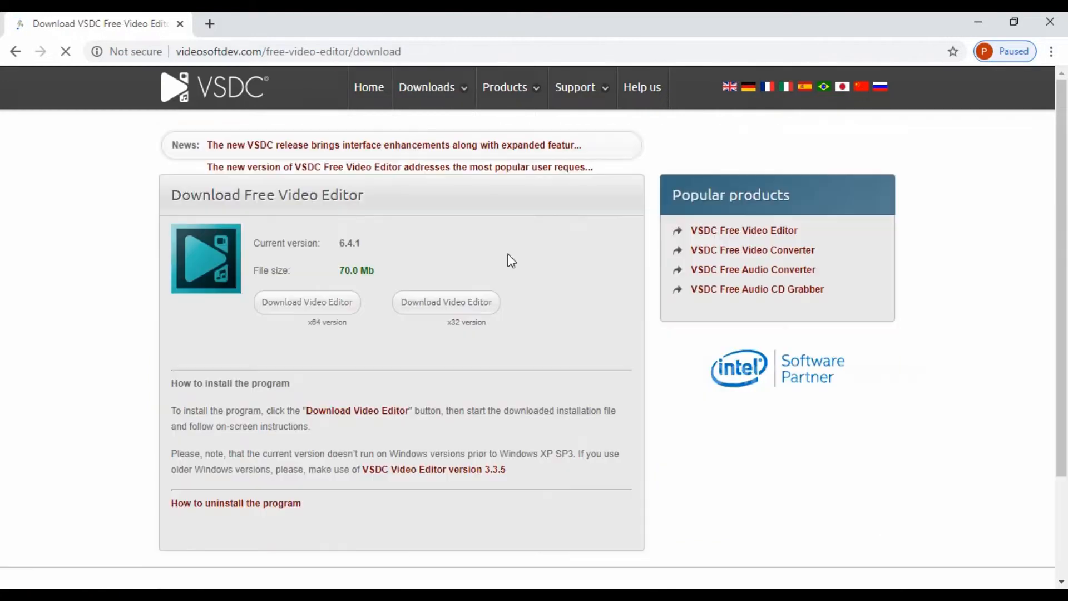
{"action": "scroll", "scroll_direction": "down", "scroll_amount": 3}
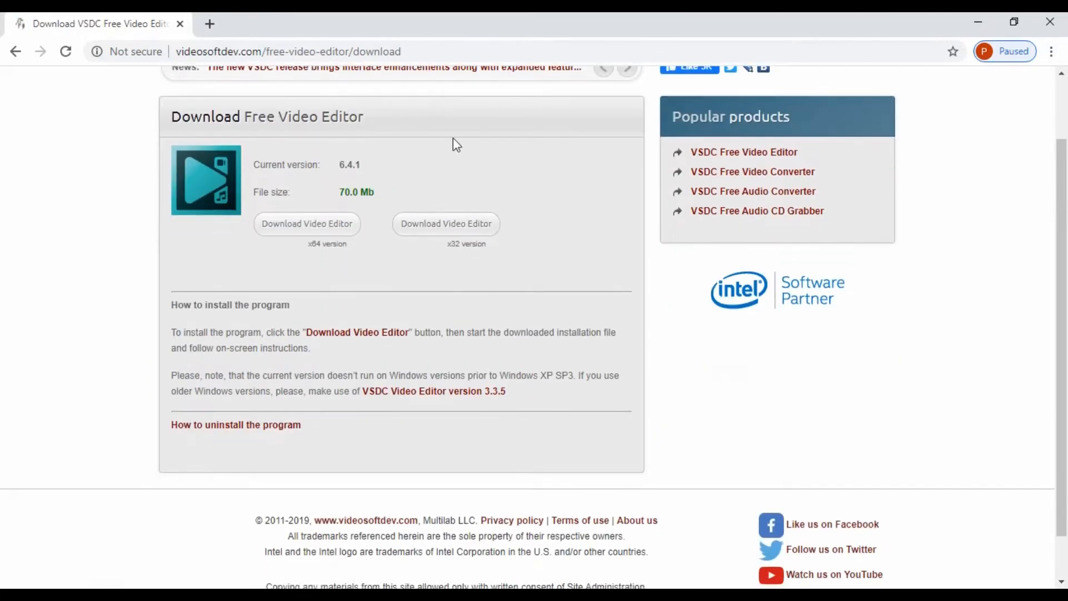
{"action": "mouse_move", "coordinate": [353, 207]}
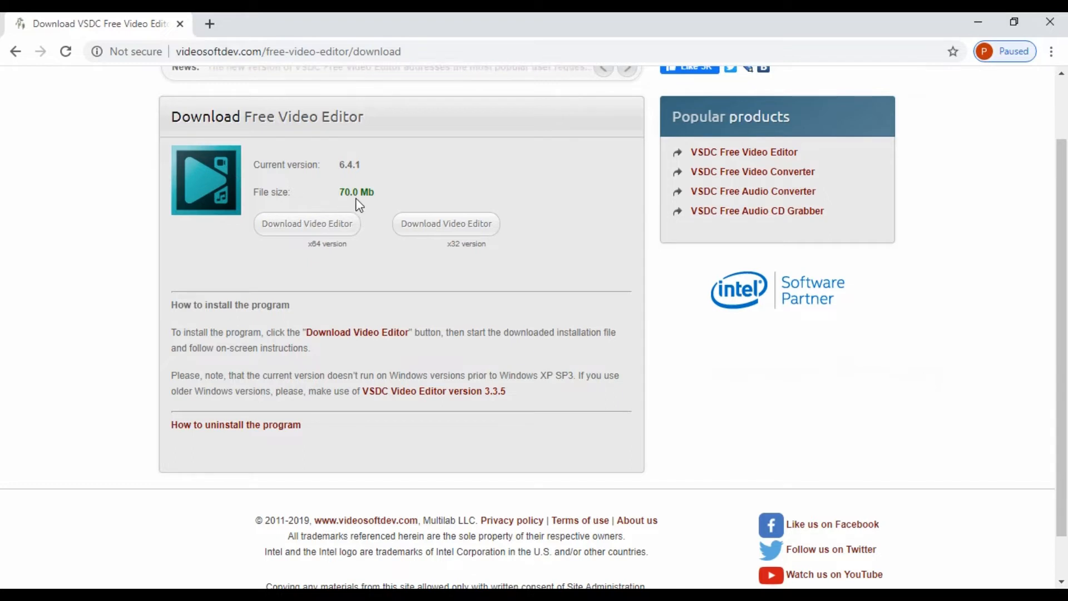
{"action": "mouse_move", "coordinate": [307, 223]}
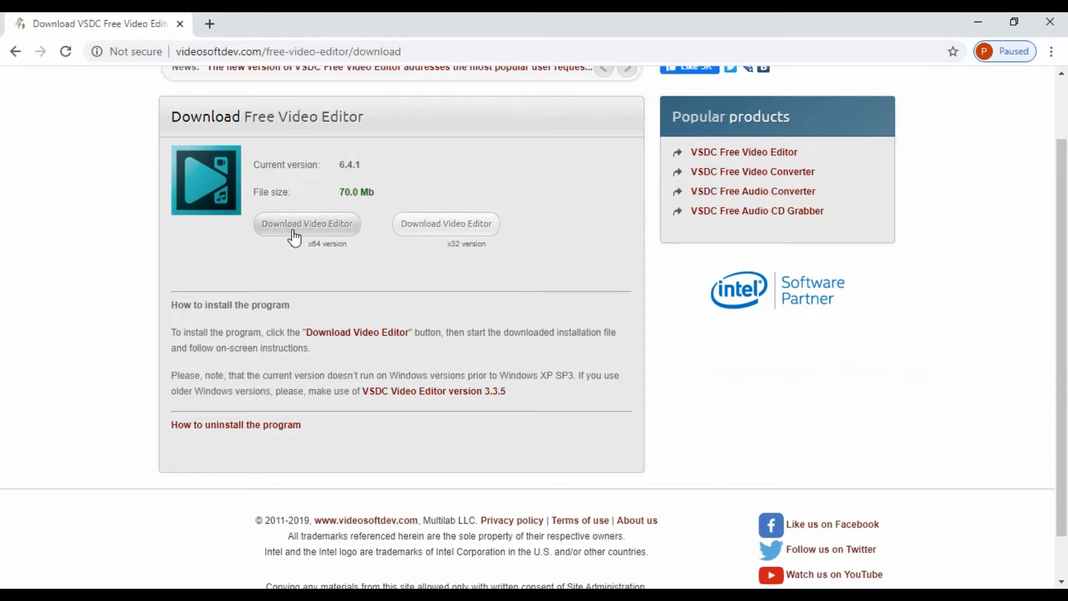
{"action": "mouse_move", "coordinate": [305, 252]}
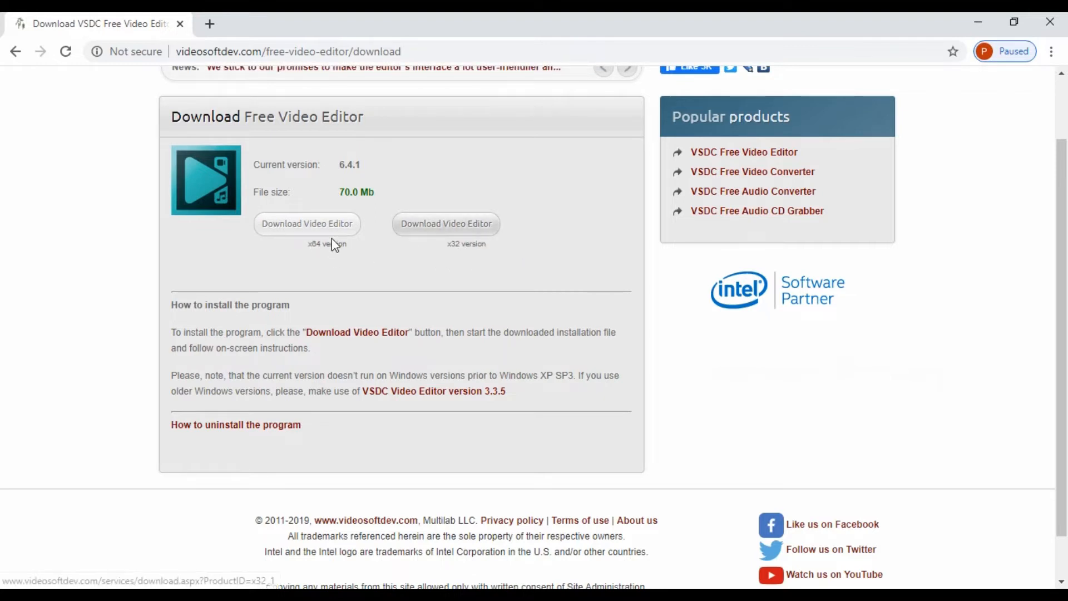
{"action": "mouse_move", "coordinate": [725, 184]}
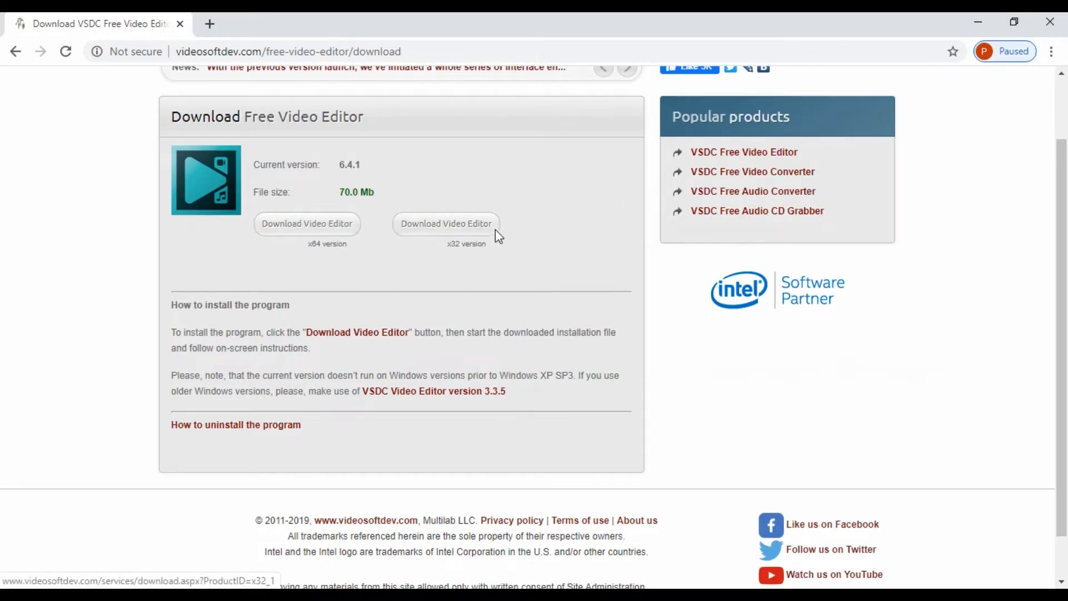
{"action": "mouse_move", "coordinate": [308, 224]}
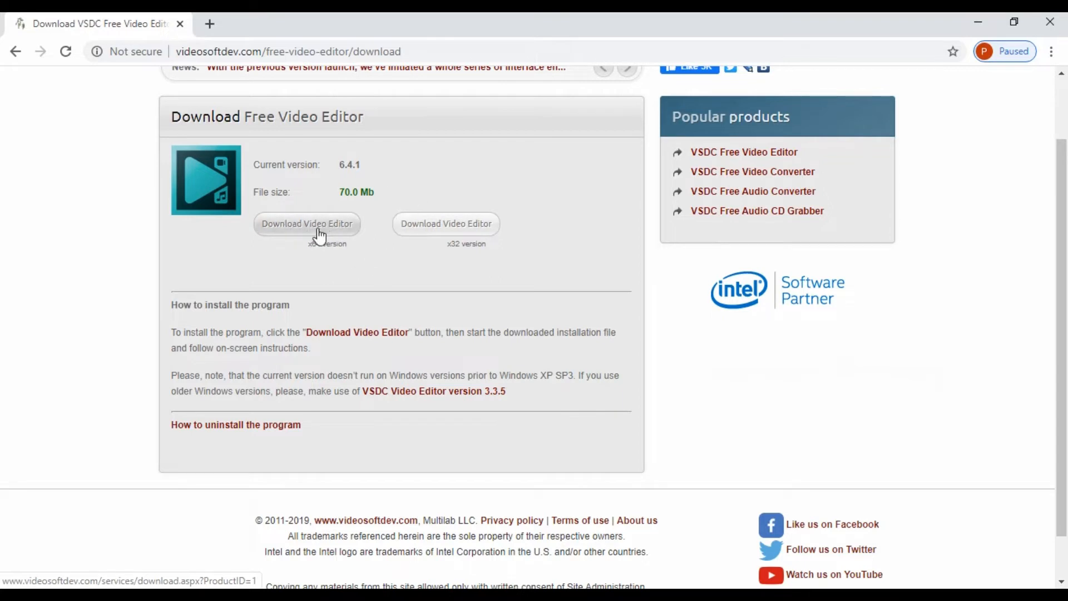
{"action": "scroll", "scroll_direction": "down", "scroll_amount": 3}
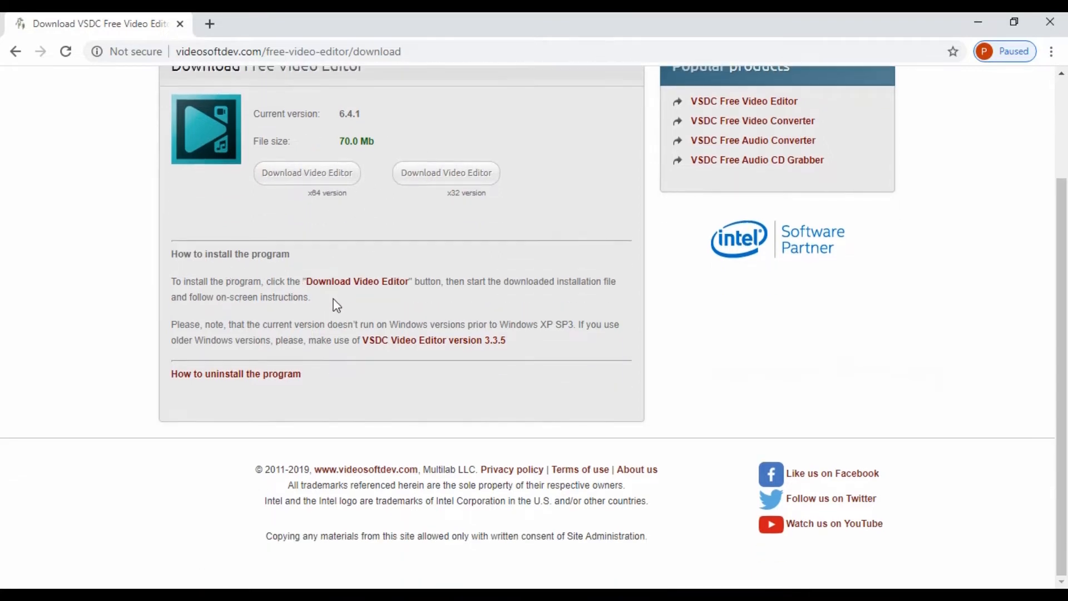
{"action": "scroll", "scroll_direction": "up", "scroll_amount": 3}
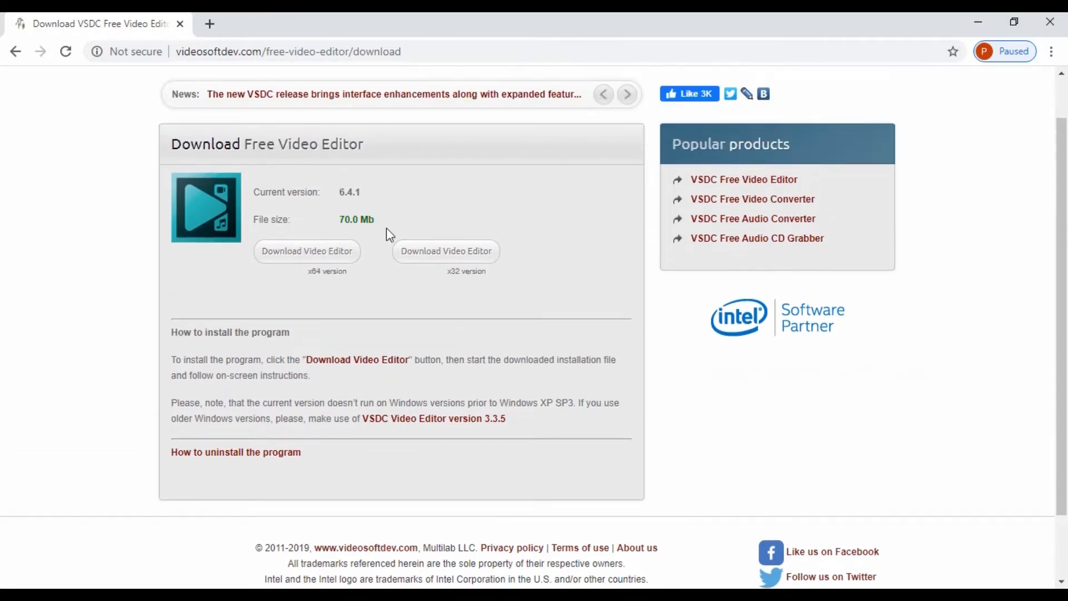
{"action": "mouse_move", "coordinate": [559, 340]}
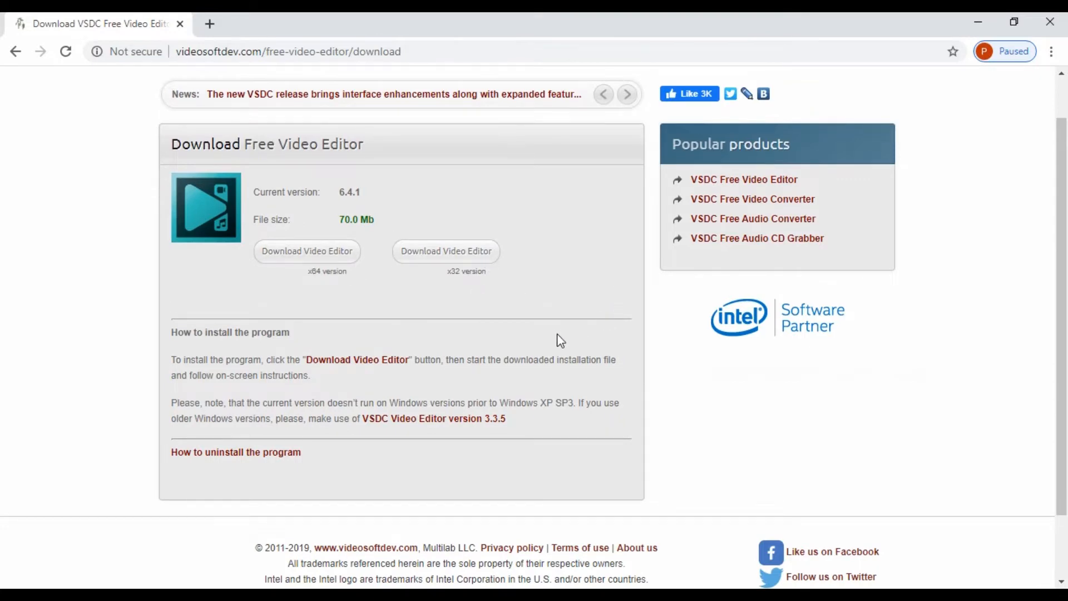
{"action": "scroll", "scroll_direction": "down", "scroll_amount": 3}
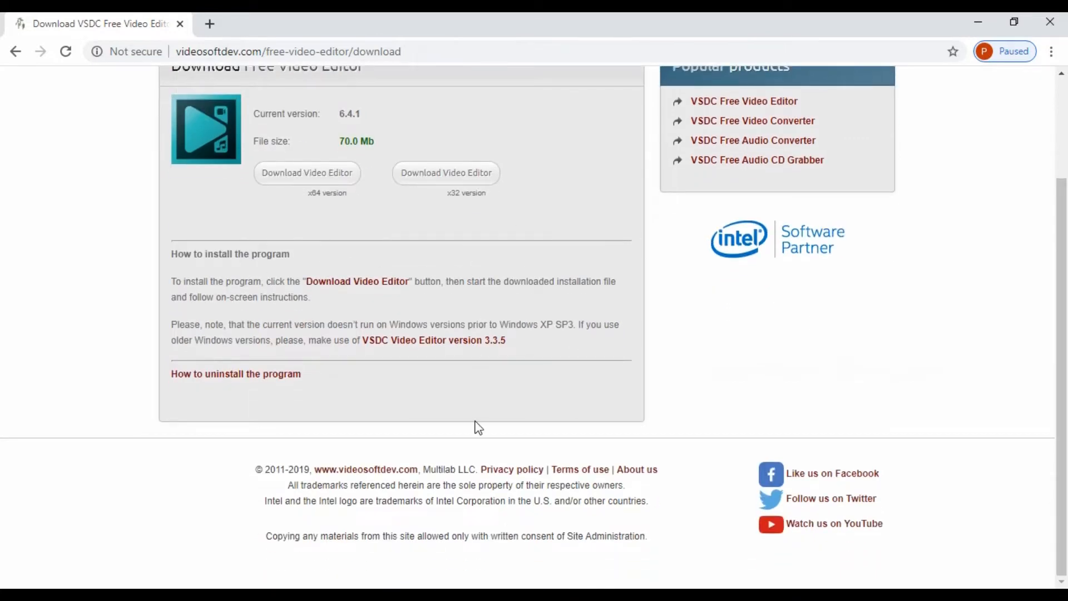
{"action": "scroll", "scroll_direction": "up", "scroll_amount": 3}
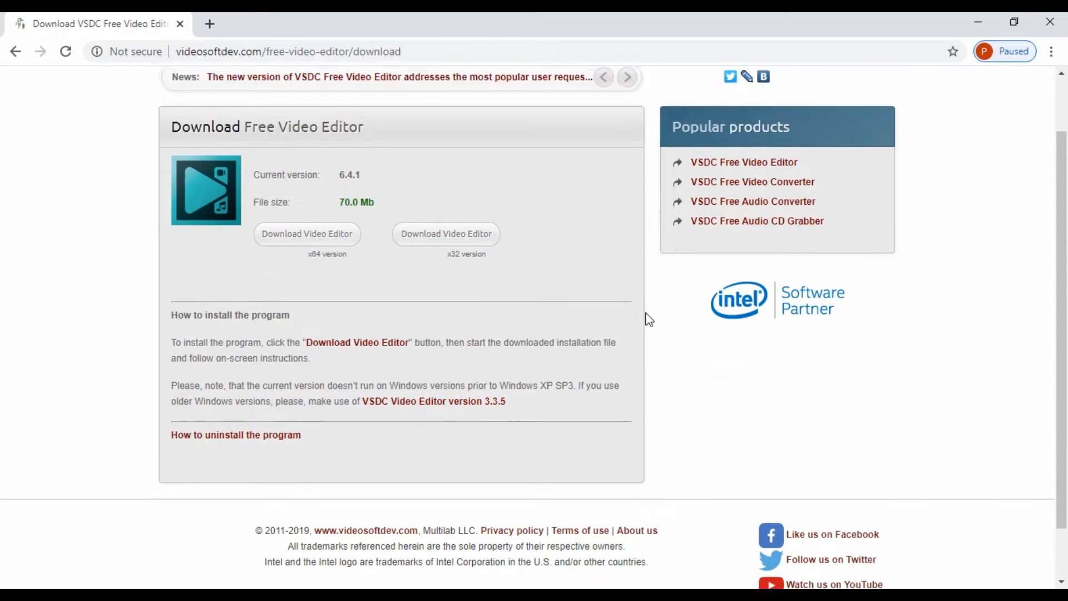
{"action": "scroll", "scroll_direction": "up", "scroll_amount": 3}
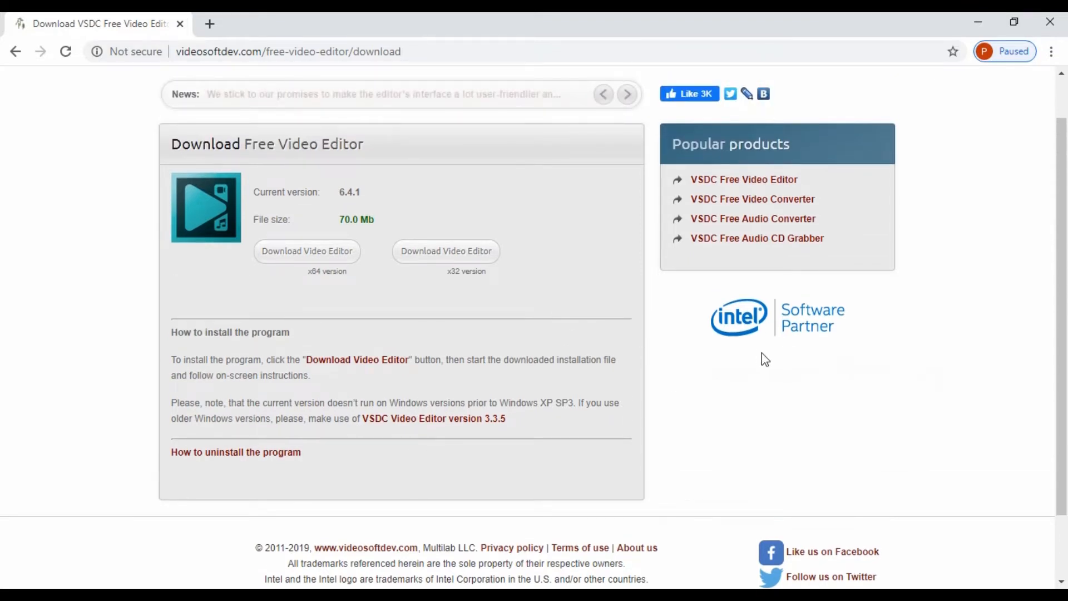
{"action": "scroll", "scroll_direction": "up", "scroll_amount": 3}
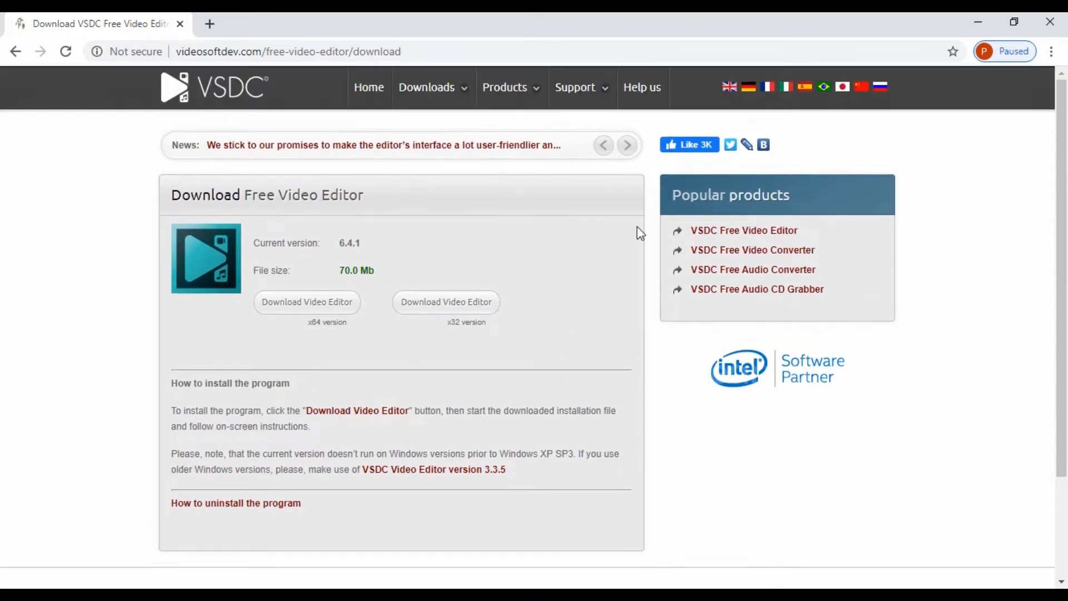
{"action": "mouse_move", "coordinate": [697, 329]}
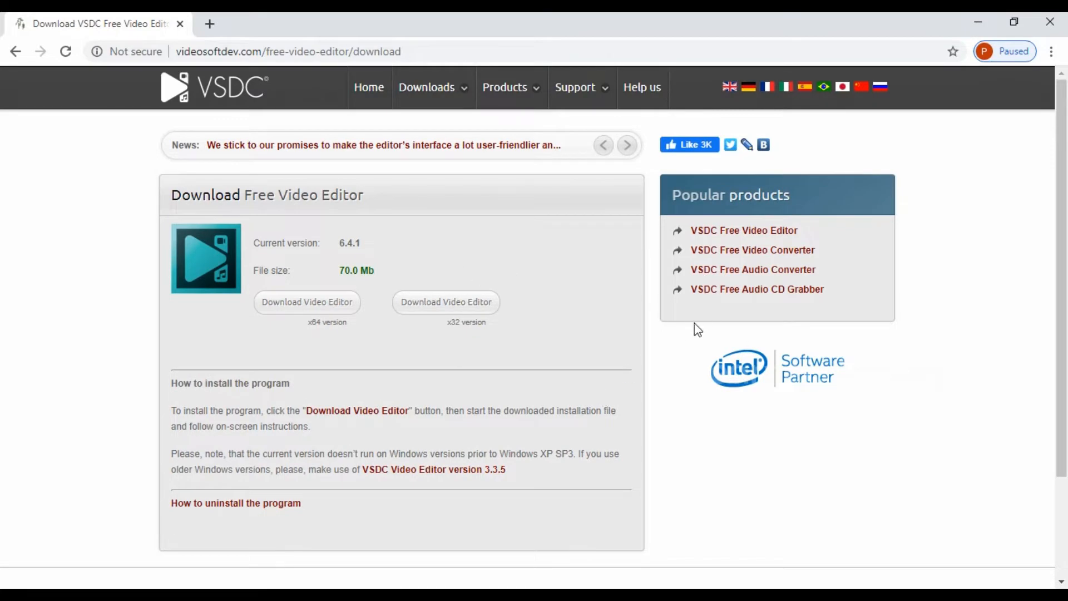
{"action": "scroll", "scroll_direction": "down", "scroll_amount": 3}
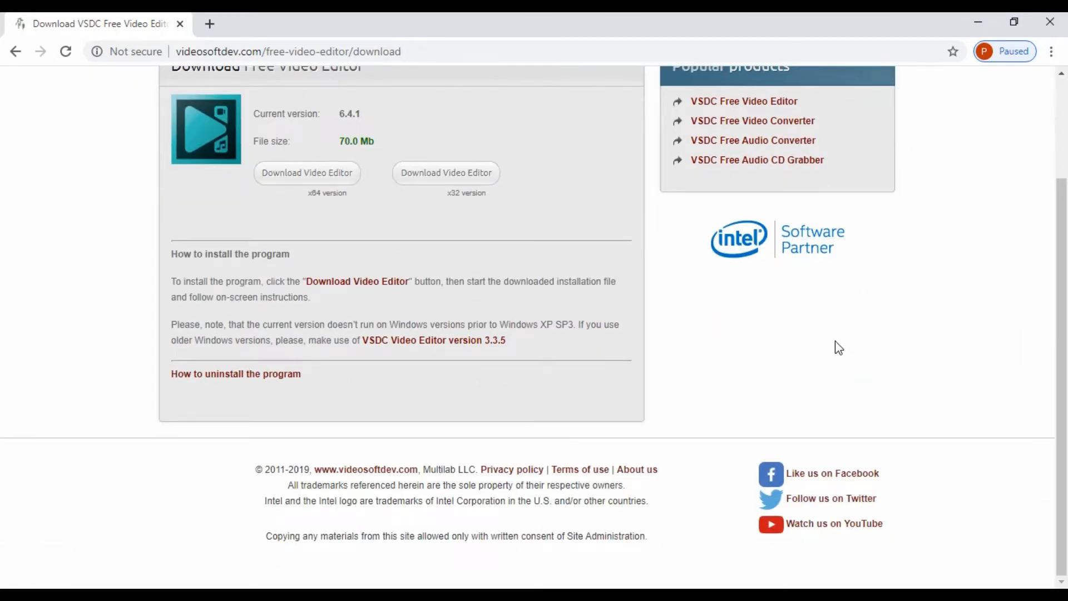
{"action": "mouse_move", "coordinate": [746, 363]}
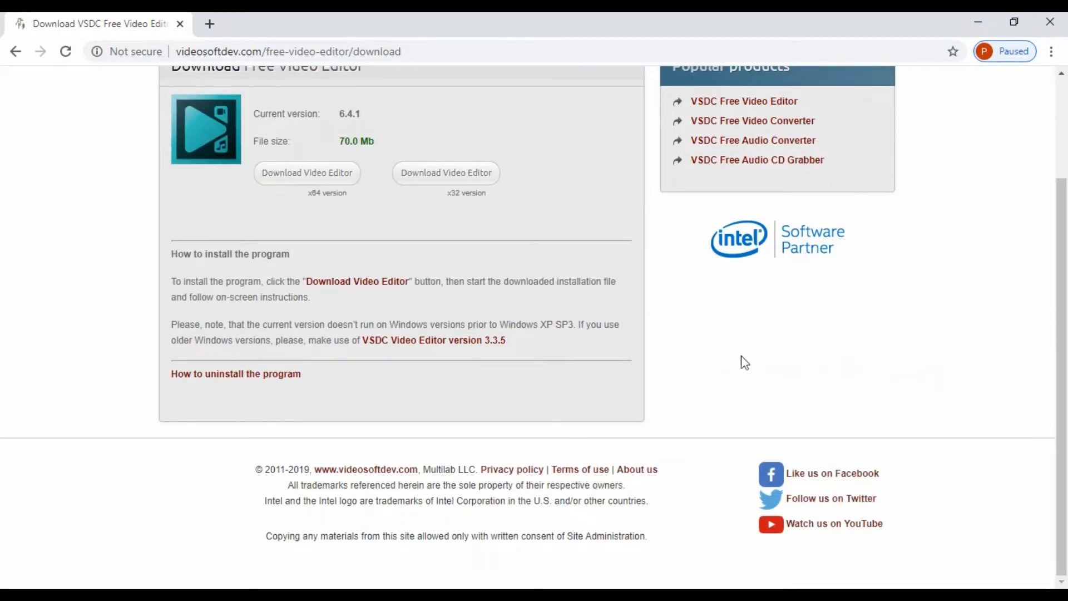
{"action": "mouse_move", "coordinate": [684, 377]}
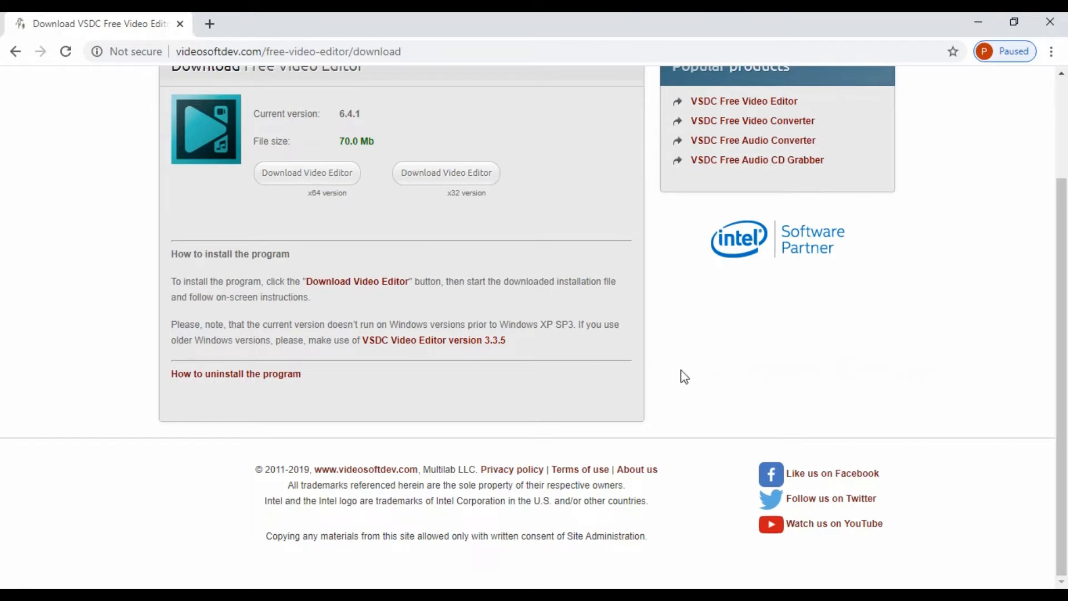
{"action": "mouse_move", "coordinate": [728, 353]}
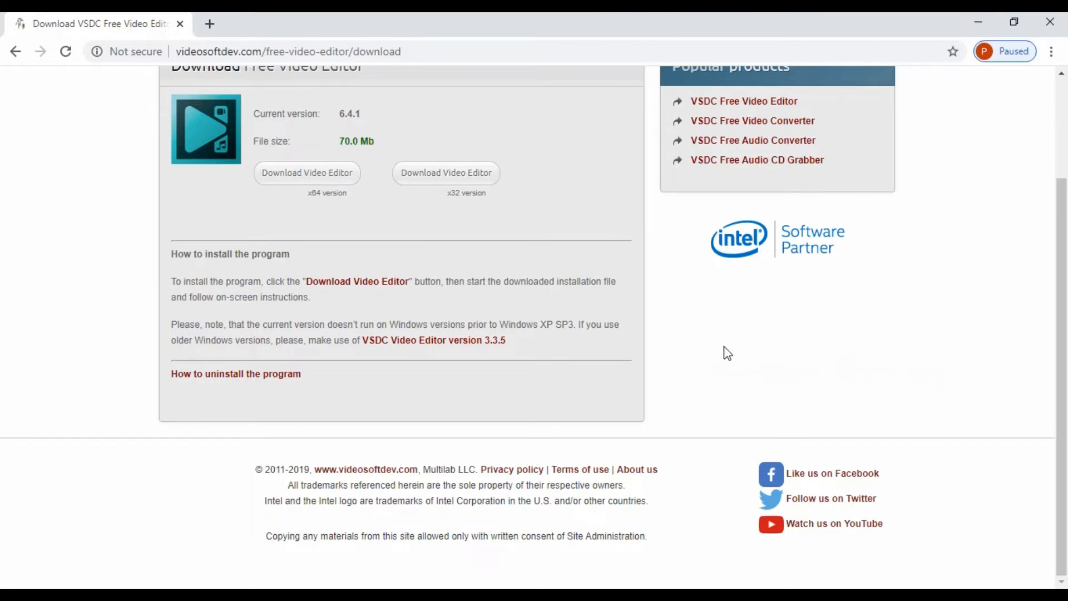
{"action": "mouse_move", "coordinate": [752, 347]}
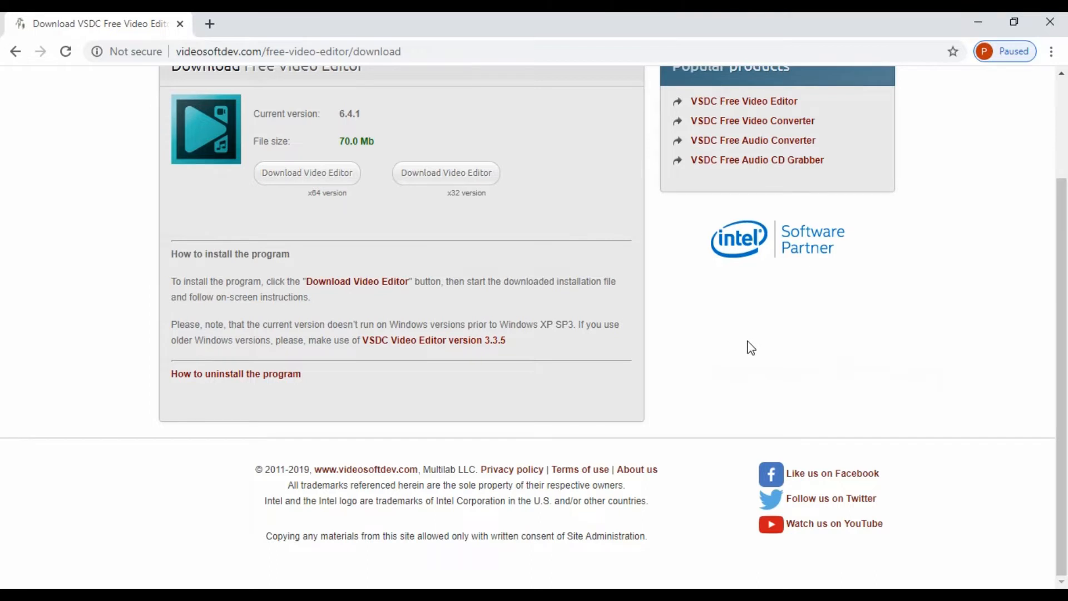
{"action": "mouse_move", "coordinate": [331, 211]}
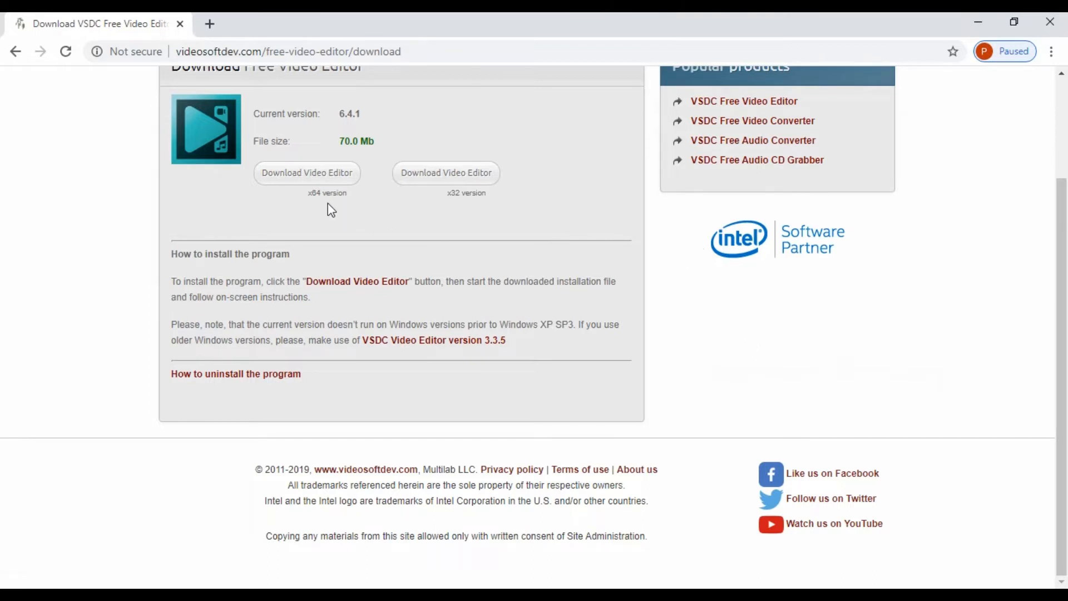
{"action": "mouse_move", "coordinate": [515, 219]}
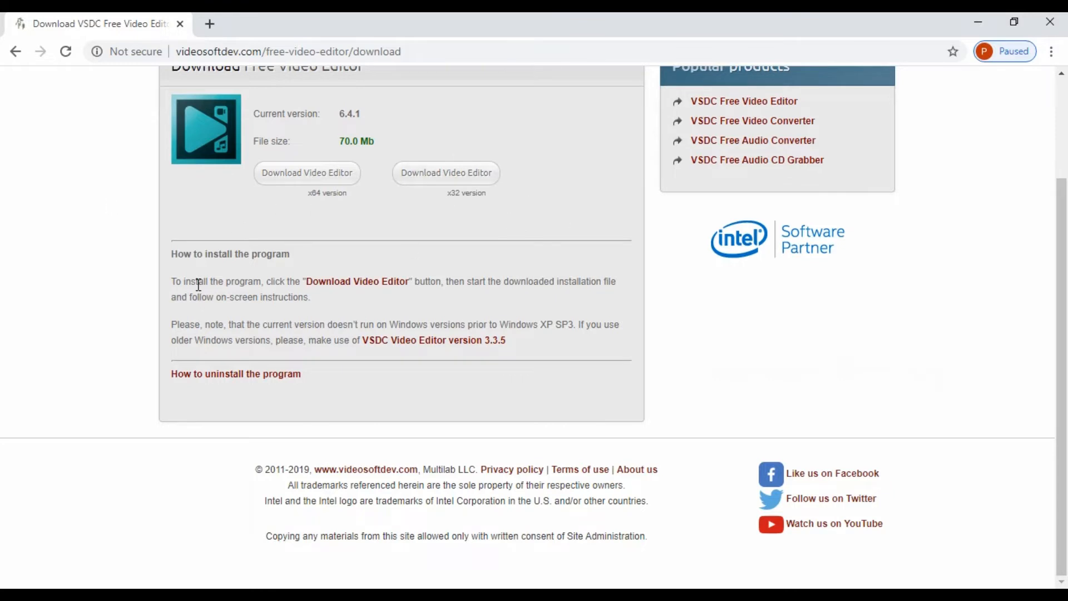
{"action": "mouse_move", "coordinate": [125, 245]}
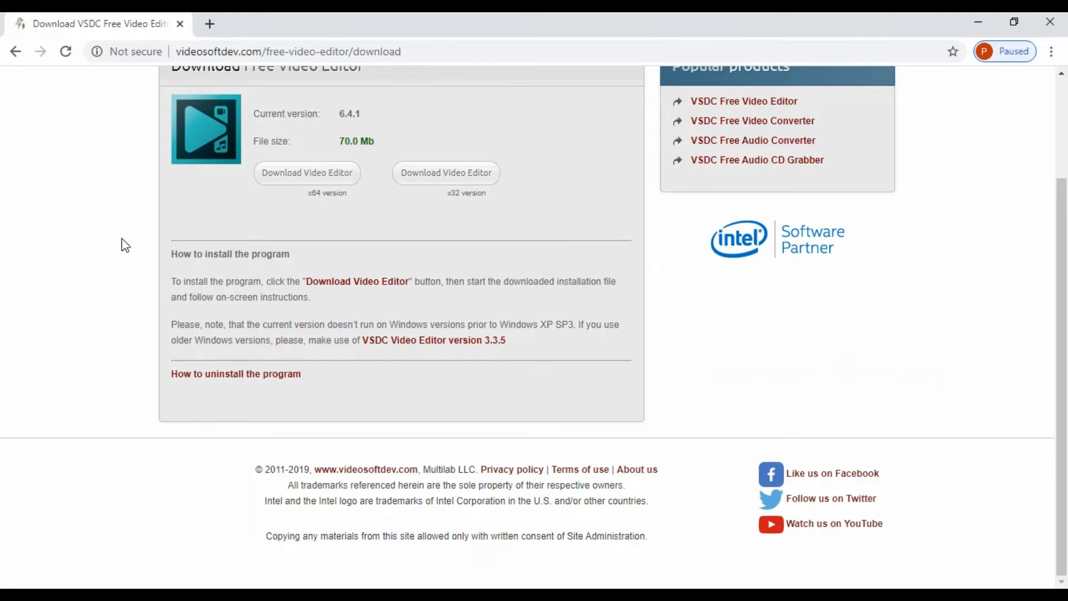
{"action": "mouse_move", "coordinate": [92, 265]}
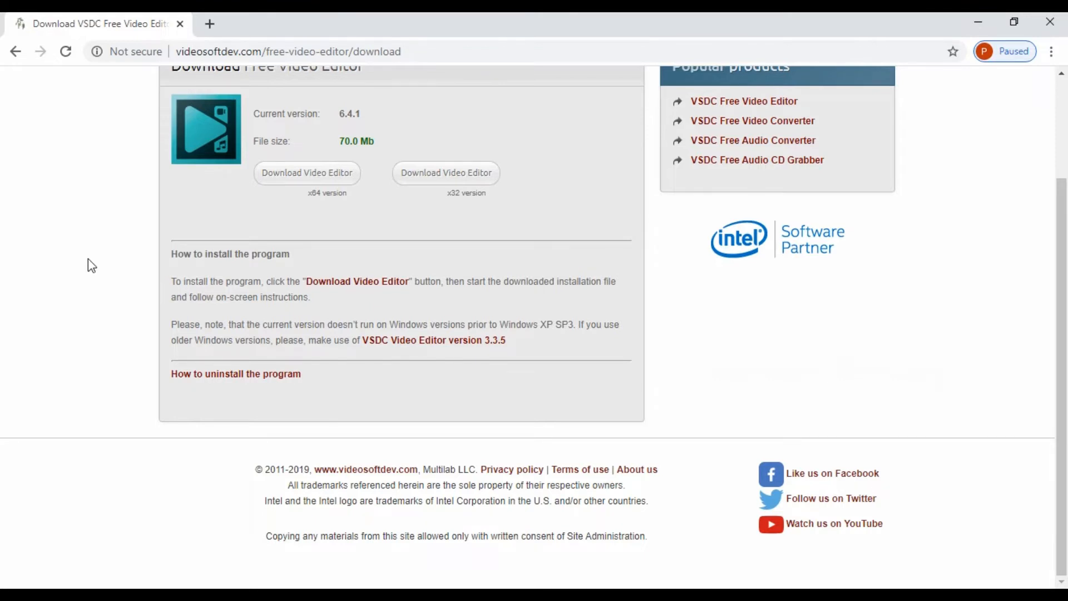
{"action": "scroll", "scroll_direction": "up", "scroll_amount": 3}
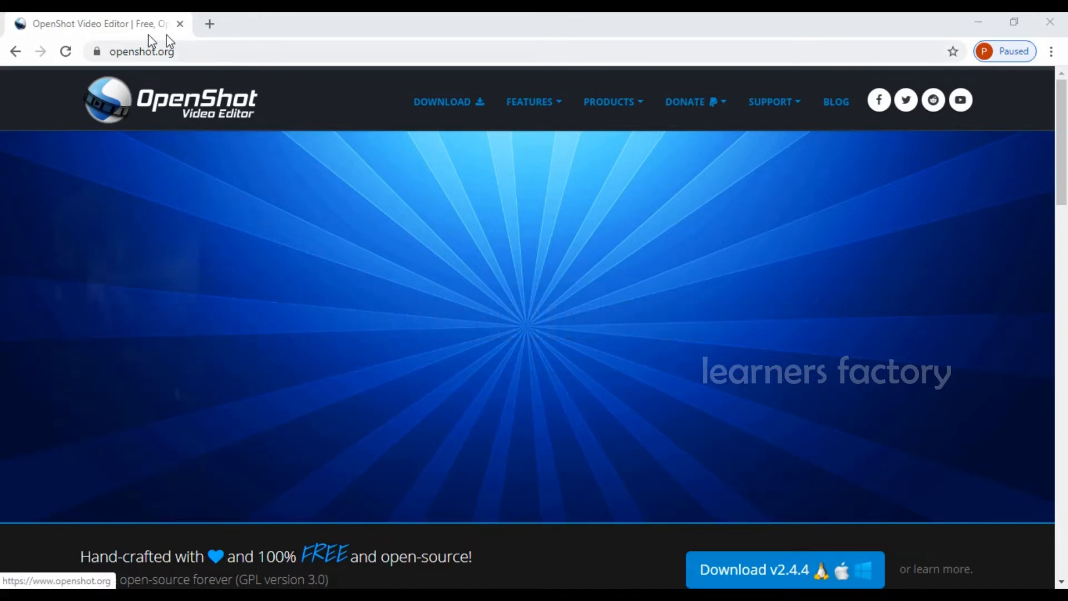
{"action": "left_click", "coordinate": [141, 51]}
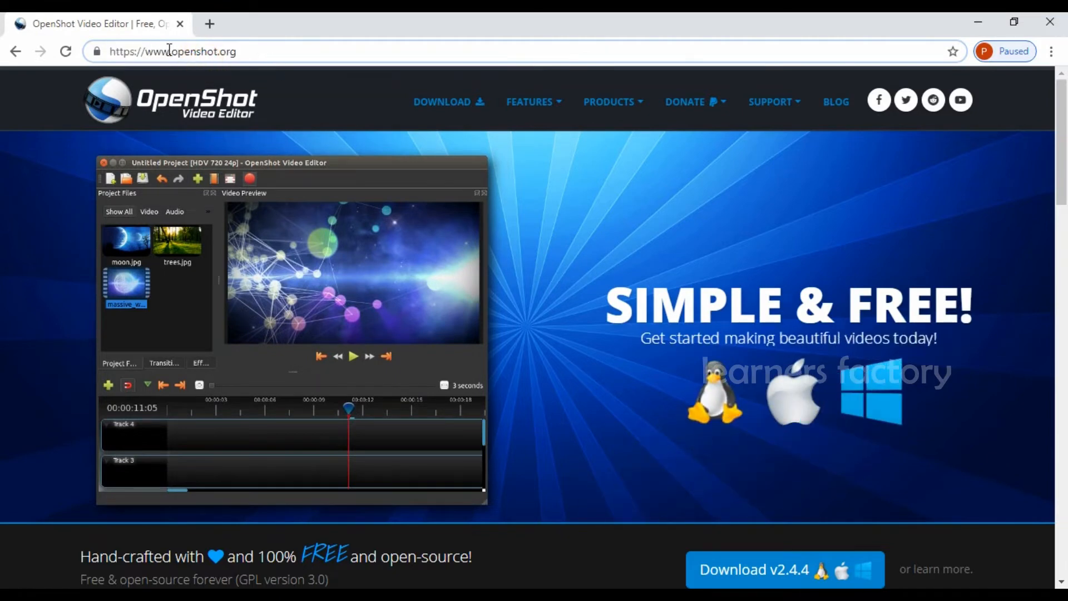
{"action": "mouse_move", "coordinate": [268, 52]}
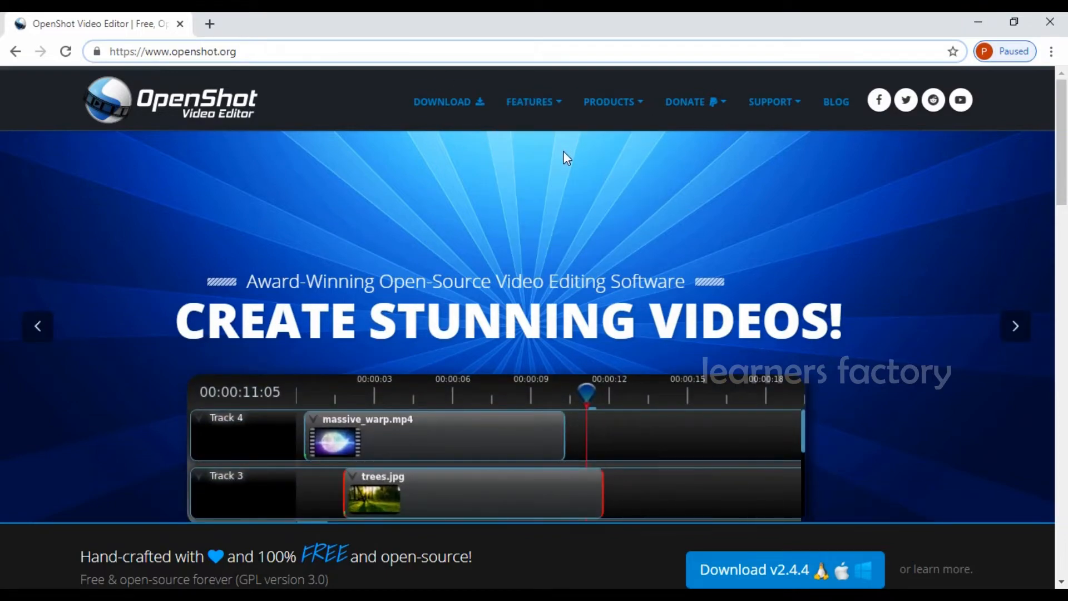
{"action": "scroll", "scroll_direction": "down", "scroll_amount": 3}
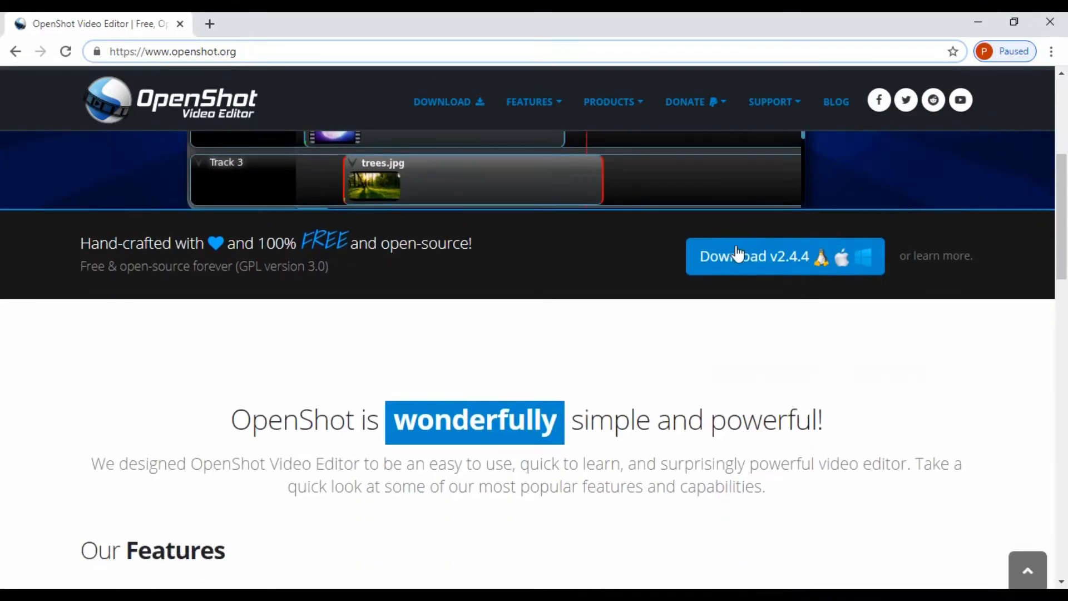
{"action": "scroll", "scroll_direction": "down", "scroll_amount": 3}
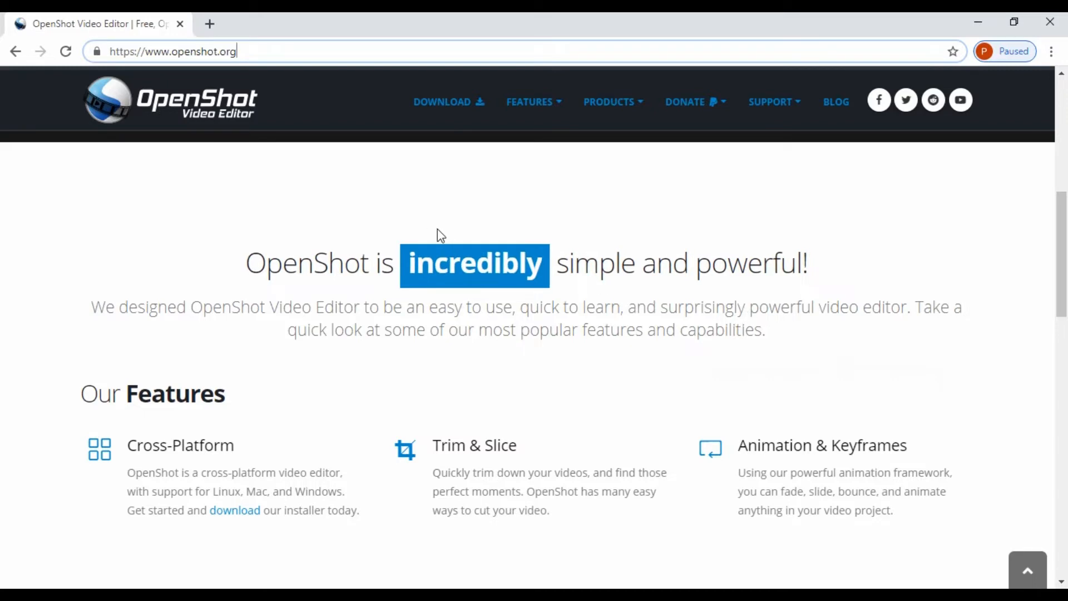
{"action": "scroll", "scroll_direction": "up", "scroll_amount": 3}
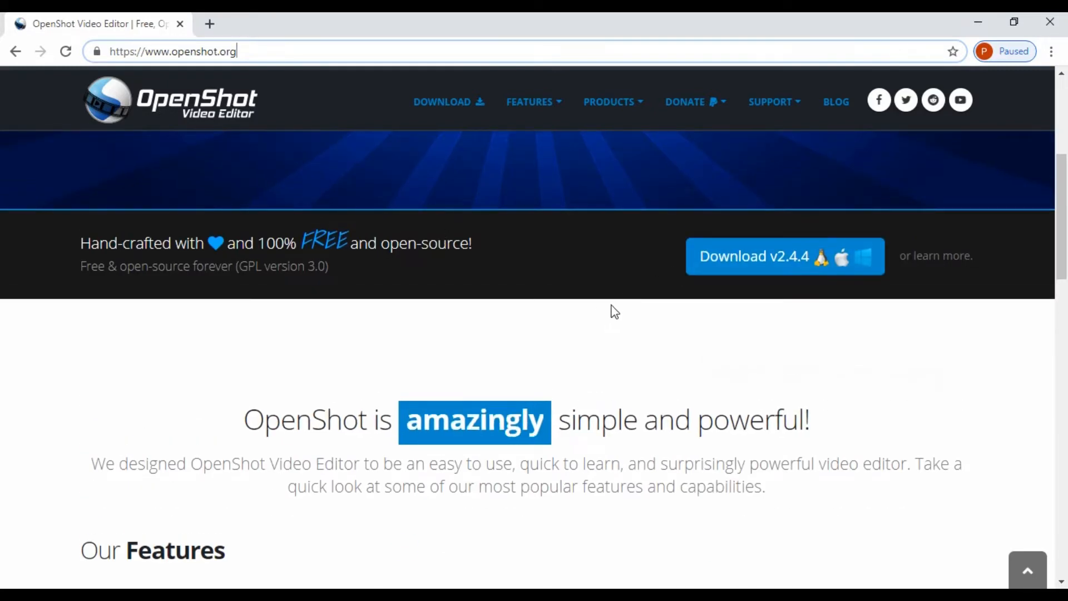
{"action": "scroll", "scroll_direction": "down", "scroll_amount": 3}
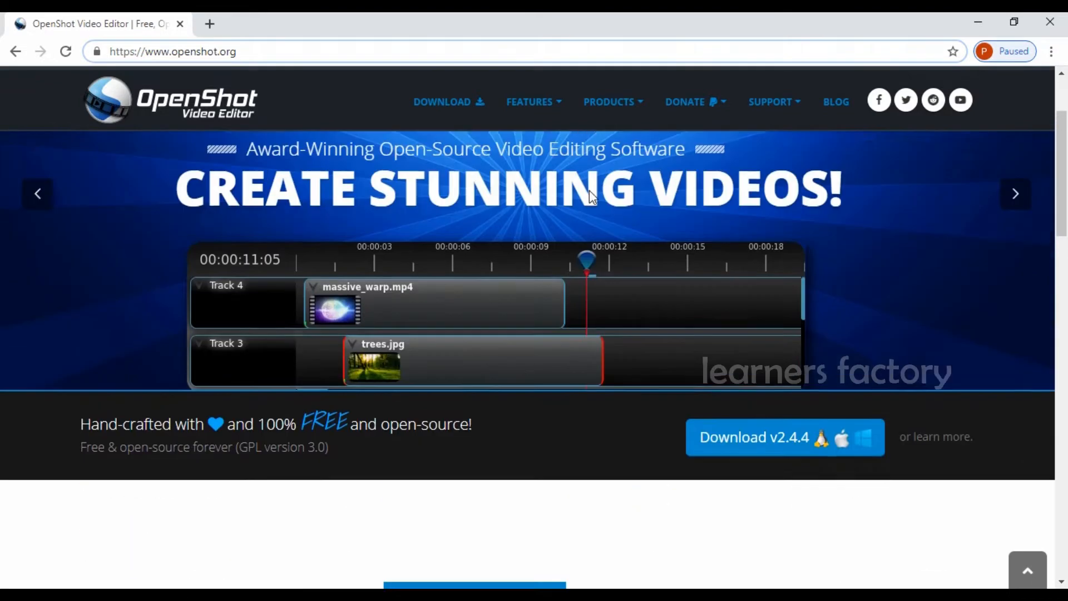
{"action": "mouse_move", "coordinate": [449, 101]}
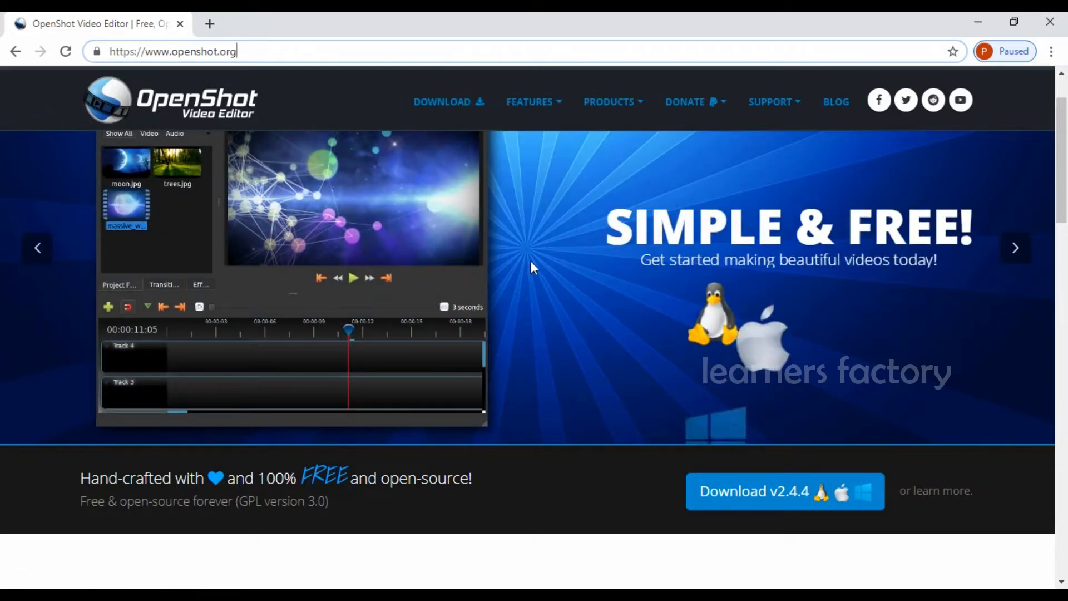
{"action": "mouse_move", "coordinate": [440, 285]}
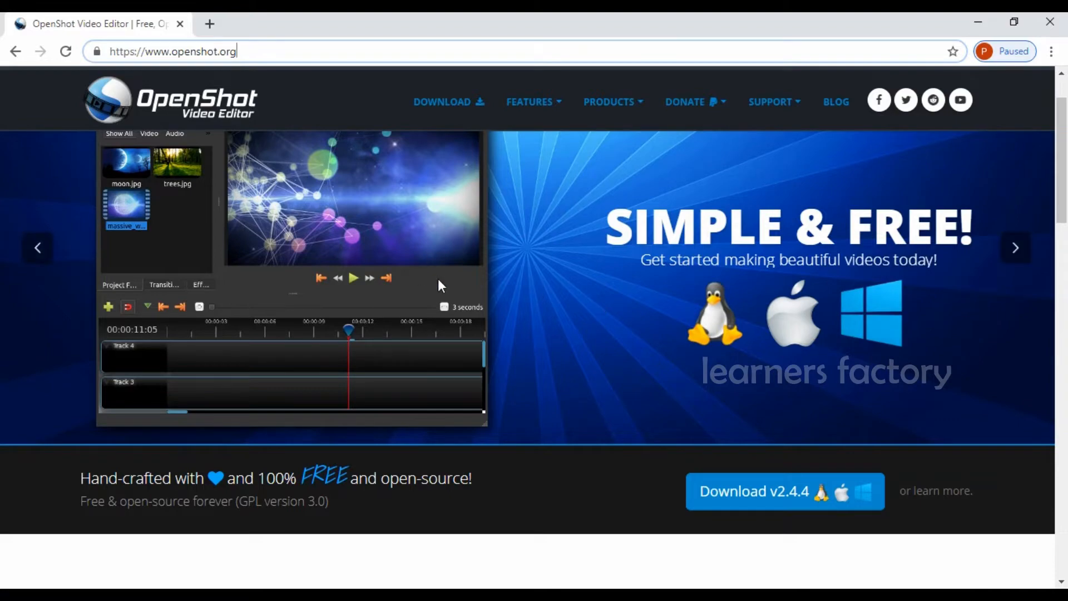
{"action": "scroll", "scroll_direction": "down", "scroll_amount": 3}
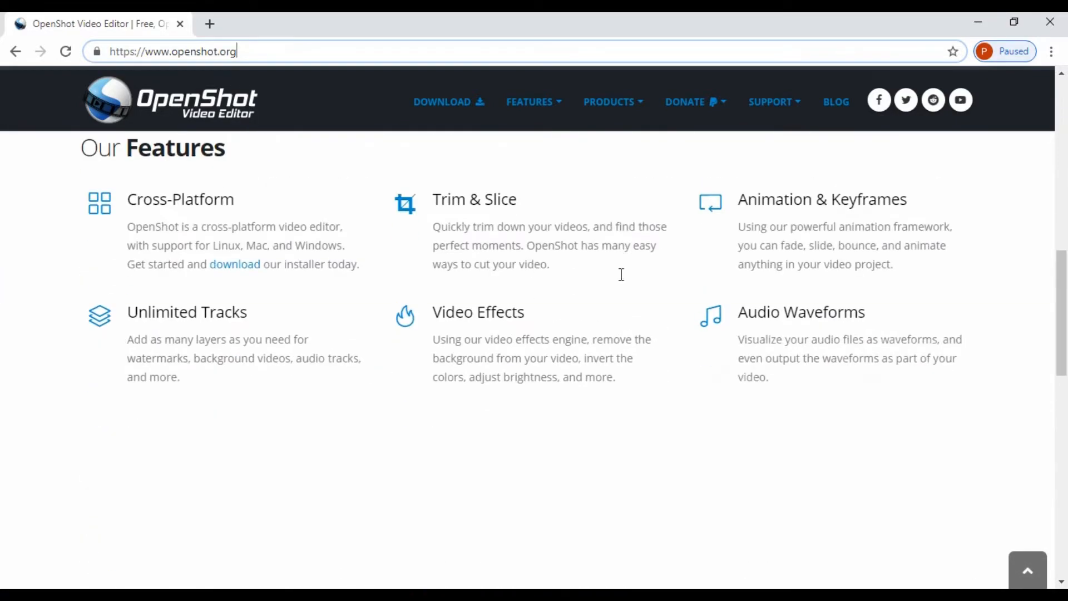
{"action": "scroll", "scroll_direction": "down", "scroll_amount": 3}
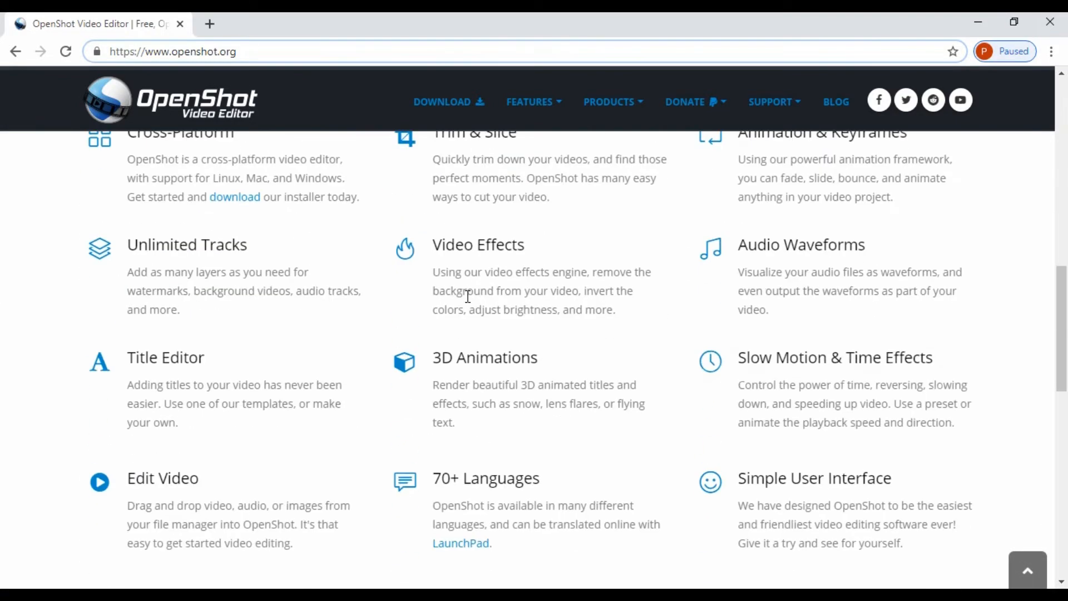
{"action": "scroll", "scroll_direction": "down", "scroll_amount": 3}
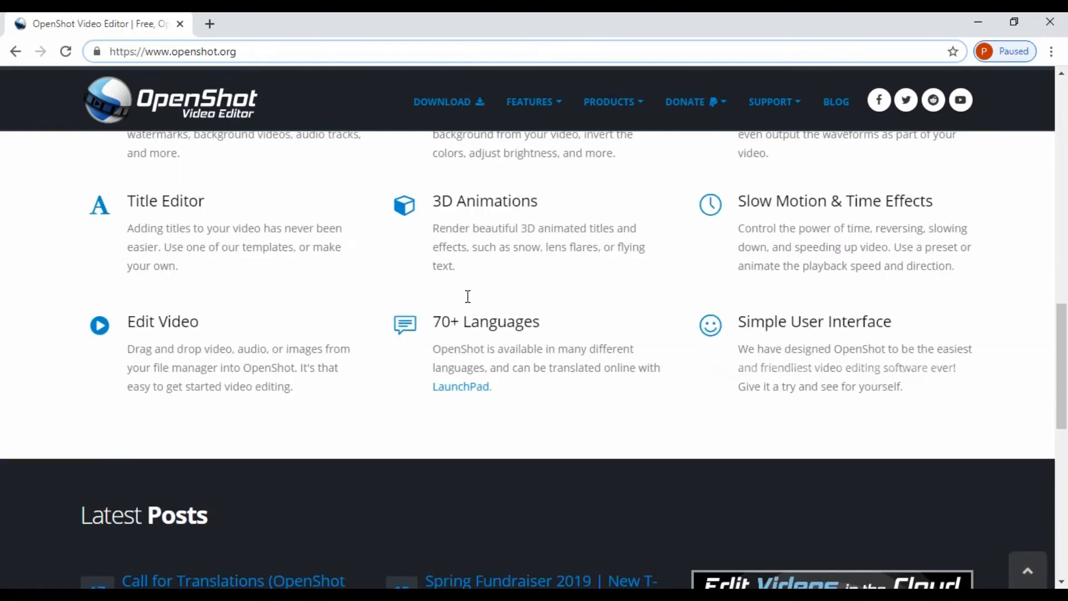
{"action": "scroll", "scroll_direction": "down", "scroll_amount": 3}
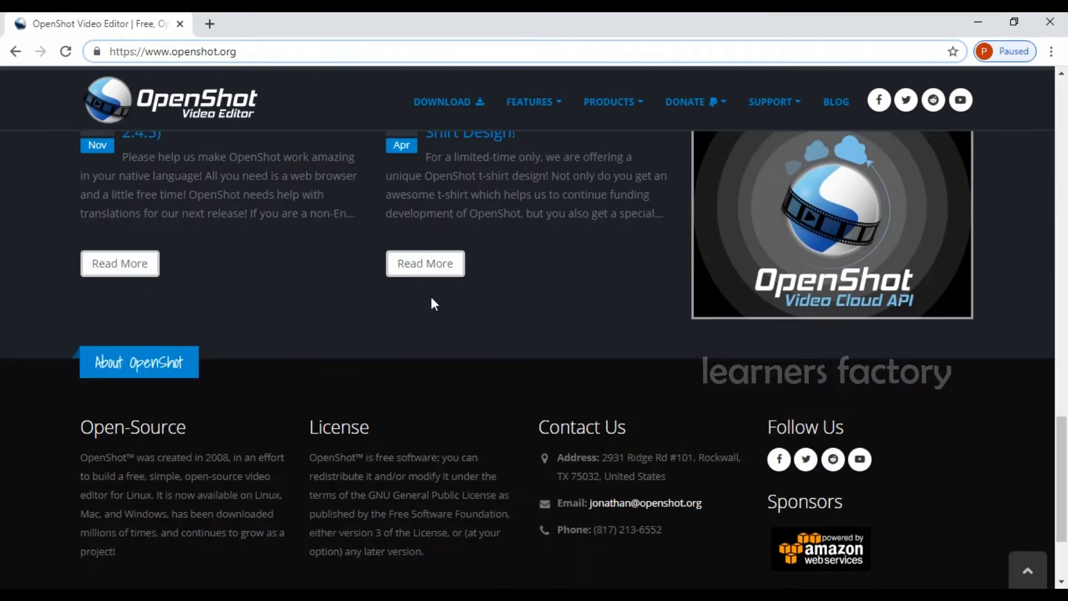
{"action": "scroll", "scroll_direction": "down", "scroll_amount": 3}
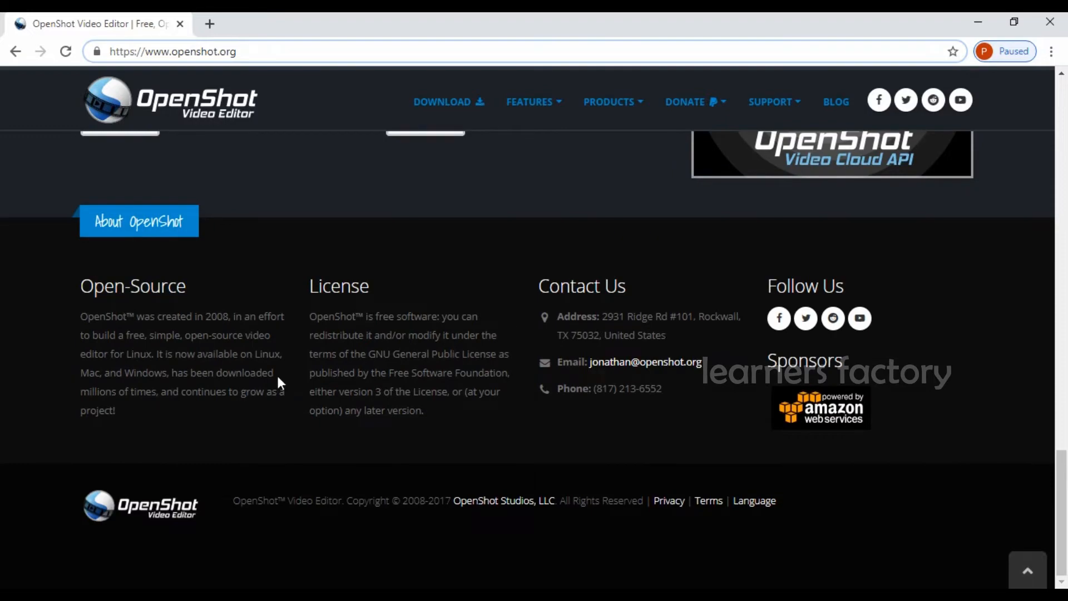
{"action": "scroll", "scroll_direction": "up", "scroll_amount": 3}
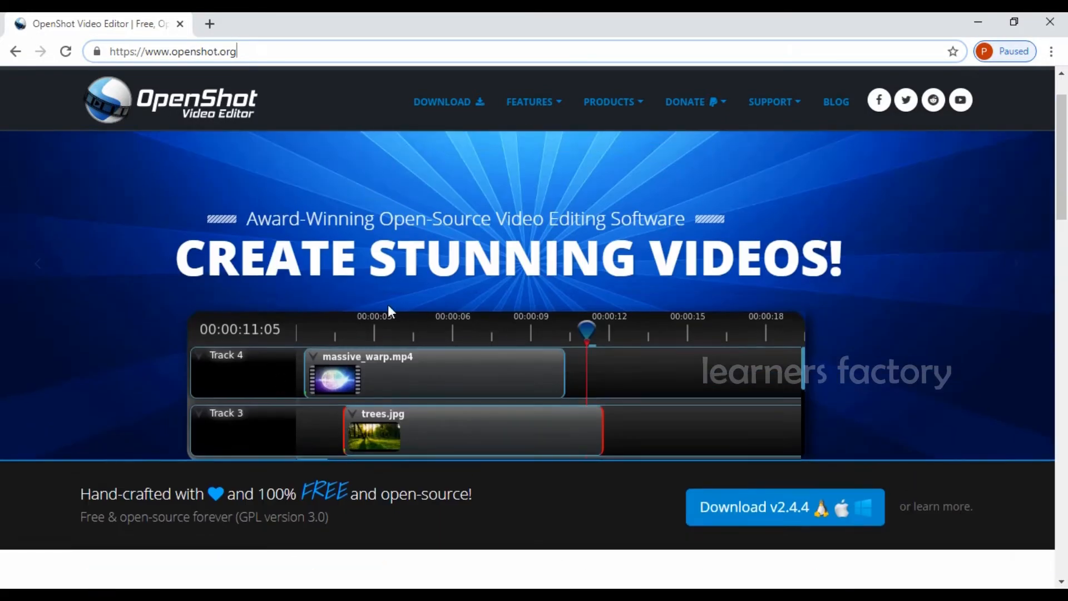
{"action": "mouse_move", "coordinate": [536, 320]}
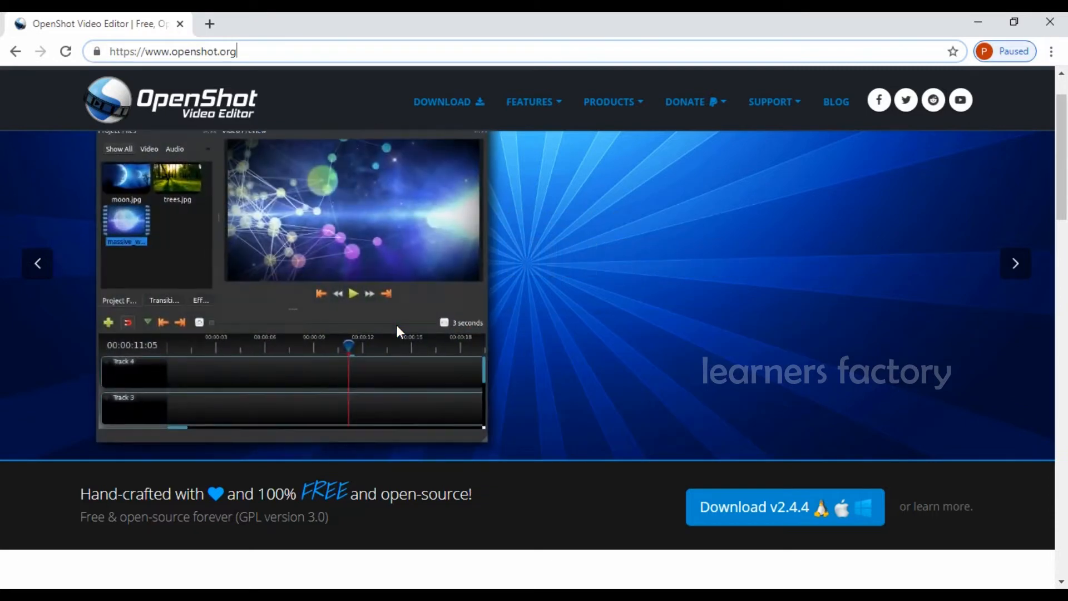
{"action": "scroll", "scroll_direction": "down", "scroll_amount": 3}
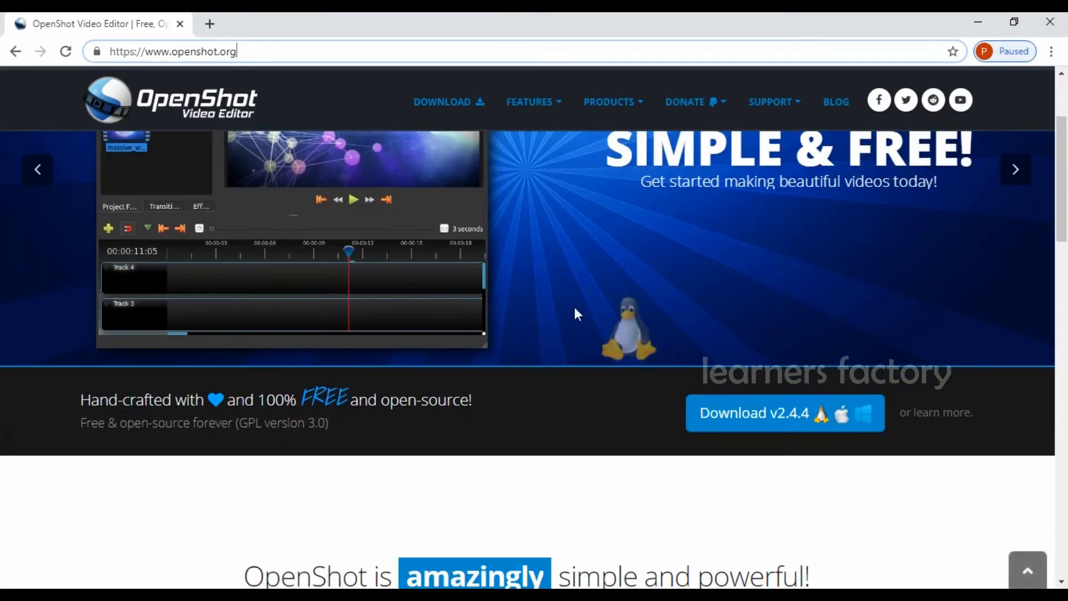
{"action": "mouse_move", "coordinate": [1009, 361]}
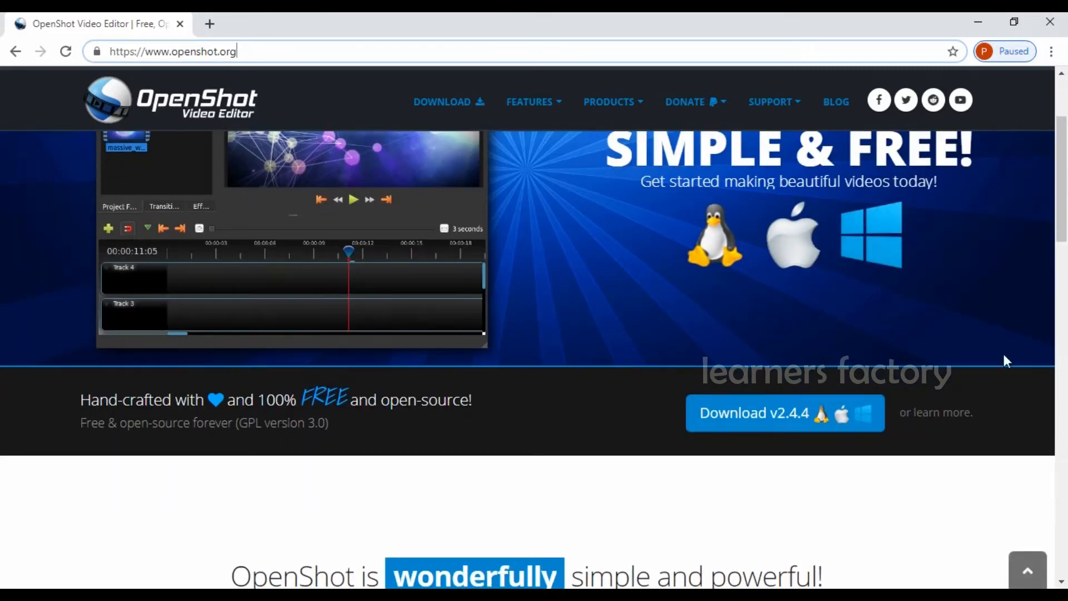
{"action": "scroll", "scroll_direction": "down", "scroll_amount": 3}
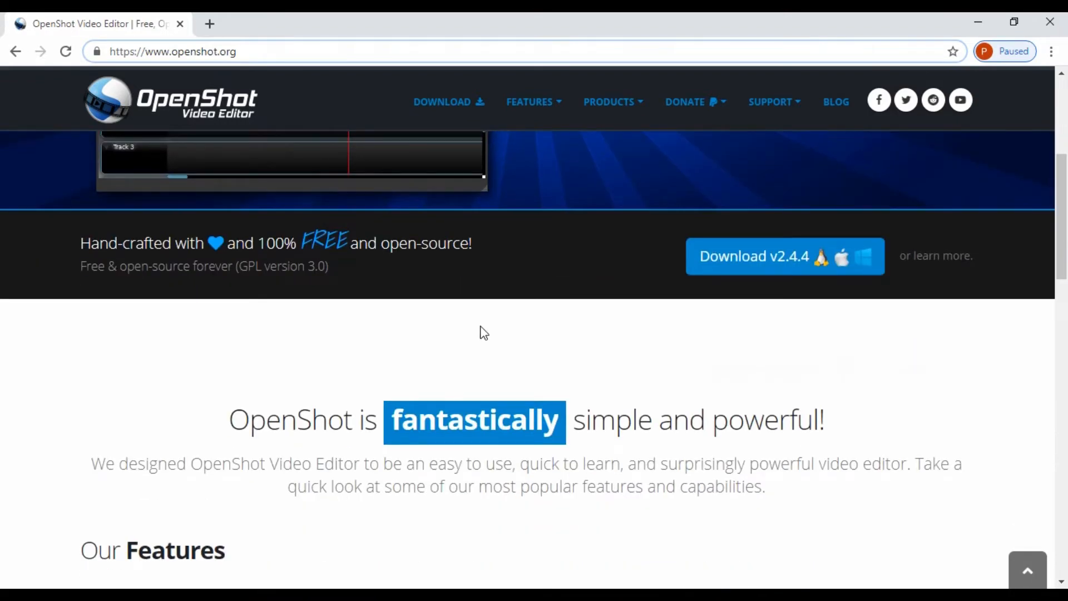
{"action": "scroll", "scroll_direction": "down", "scroll_amount": 3}
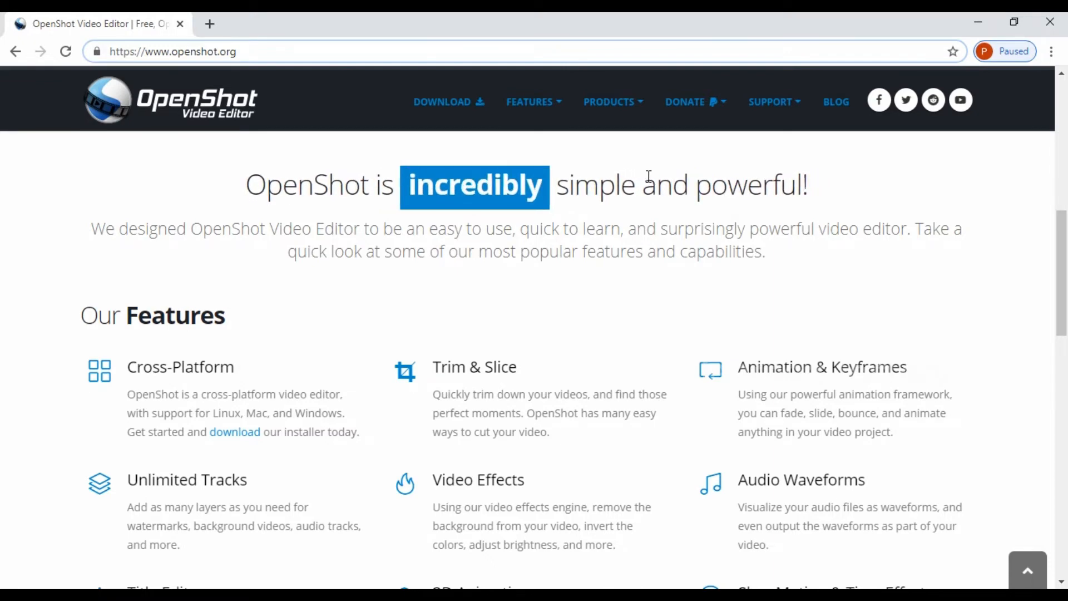
Return to the OpenShot homepage banner and reveal the Features menu with its feature pages
{"action": "scroll", "scroll_direction": "up", "scroll_amount": 3}
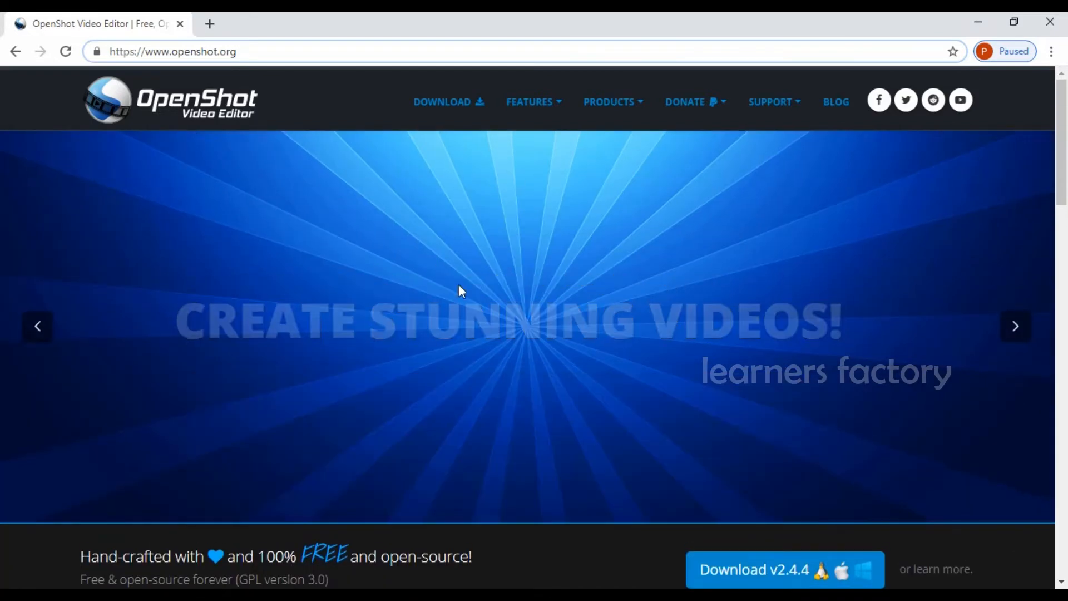
{"action": "left_click", "coordinate": [1015, 326]}
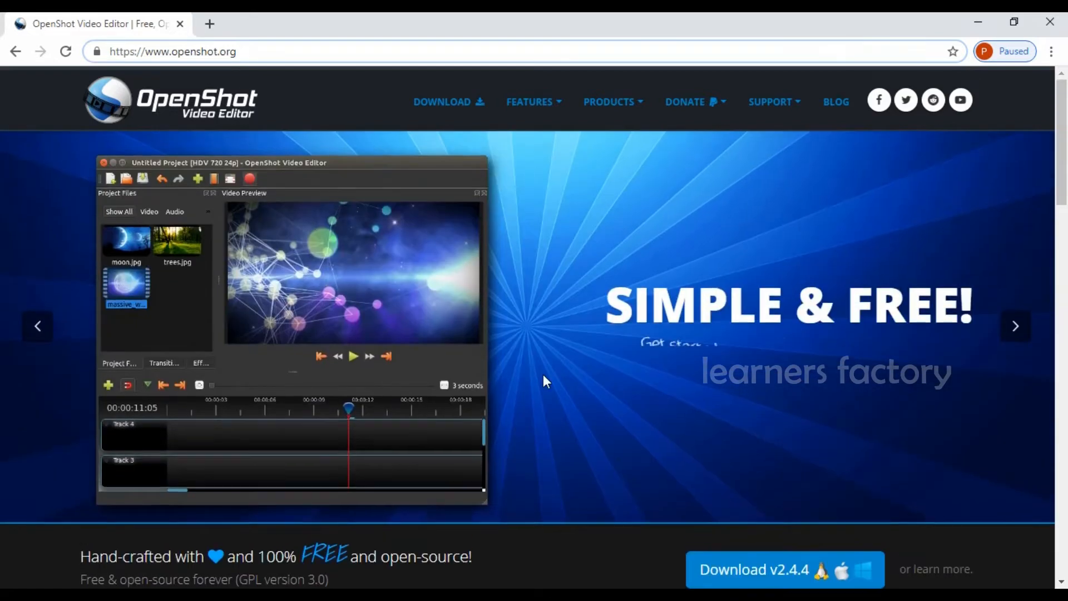
{"action": "scroll", "scroll_direction": "down", "scroll_amount": 3}
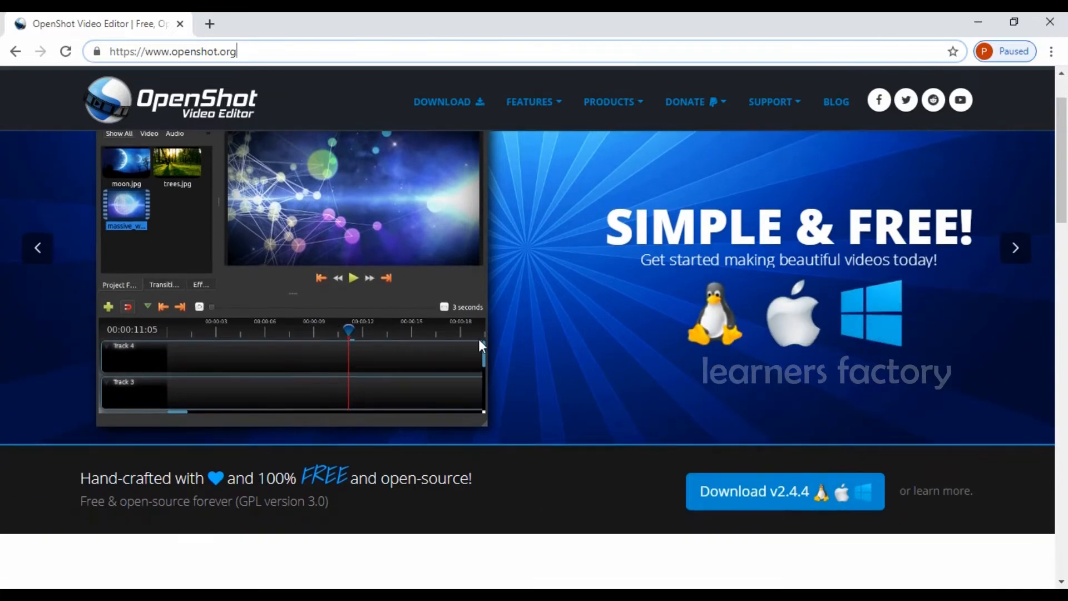
{"action": "mouse_move", "coordinate": [296, 347]}
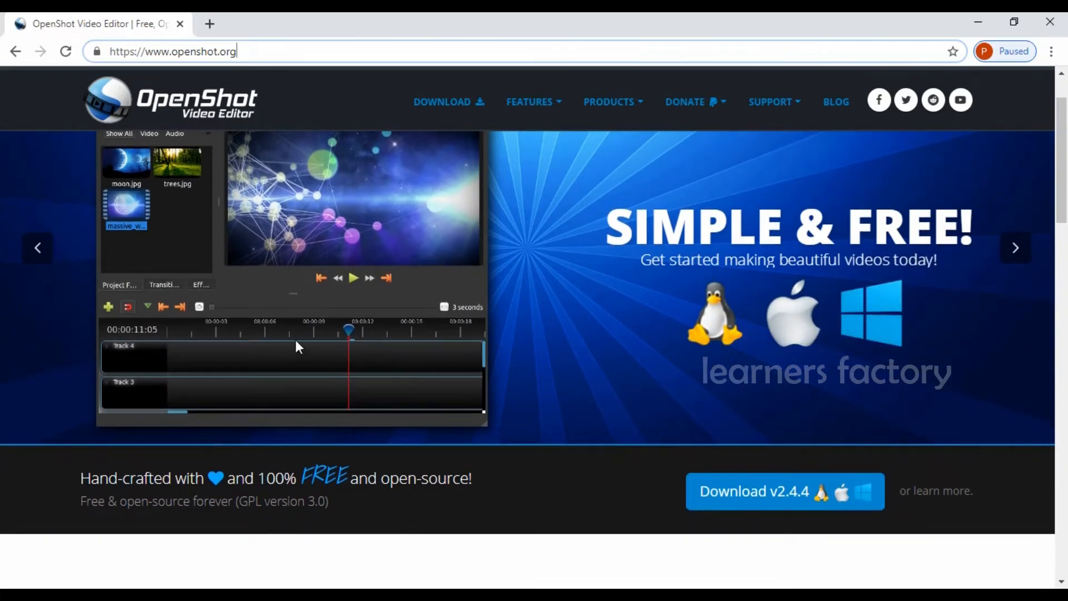
{"action": "mouse_move", "coordinate": [417, 305]}
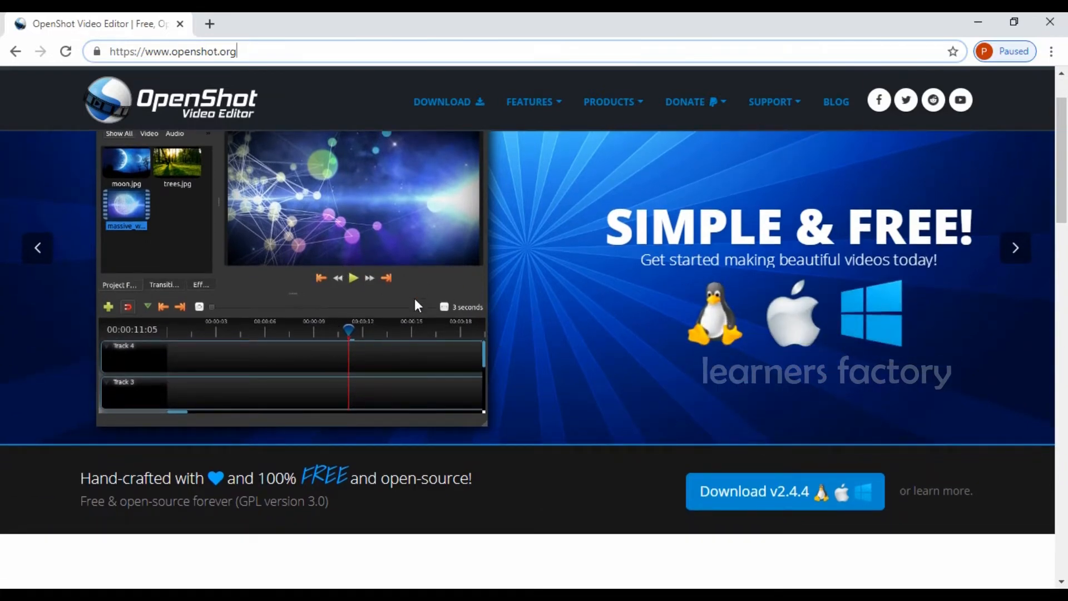
{"action": "scroll", "scroll_direction": "down", "scroll_amount": 3}
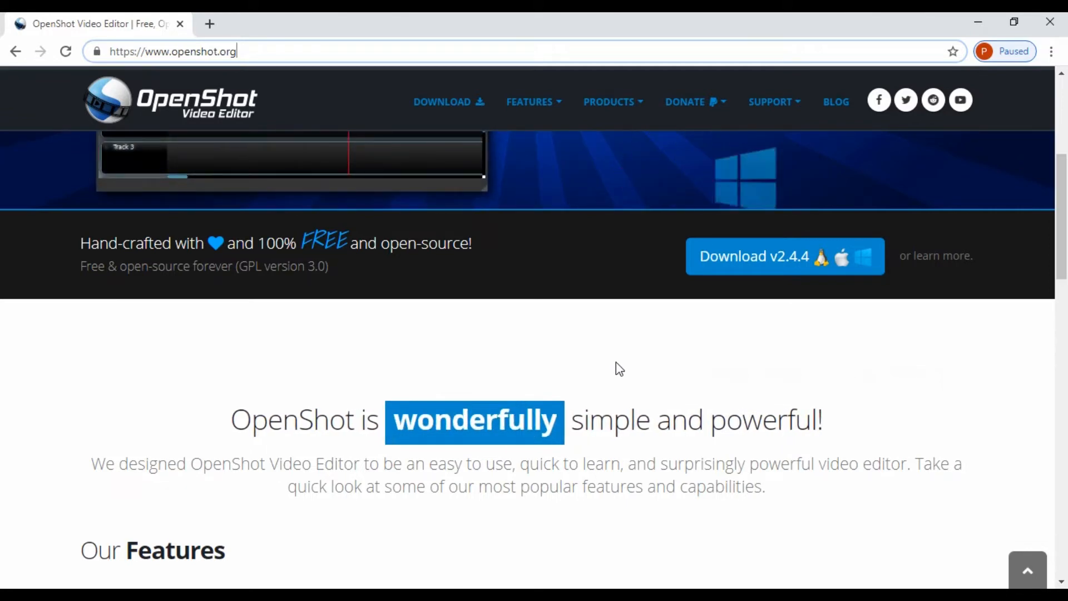
{"action": "mouse_move", "coordinate": [659, 375]}
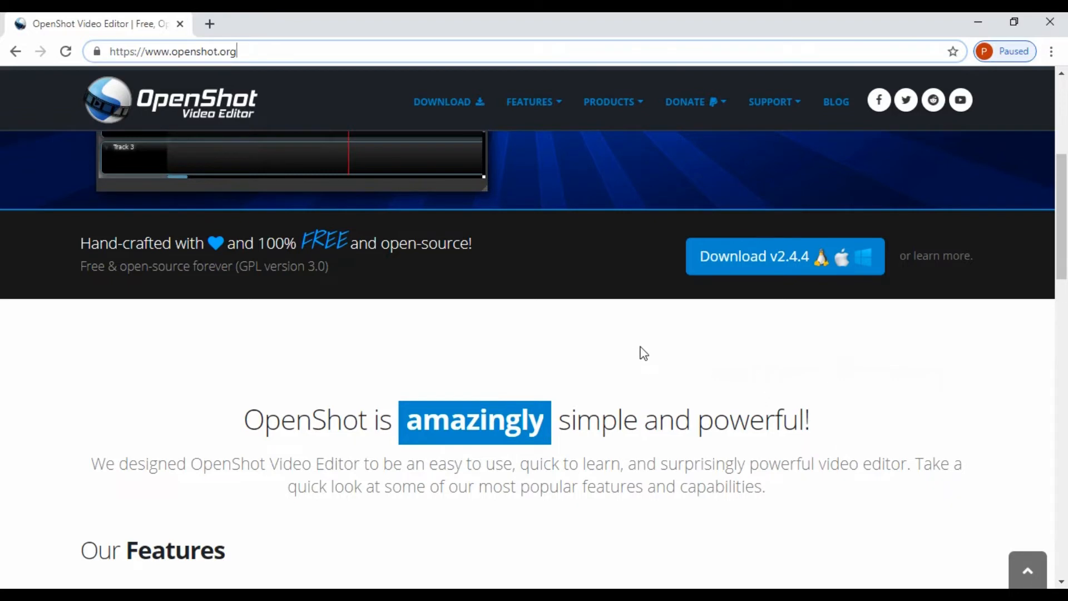
{"action": "scroll", "scroll_direction": "up", "scroll_amount": 3}
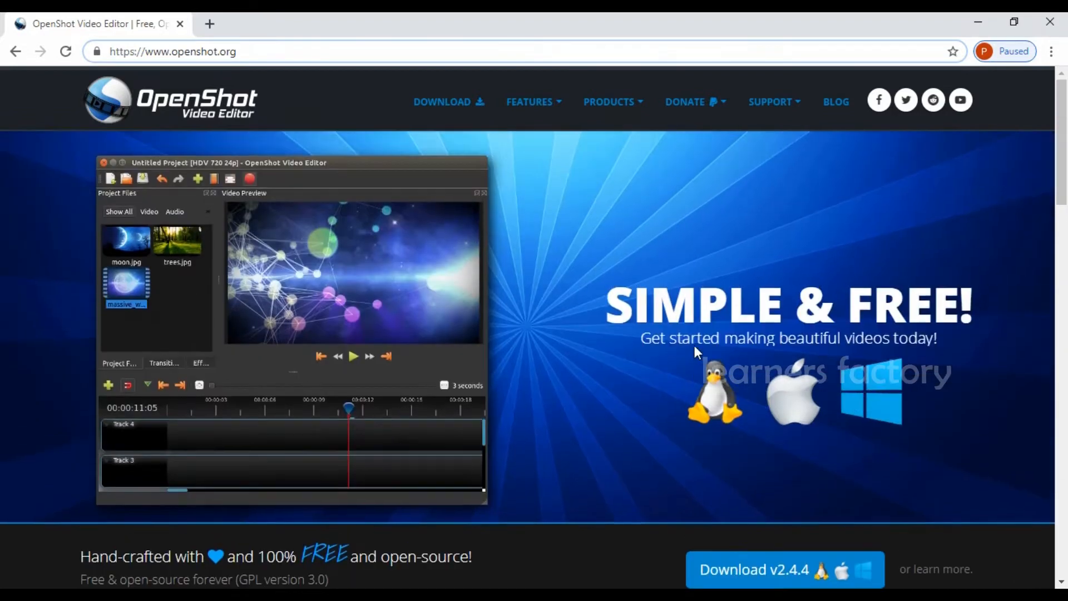
{"action": "mouse_move", "coordinate": [516, 221]}
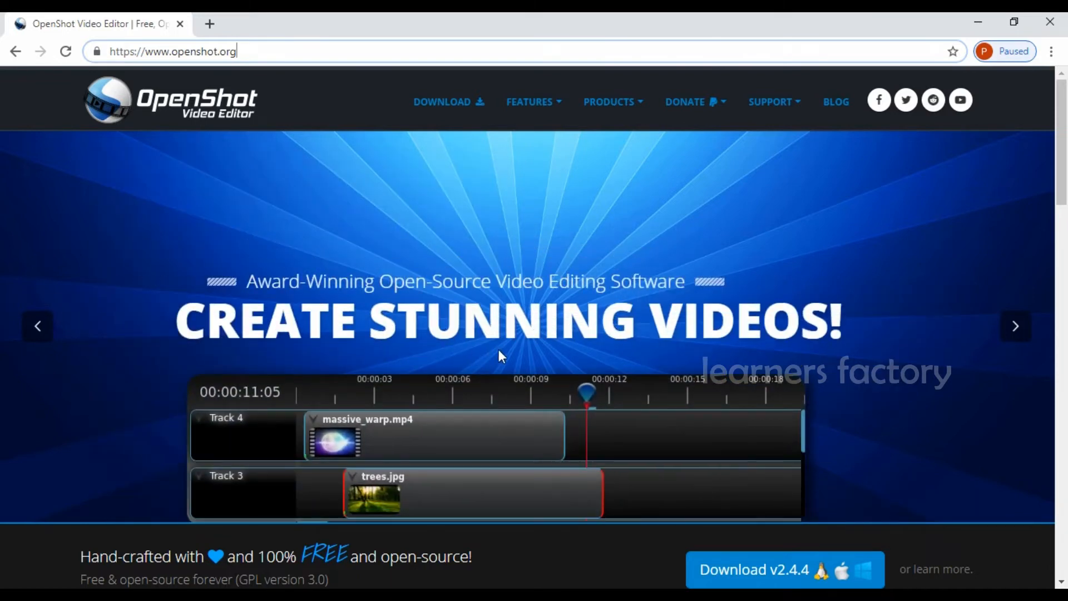
{"action": "mouse_move", "coordinate": [549, 357]}
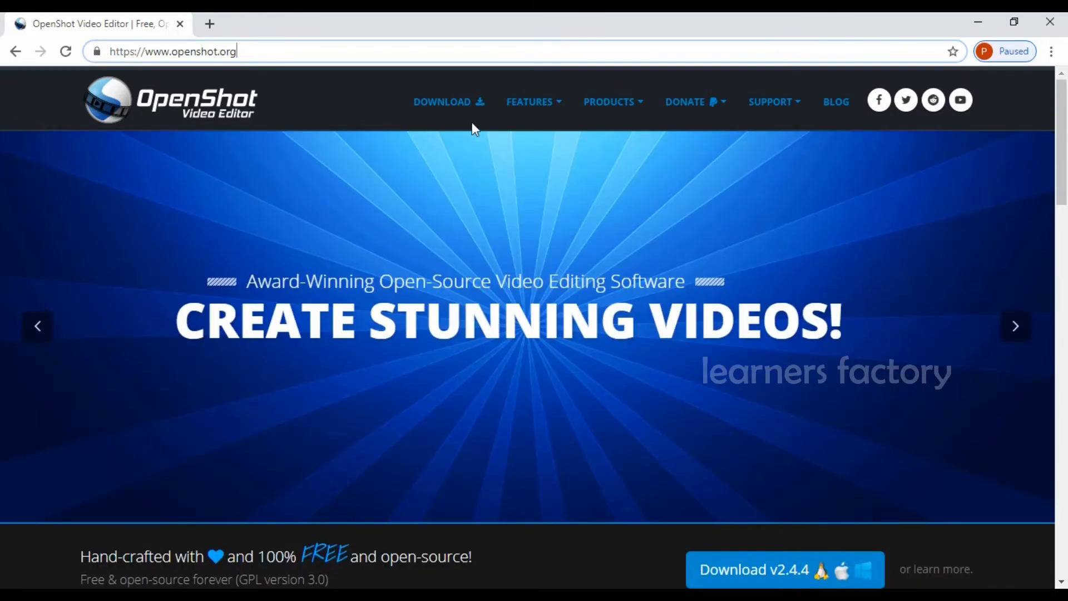
{"action": "left_click", "coordinate": [530, 101]}
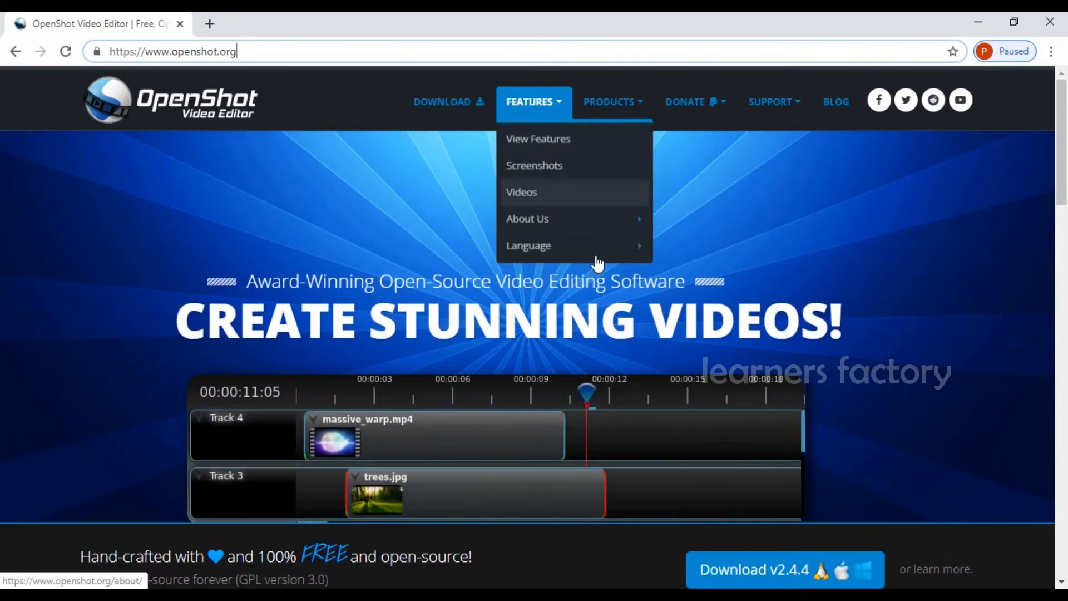
{"action": "mouse_move", "coordinate": [493, 107]}
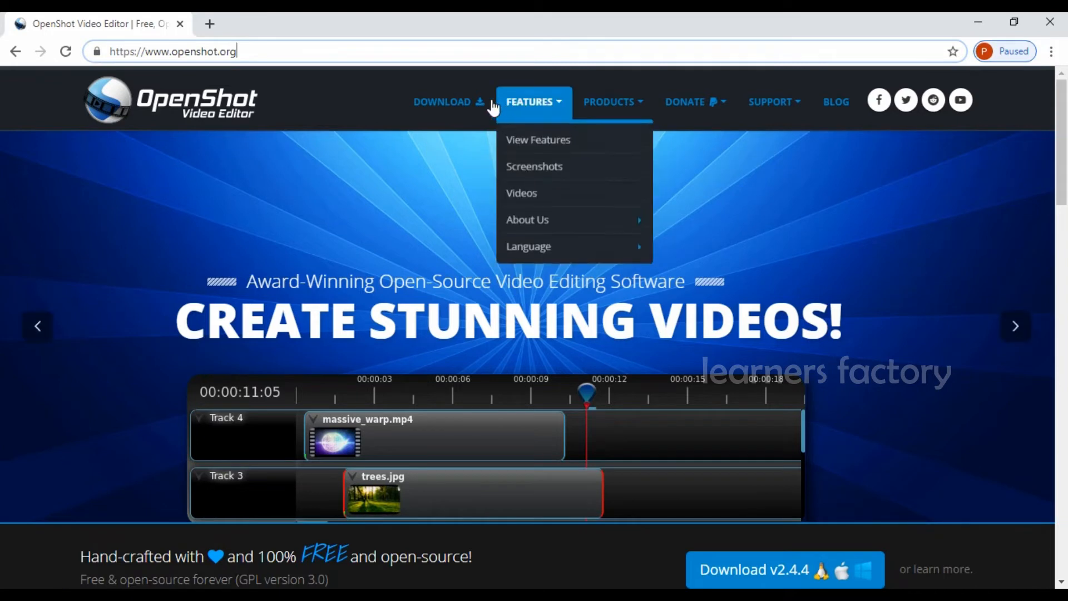
Go to the OpenShot download page and reach the Windows 64-bit v2.4.4 installer section
{"action": "left_click", "coordinate": [443, 101]}
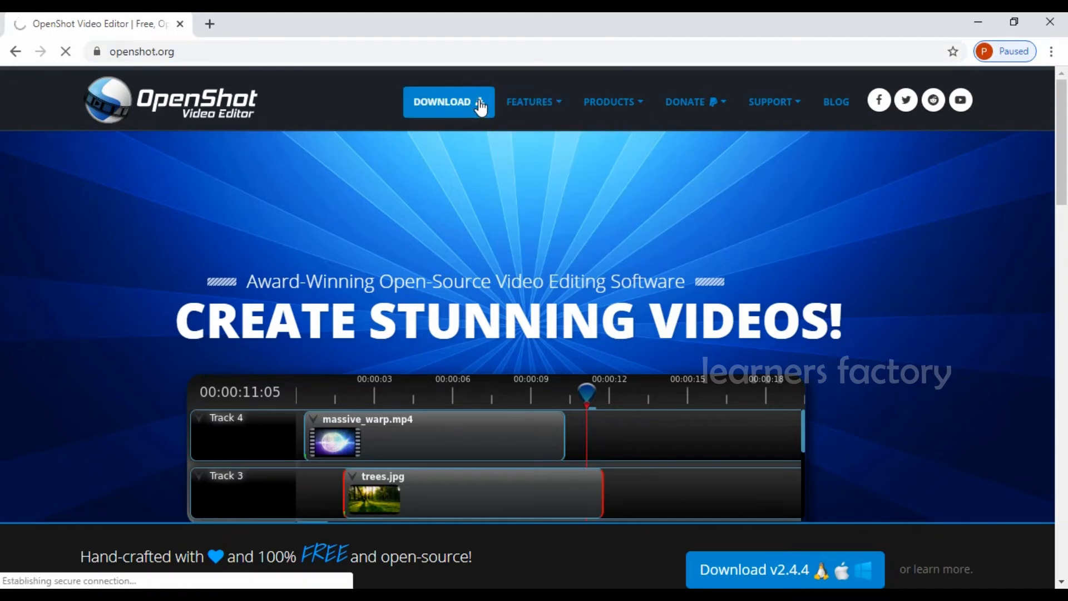
{"action": "left_click", "coordinate": [445, 103]}
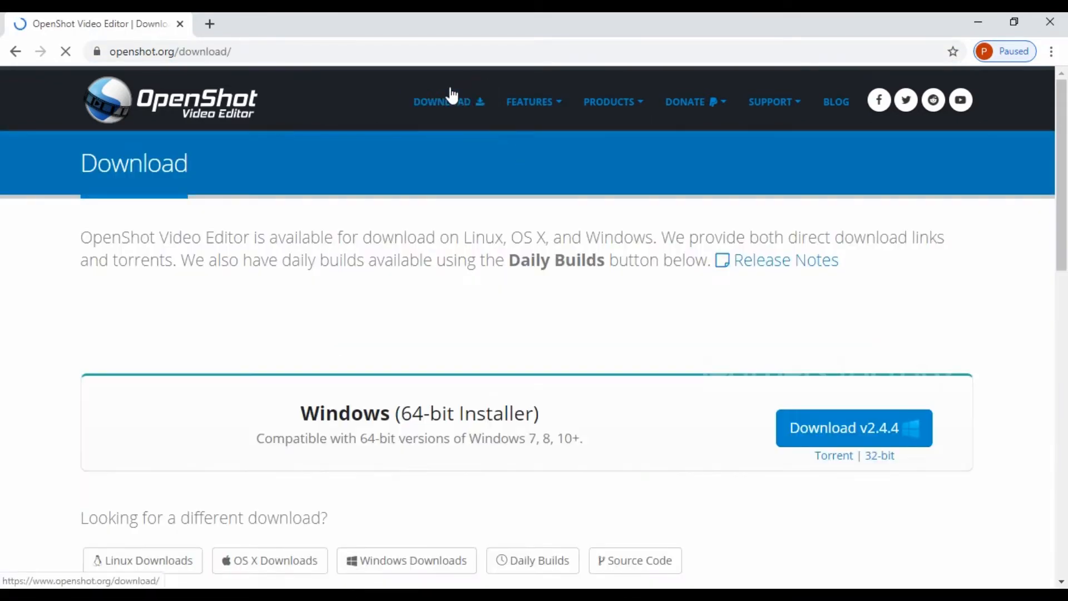
{"action": "mouse_move", "coordinate": [448, 101]}
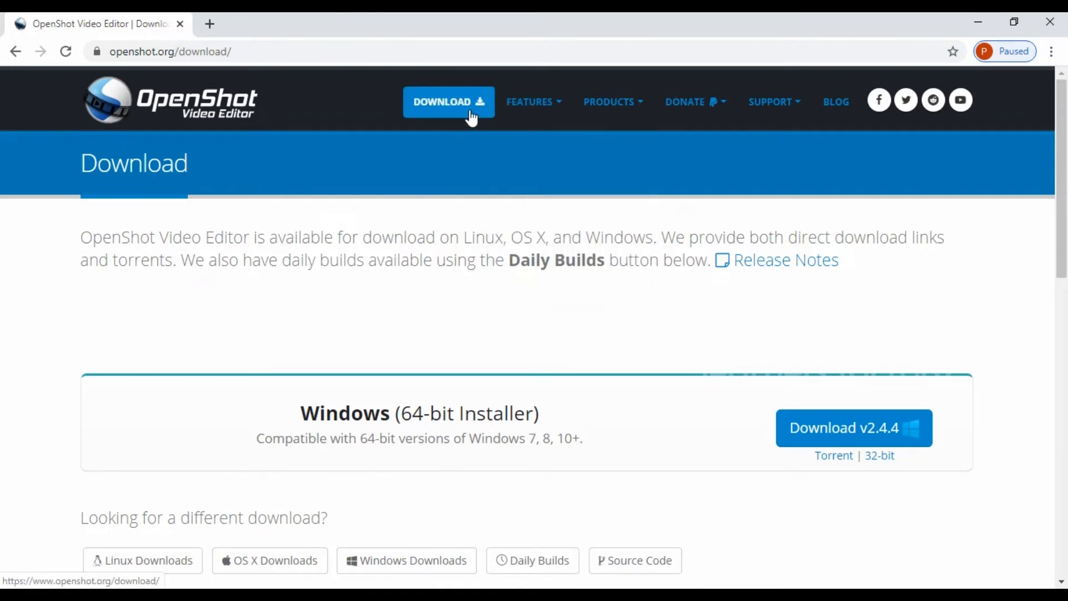
{"action": "scroll", "scroll_direction": "down", "scroll_amount": 3}
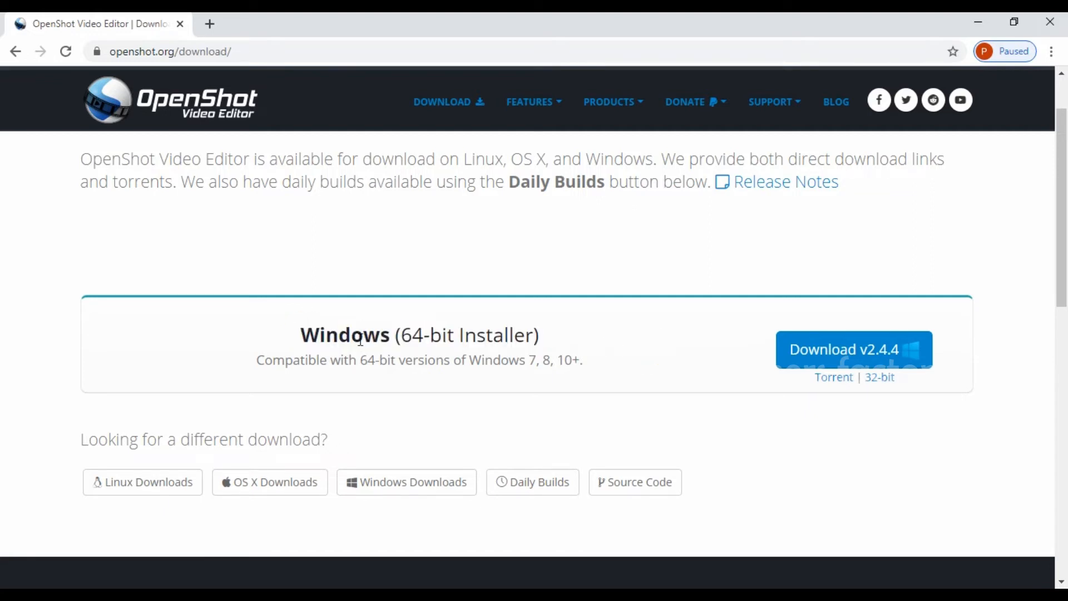
{"action": "mouse_move", "coordinate": [609, 346]}
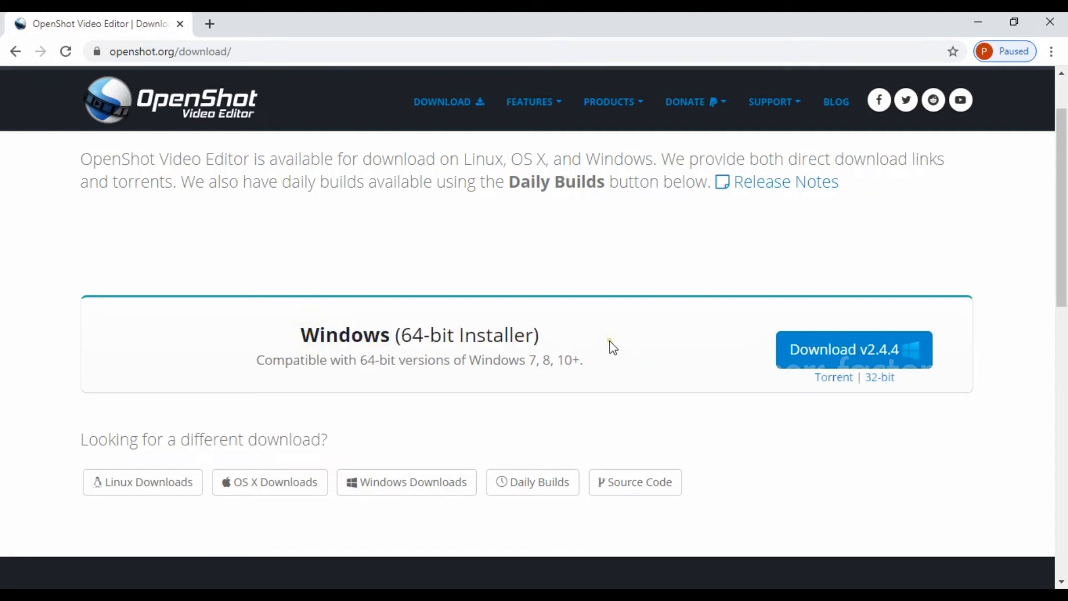
{"action": "scroll", "scroll_direction": "down", "scroll_amount": 3}
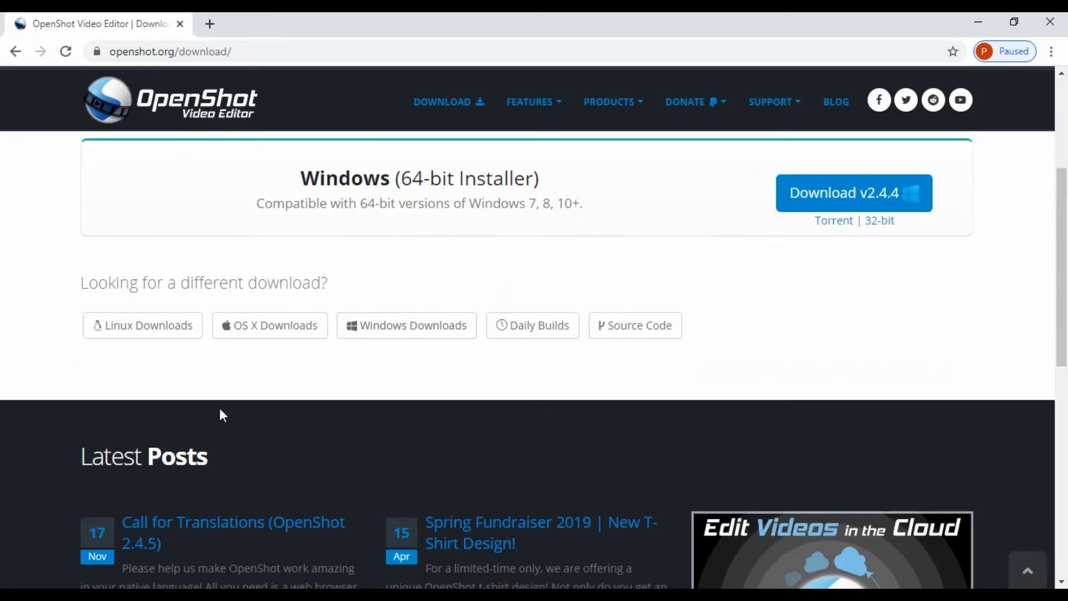
{"action": "mouse_move", "coordinate": [142, 325]}
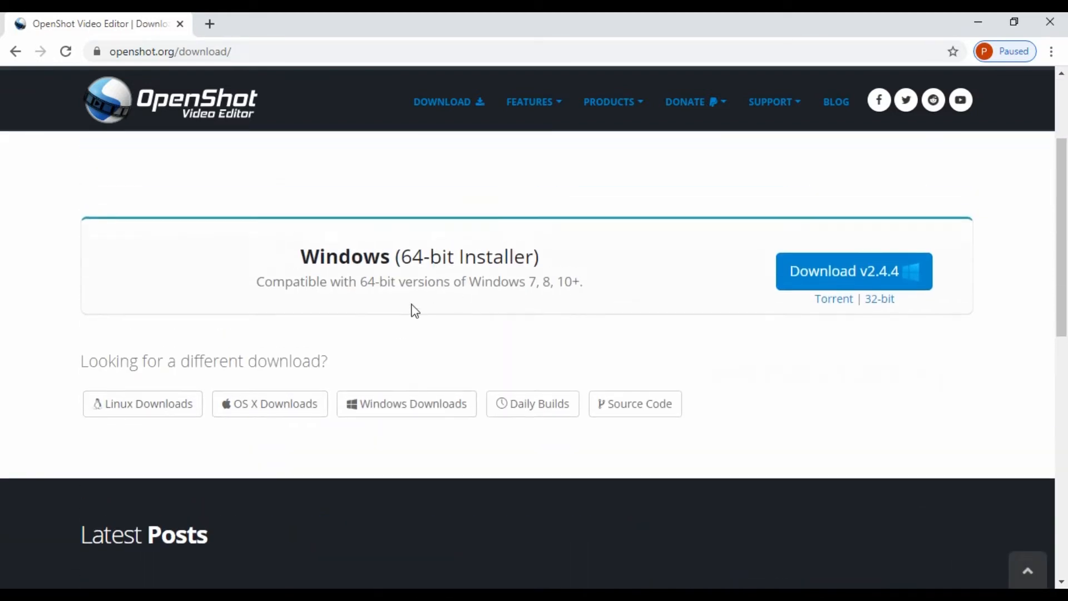
{"action": "mouse_move", "coordinate": [450, 317]}
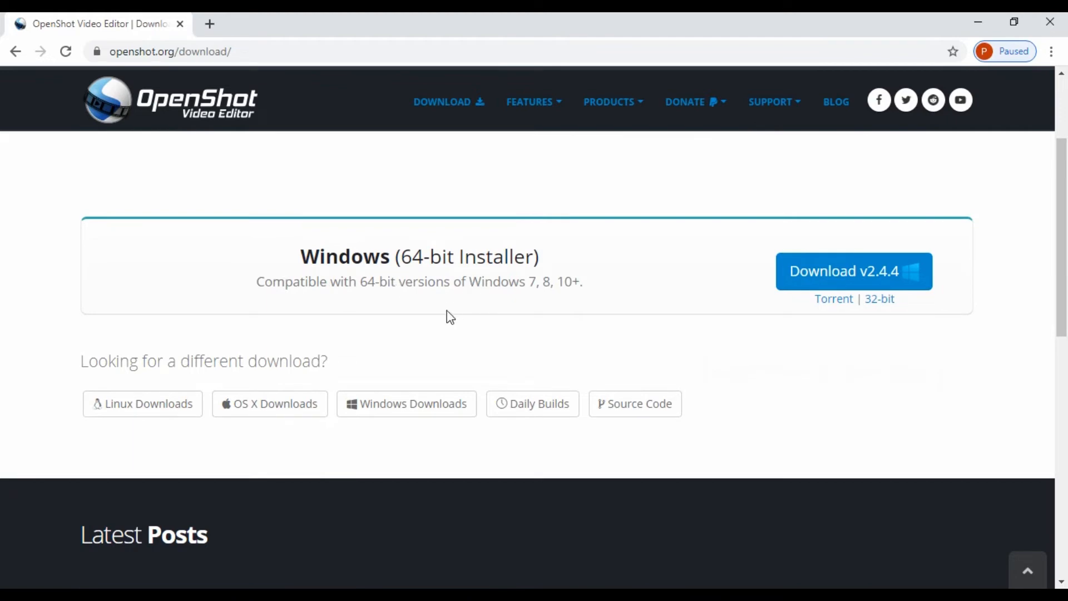
{"action": "mouse_move", "coordinate": [838, 286]}
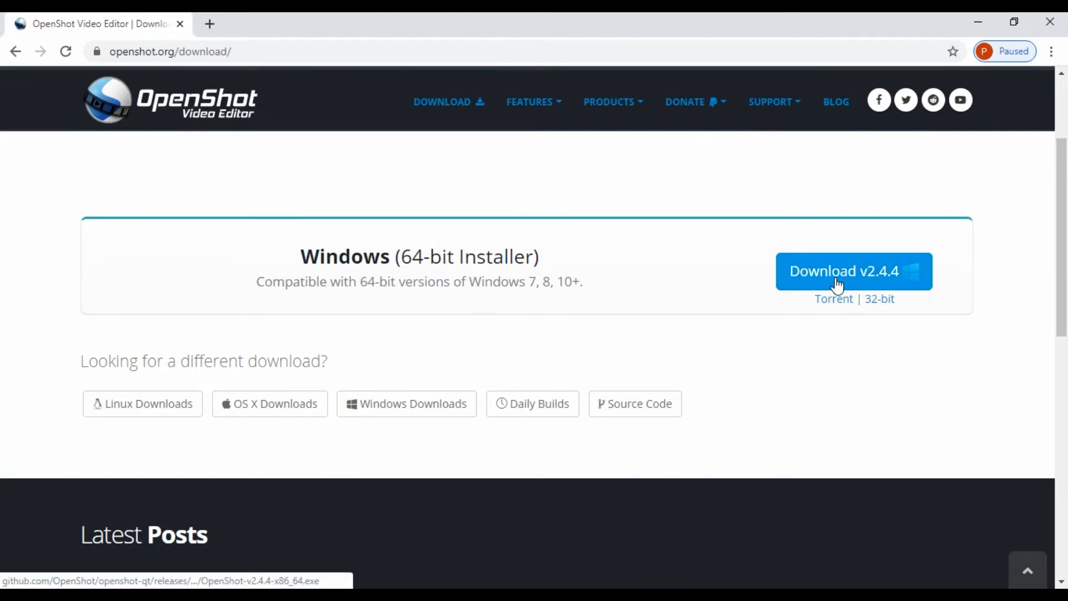
{"action": "mouse_move", "coordinate": [626, 265]}
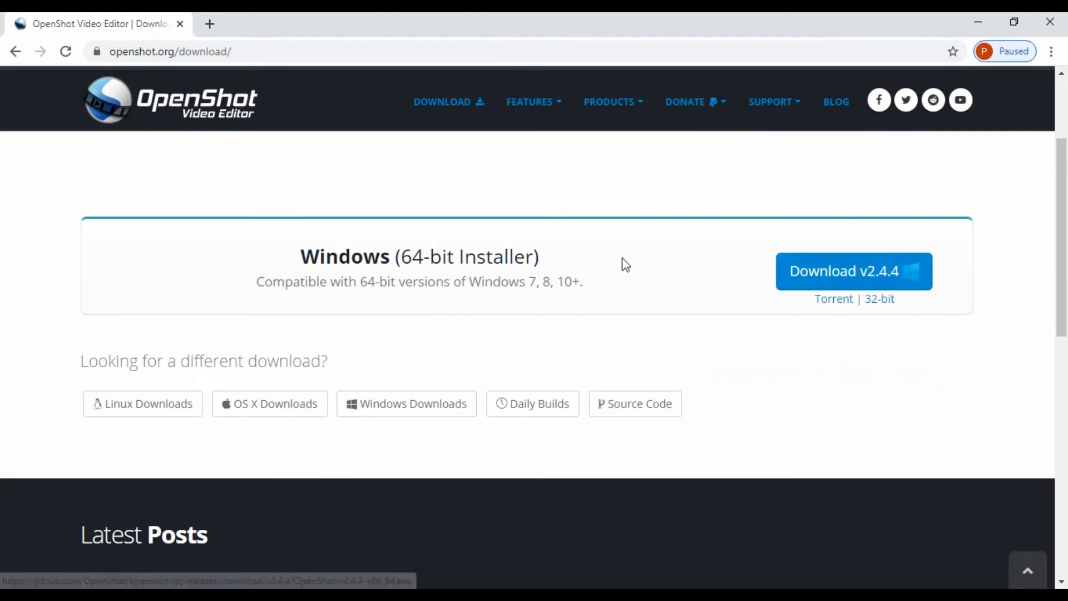
{"action": "mouse_move", "coordinate": [848, 278]}
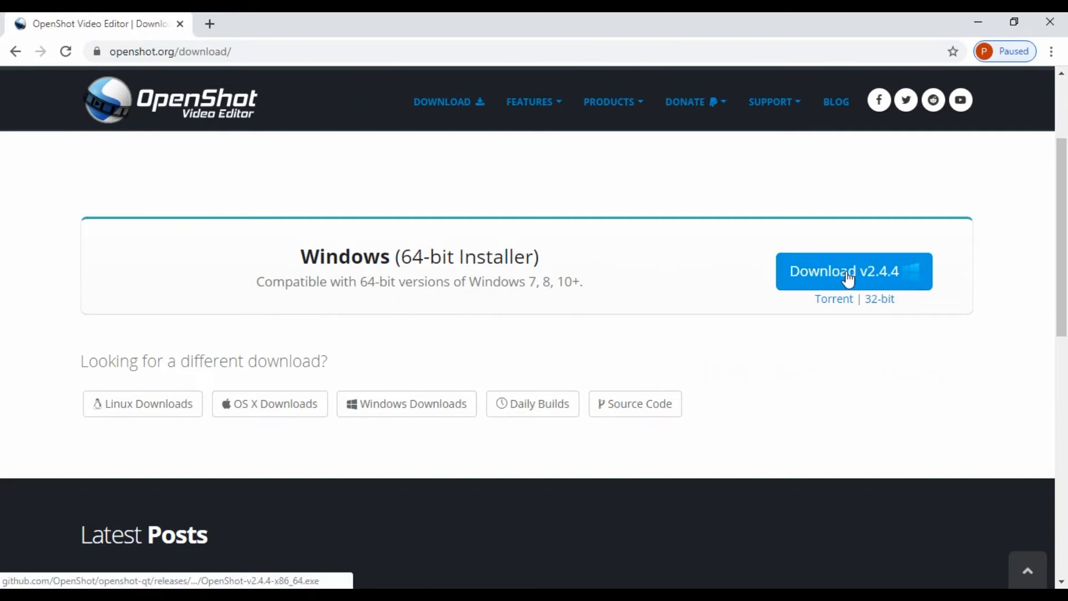
{"action": "mouse_move", "coordinate": [879, 299]}
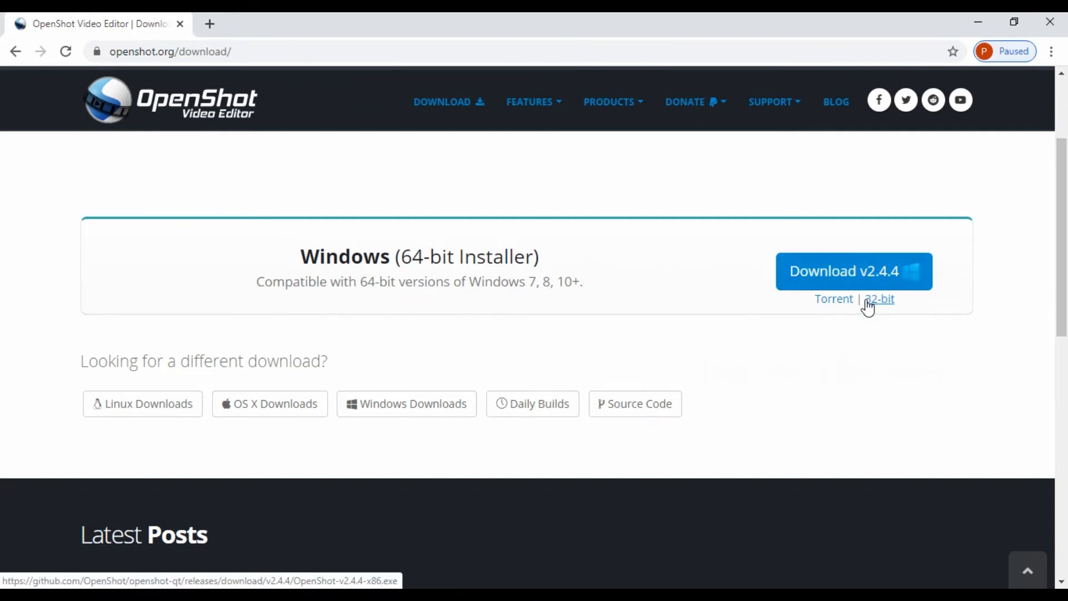
{"action": "mouse_move", "coordinate": [454, 314]}
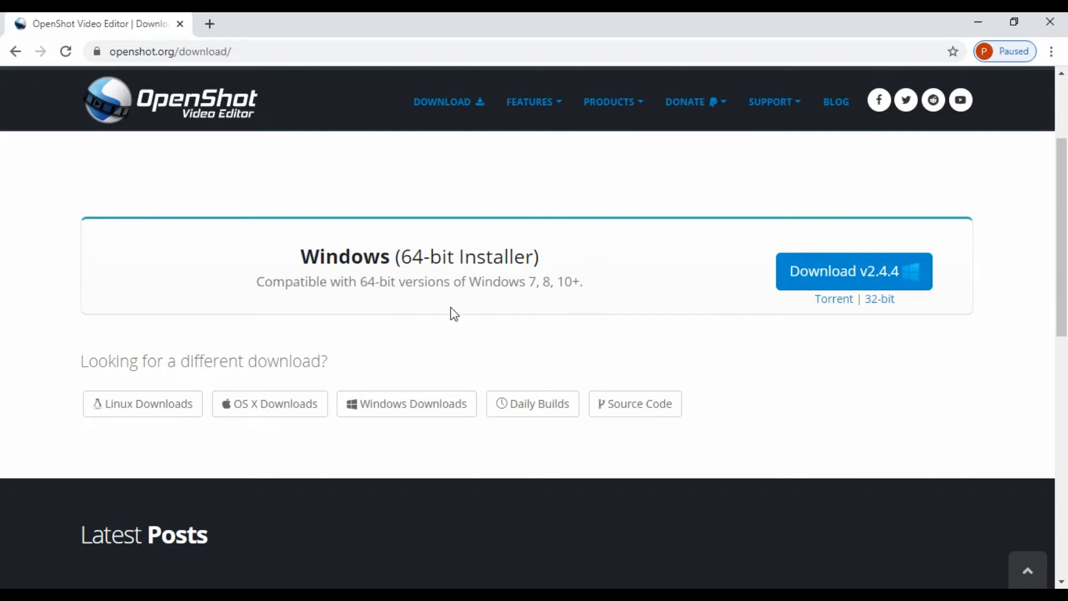
{"action": "mouse_move", "coordinate": [496, 302]}
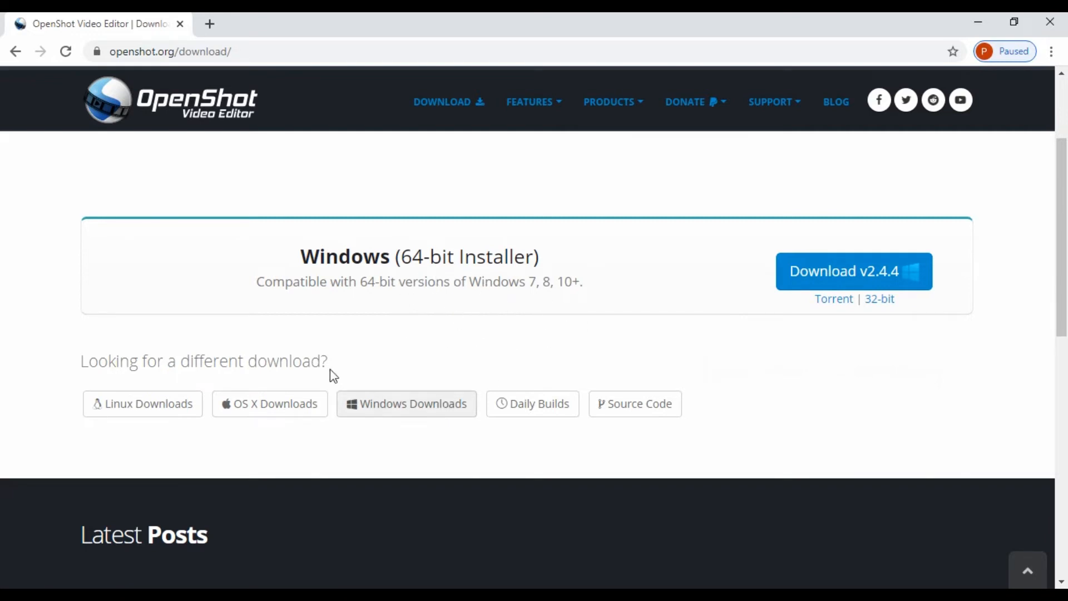
{"action": "mouse_move", "coordinate": [424, 277]}
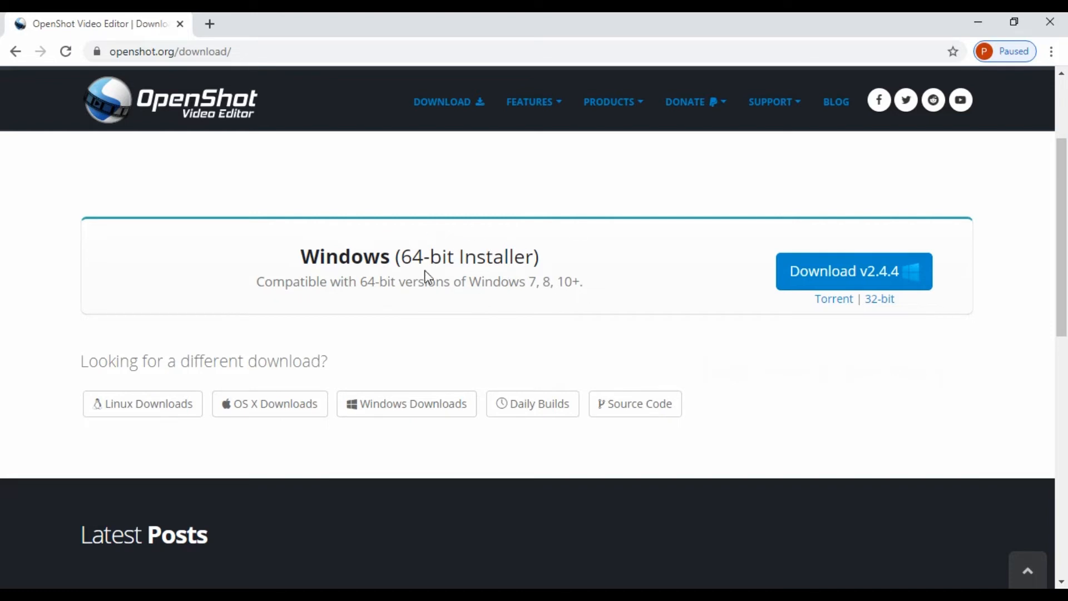
{"action": "mouse_move", "coordinate": [560, 299]}
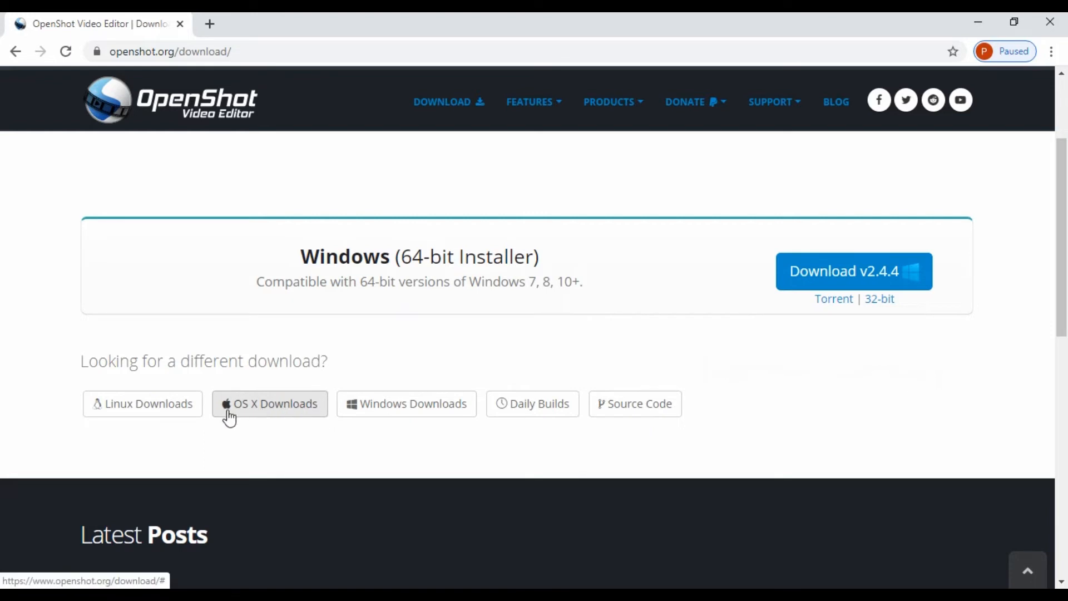
{"action": "mouse_move", "coordinate": [278, 414]}
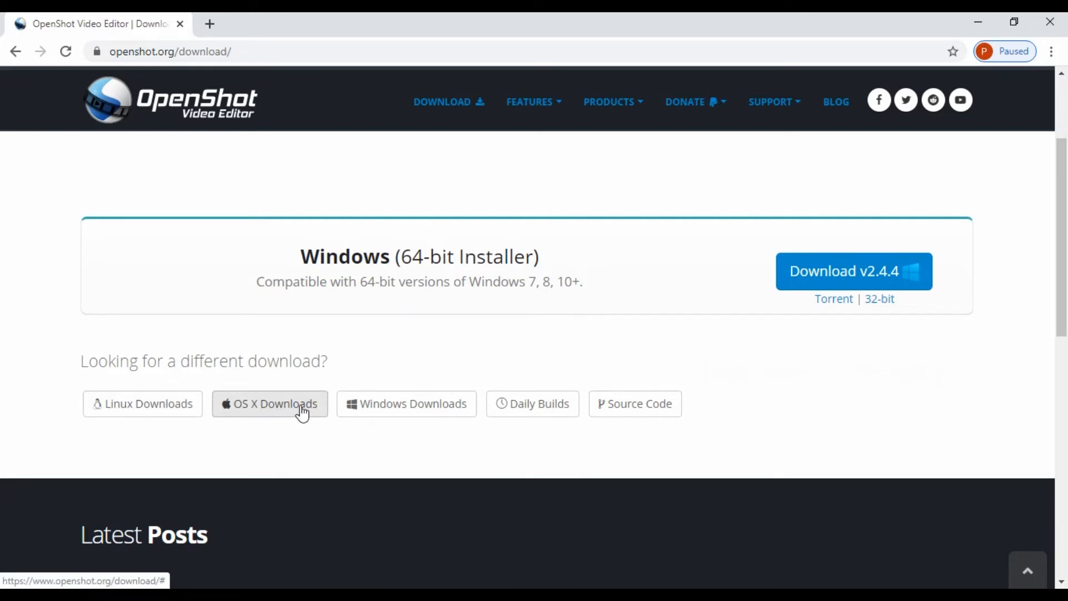
{"action": "mouse_move", "coordinate": [406, 403]}
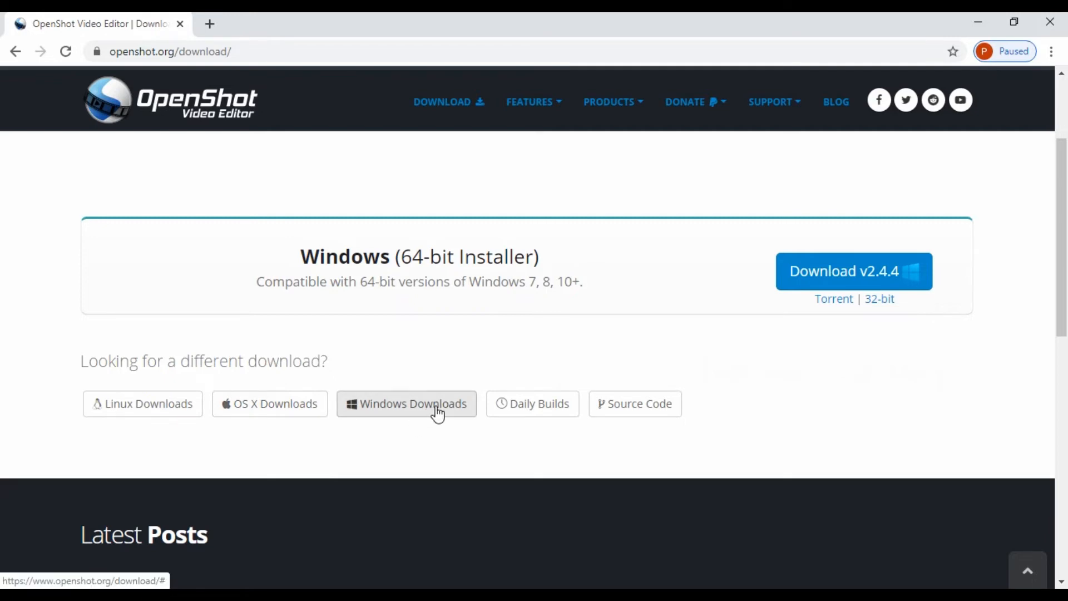
{"action": "mouse_move", "coordinate": [740, 343]}
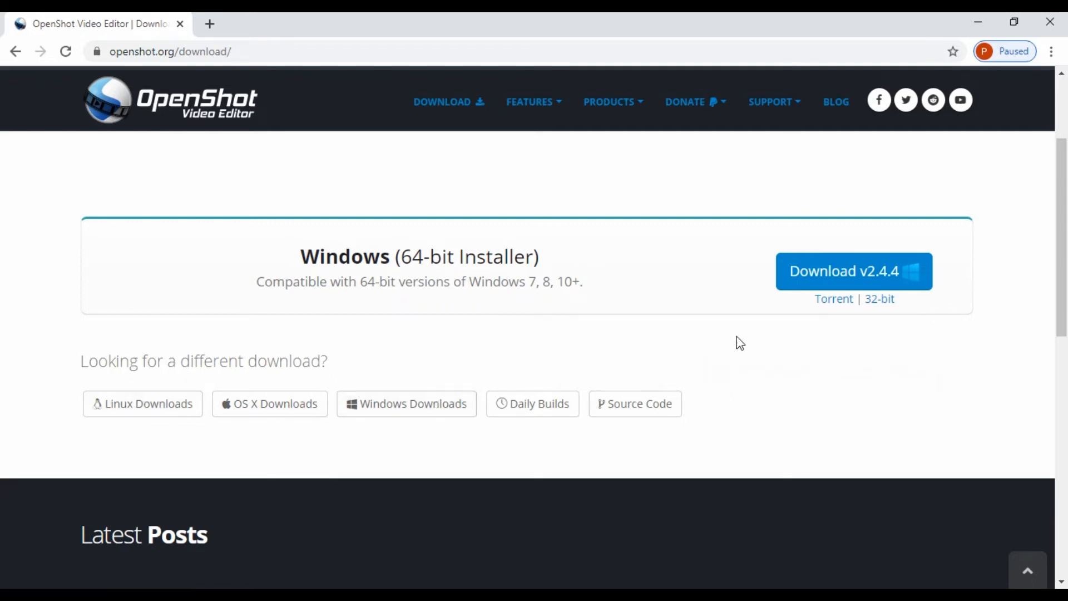
{"action": "mouse_move", "coordinate": [271, 320]}
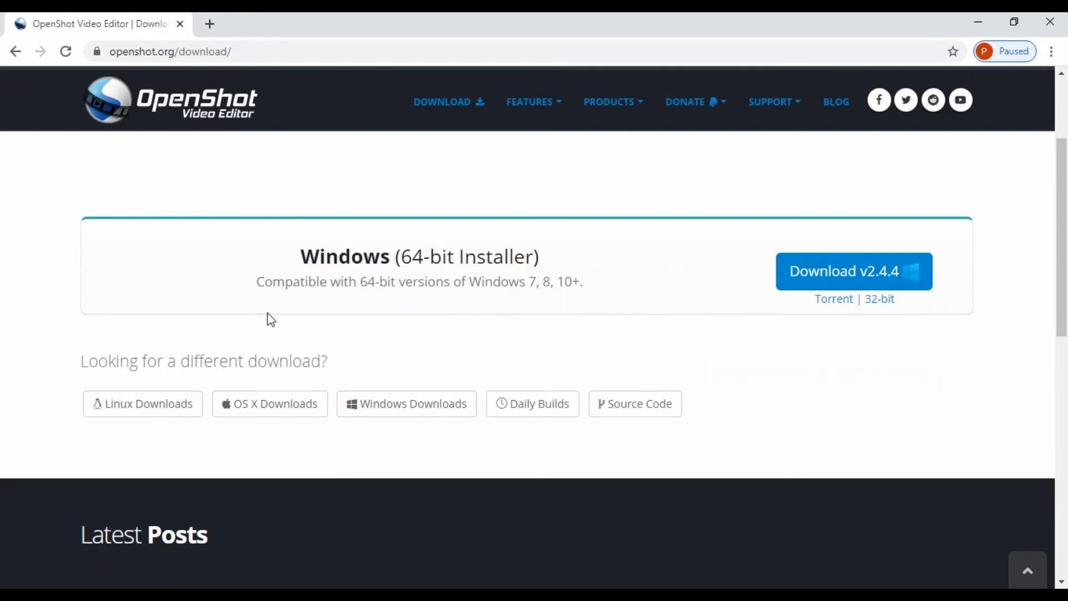
{"action": "scroll", "scroll_direction": "up", "scroll_amount": 3}
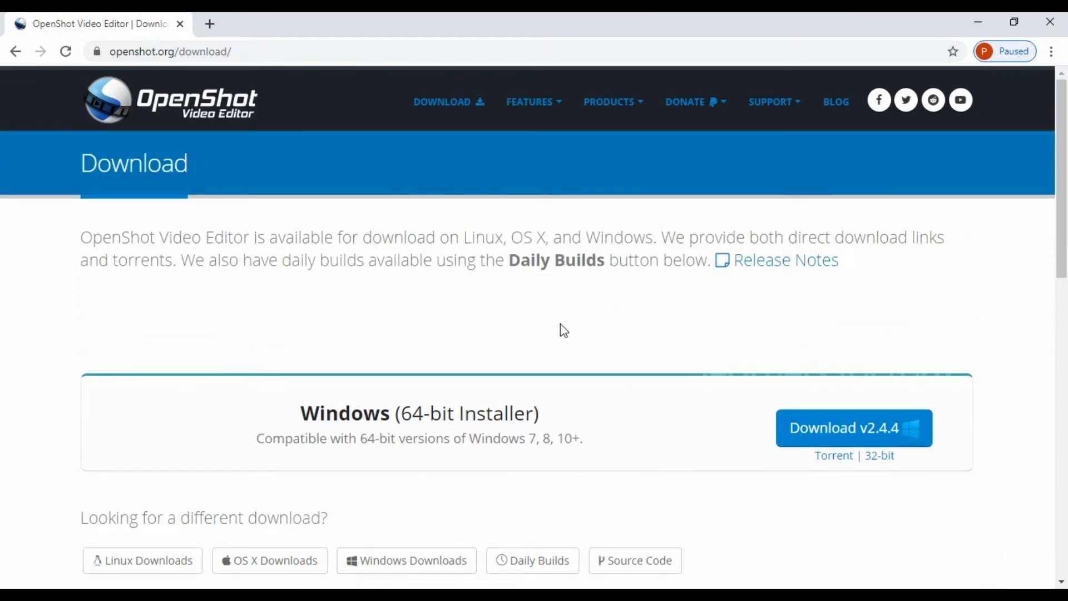
{"action": "scroll", "scroll_direction": "down", "scroll_amount": 3}
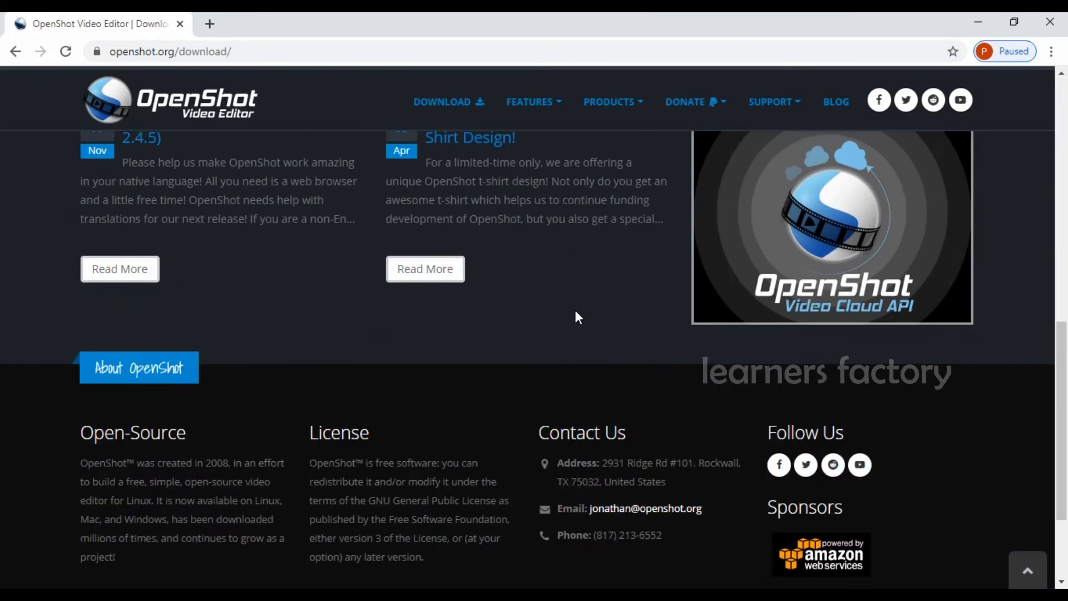
{"action": "scroll", "scroll_direction": "up", "scroll_amount": 3}
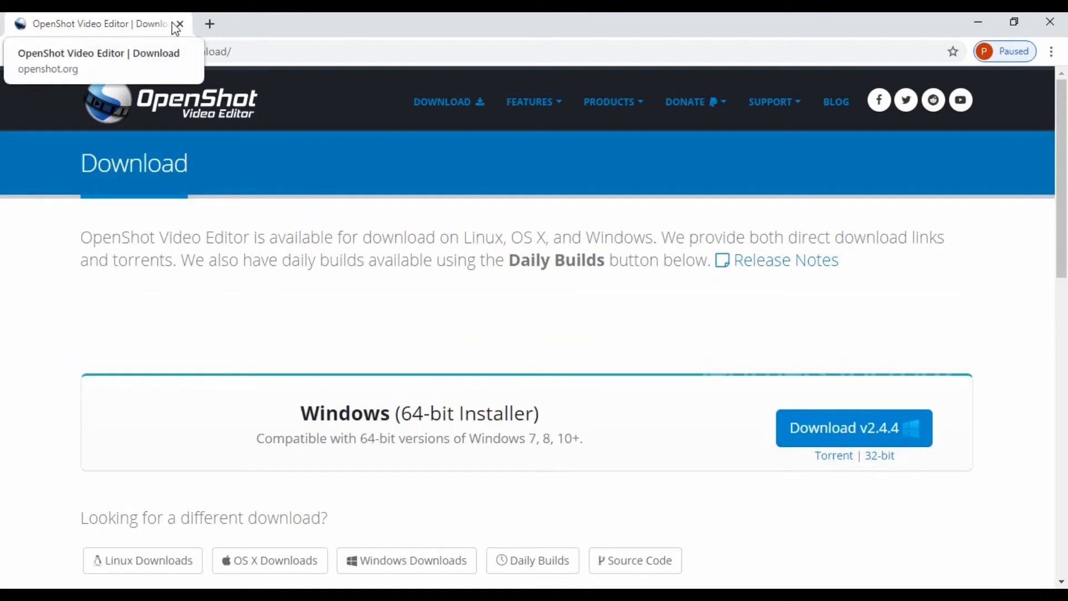
{"action": "mouse_move", "coordinate": [436, 409]}
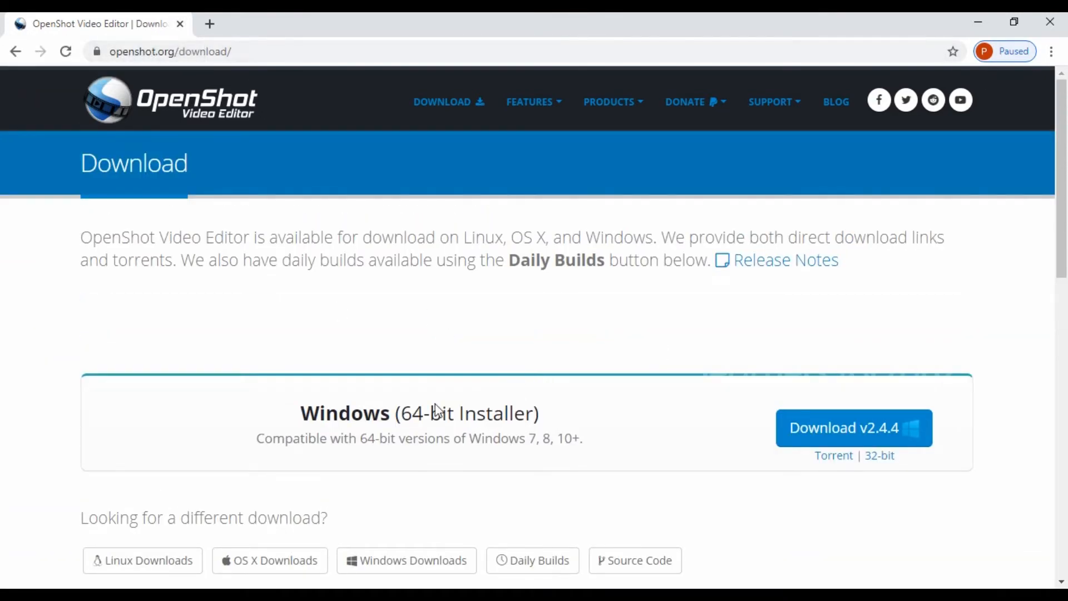
{"action": "mouse_move", "coordinate": [460, 369]}
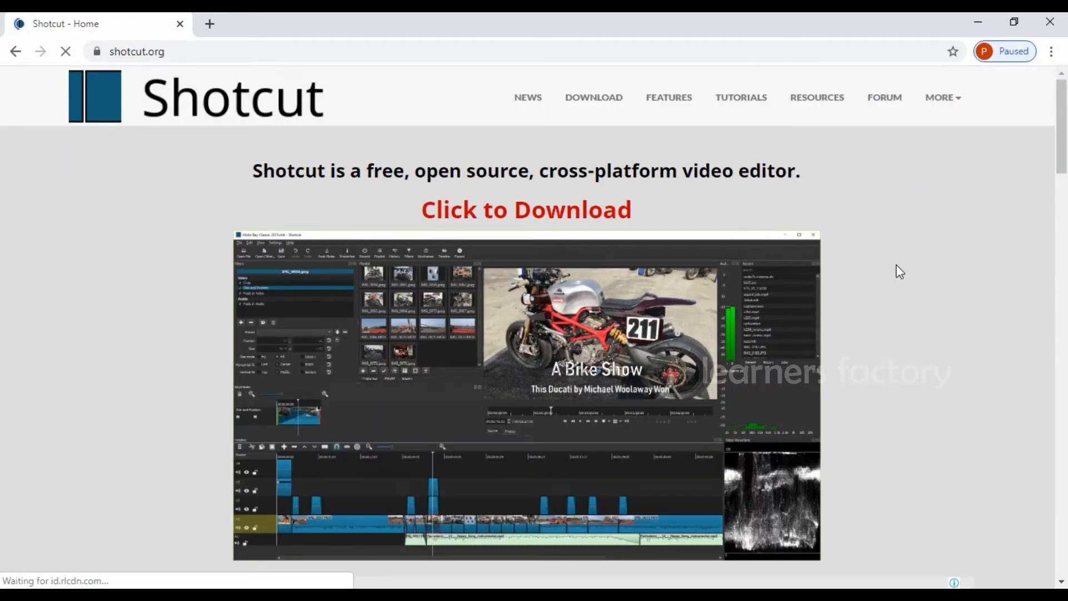
{"action": "mouse_move", "coordinate": [599, 152]}
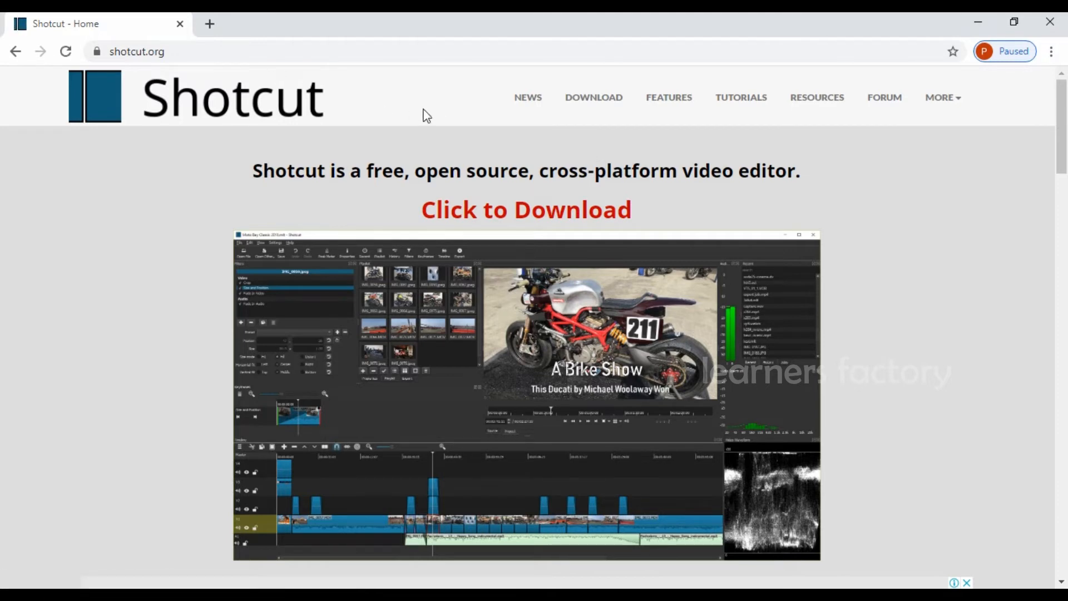
{"action": "mouse_move", "coordinate": [184, 110]}
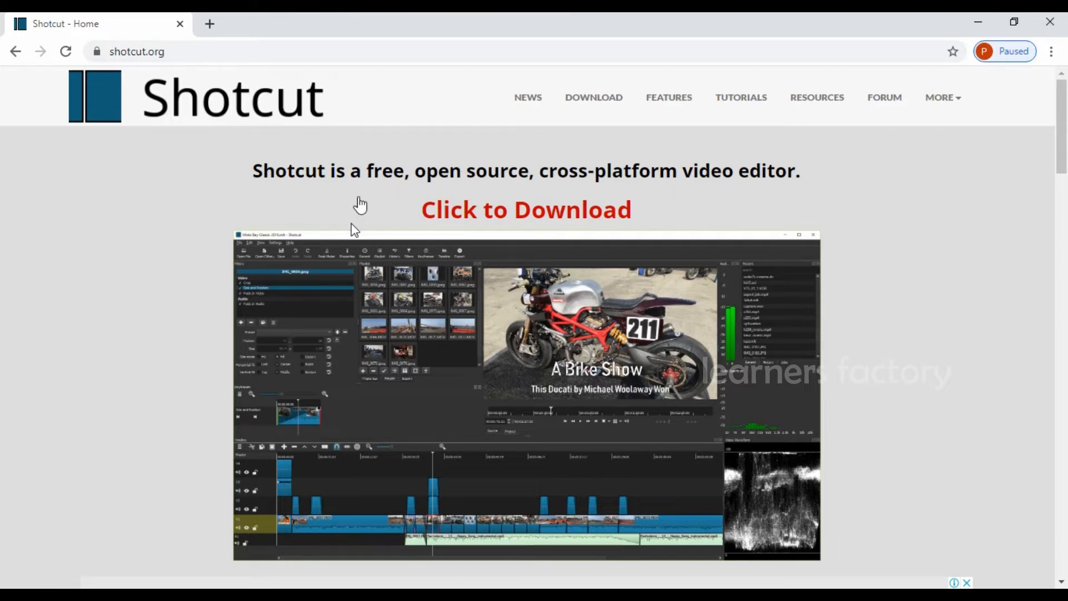
{"action": "mouse_move", "coordinate": [125, 51]}
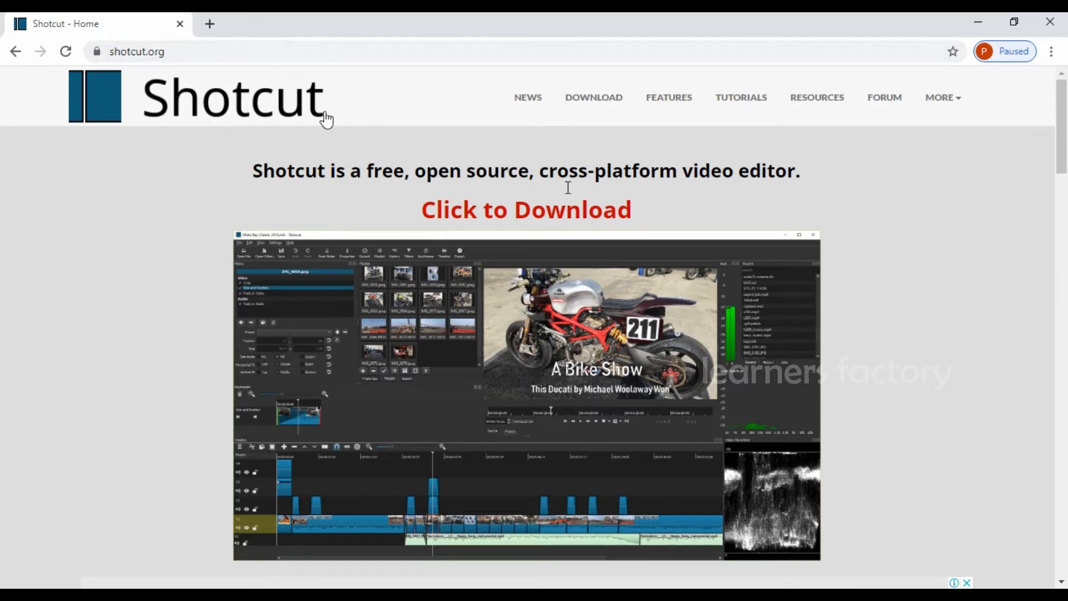
{"action": "mouse_move", "coordinate": [503, 251]}
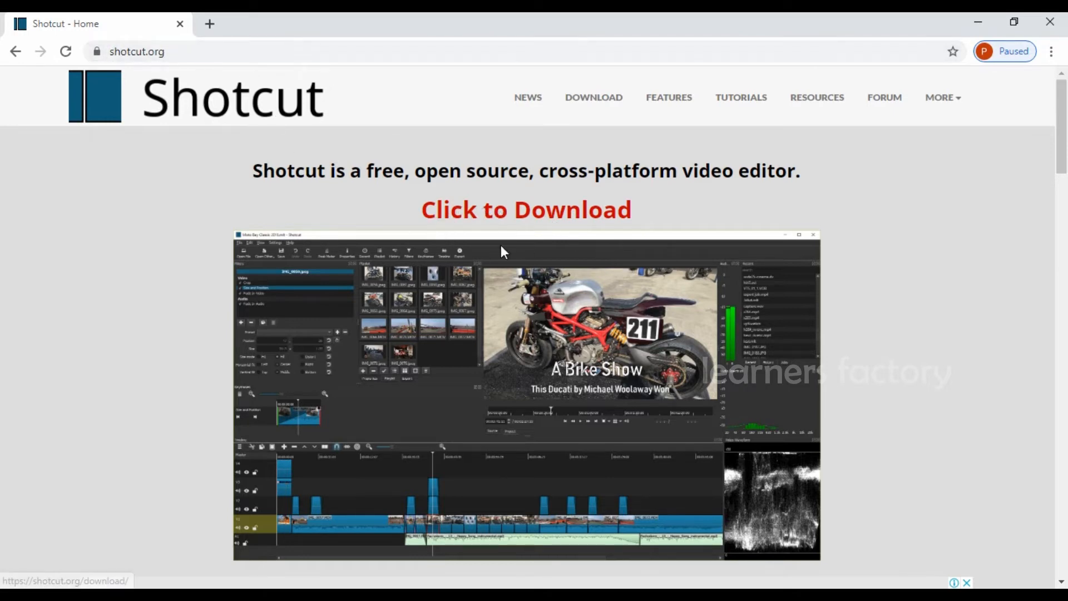
{"action": "mouse_move", "coordinate": [536, 222]}
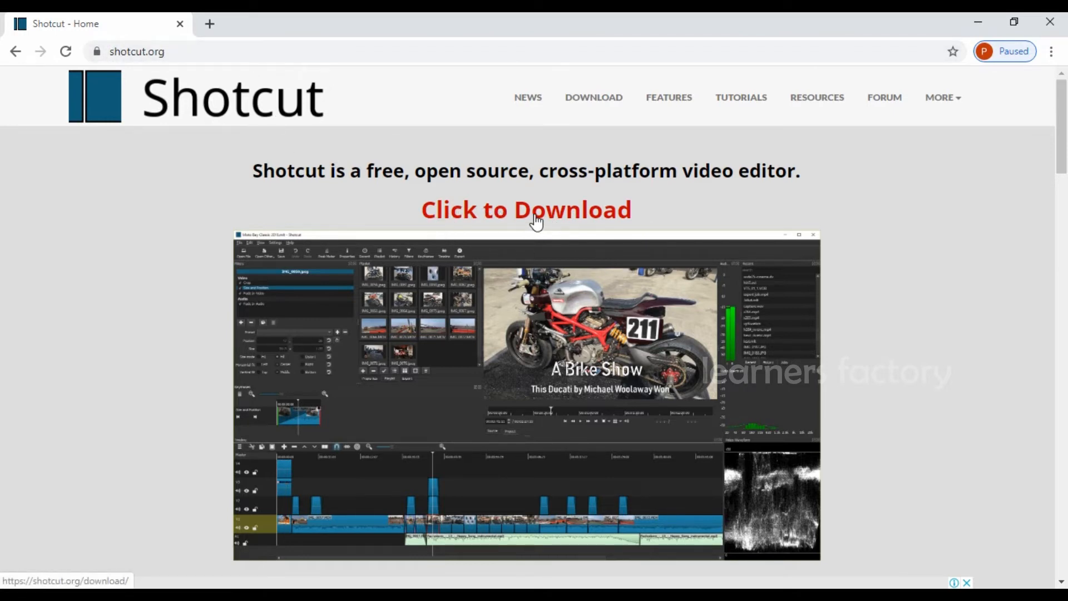
{"action": "mouse_move", "coordinate": [567, 360]}
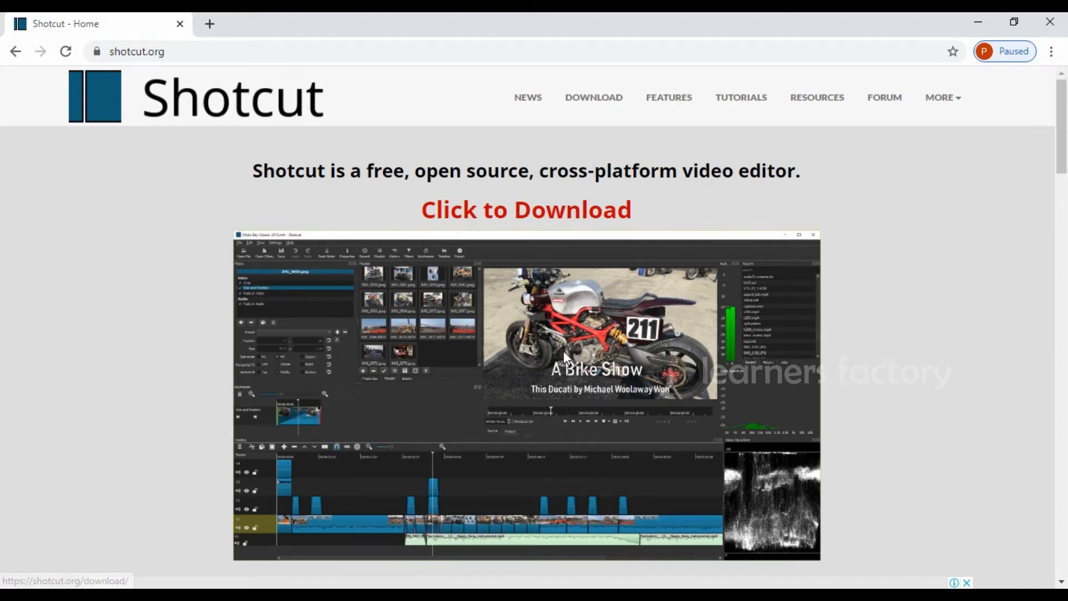
Scroll the Shotcut homepage past the editor screenshot to the Filmora advertisement
{"action": "scroll", "scroll_direction": "down", "scroll_amount": 3}
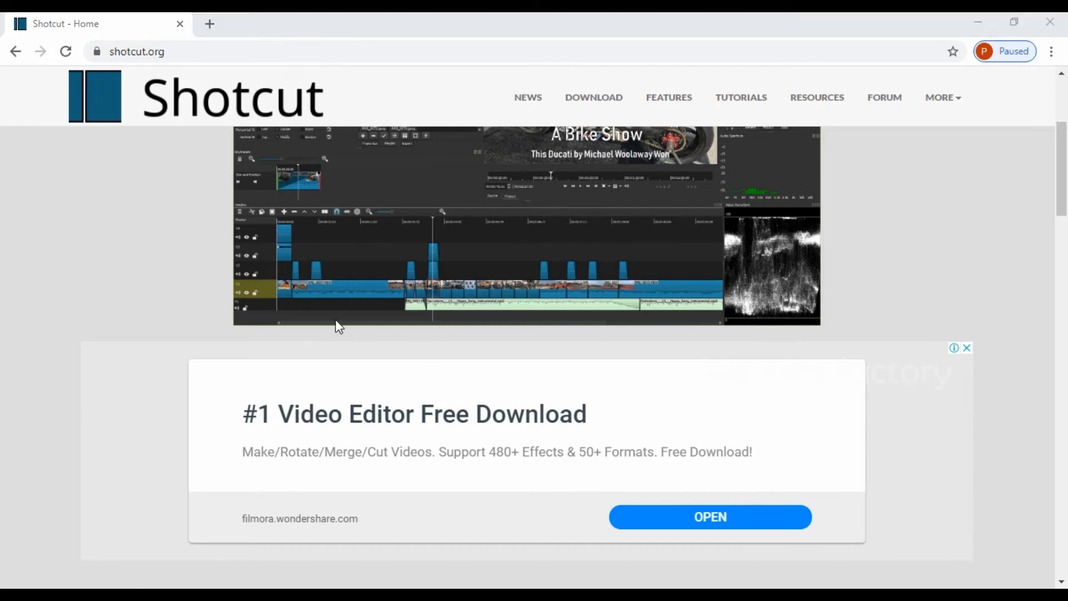
{"action": "mouse_move", "coordinate": [870, 263]}
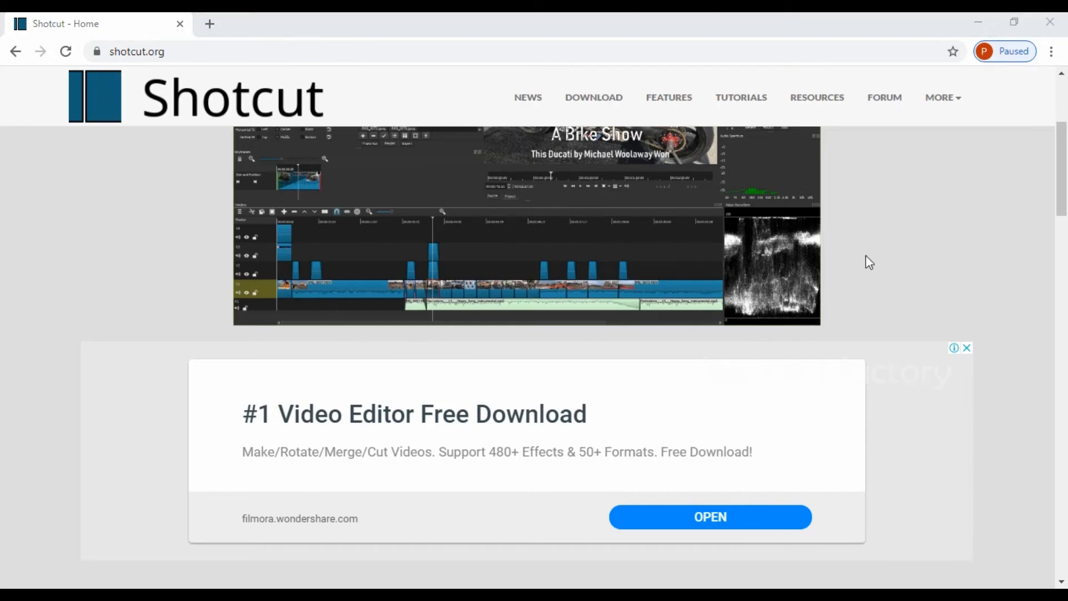
{"action": "mouse_move", "coordinate": [656, 256]}
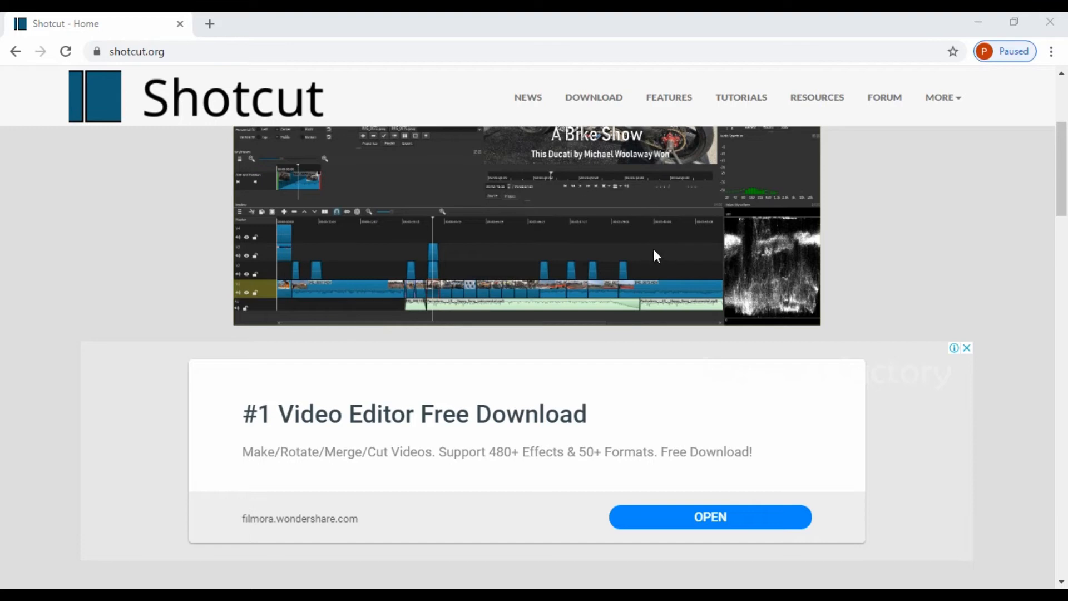
{"action": "scroll", "scroll_direction": "down", "scroll_amount": 3}
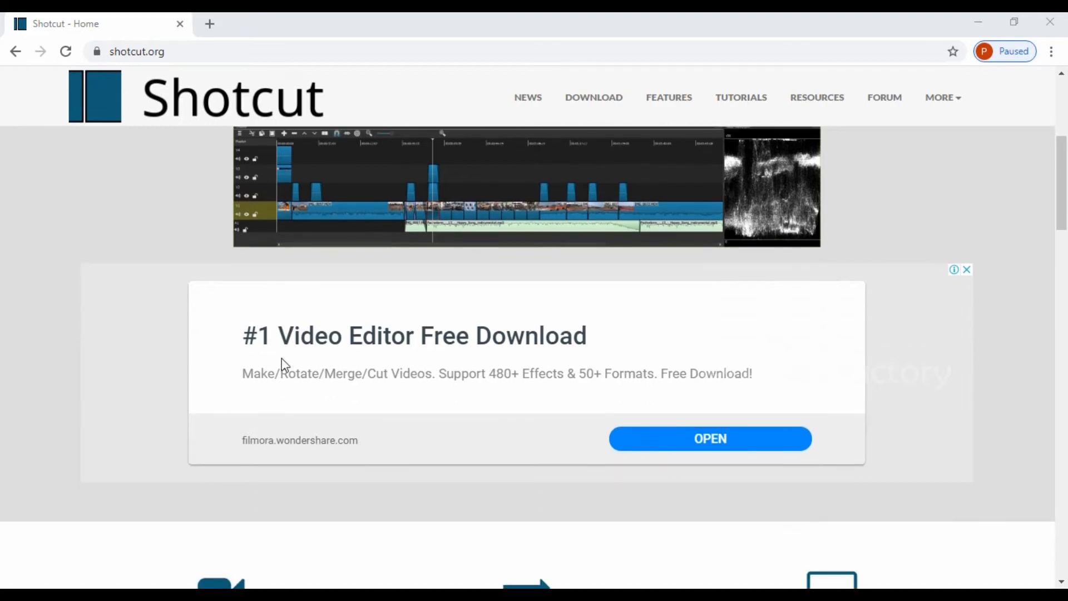
{"action": "mouse_move", "coordinate": [228, 348]}
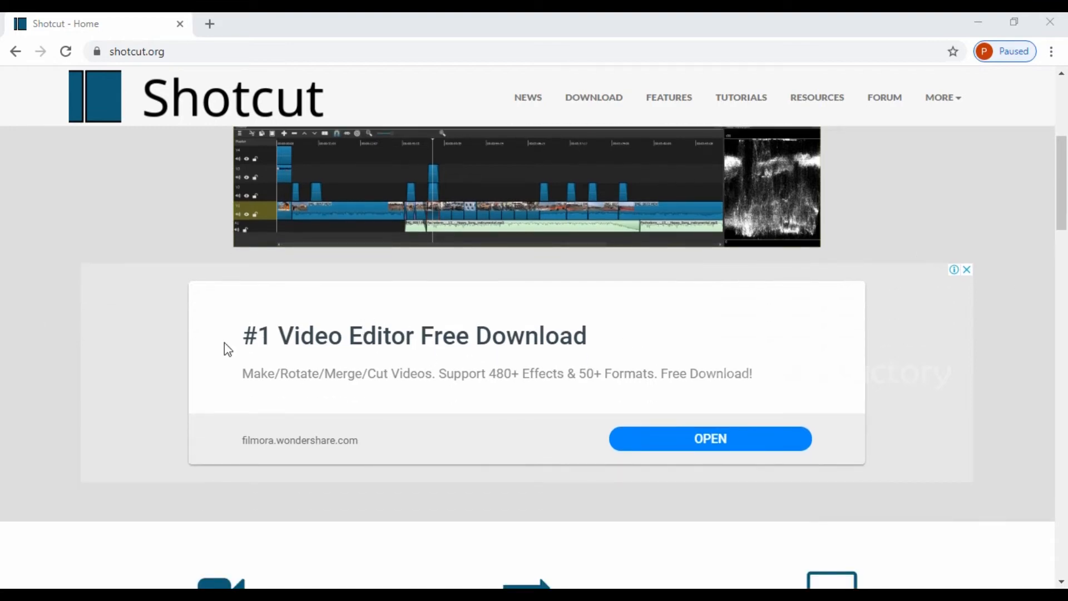
{"action": "mouse_move", "coordinate": [607, 329]}
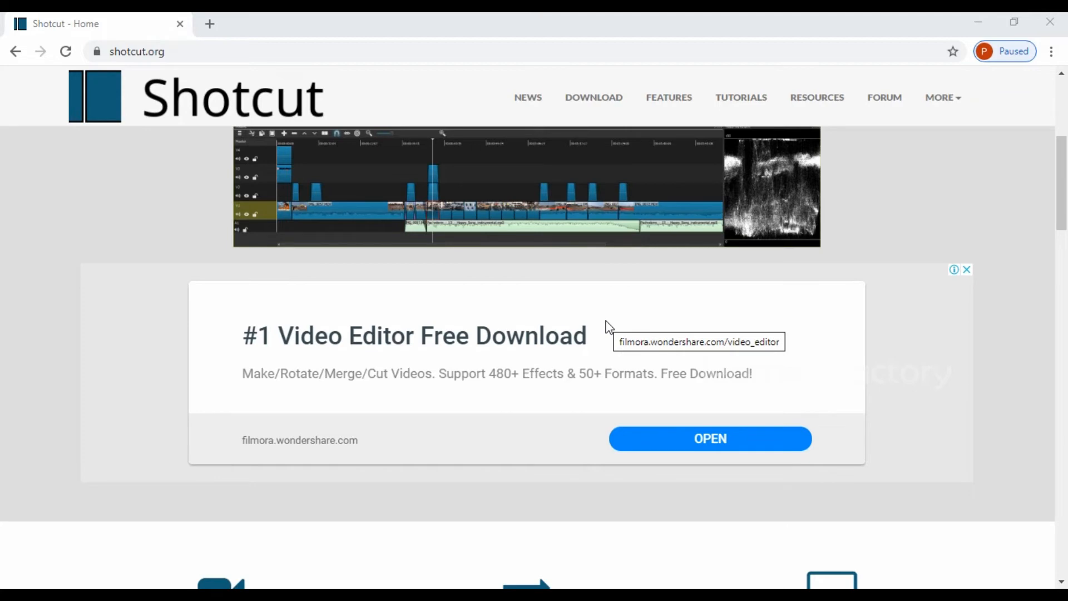
{"action": "scroll", "scroll_direction": "up", "scroll_amount": 3}
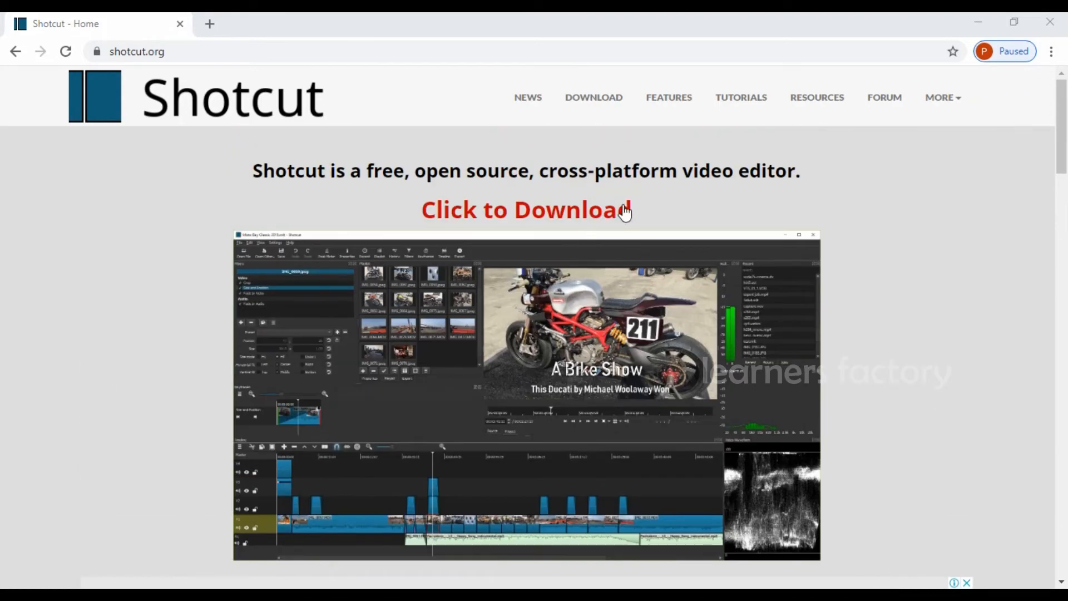
{"action": "mouse_move", "coordinate": [600, 218]}
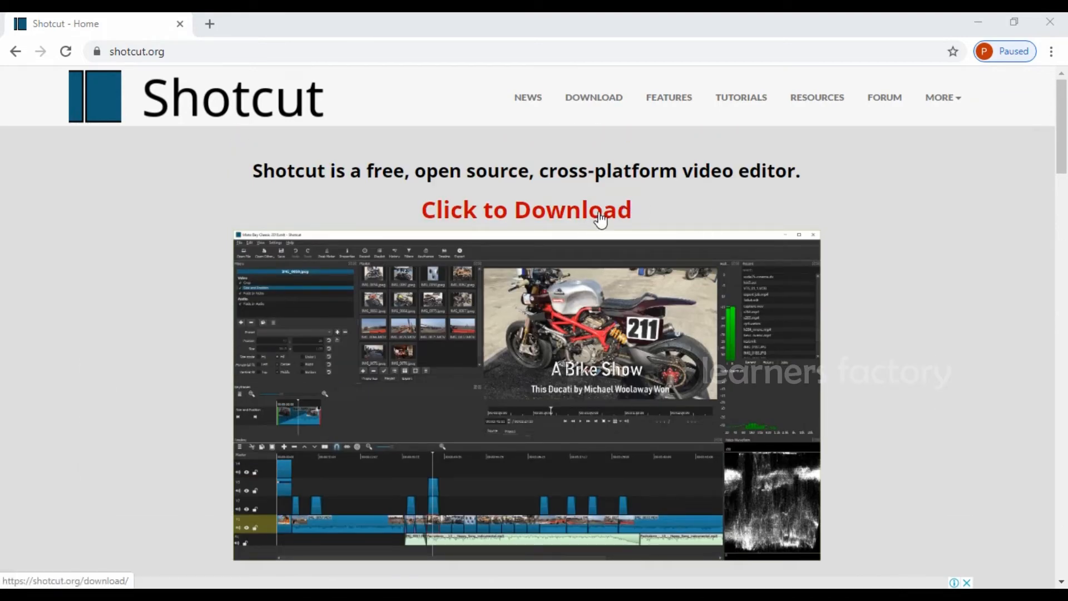
{"action": "mouse_move", "coordinate": [671, 286]}
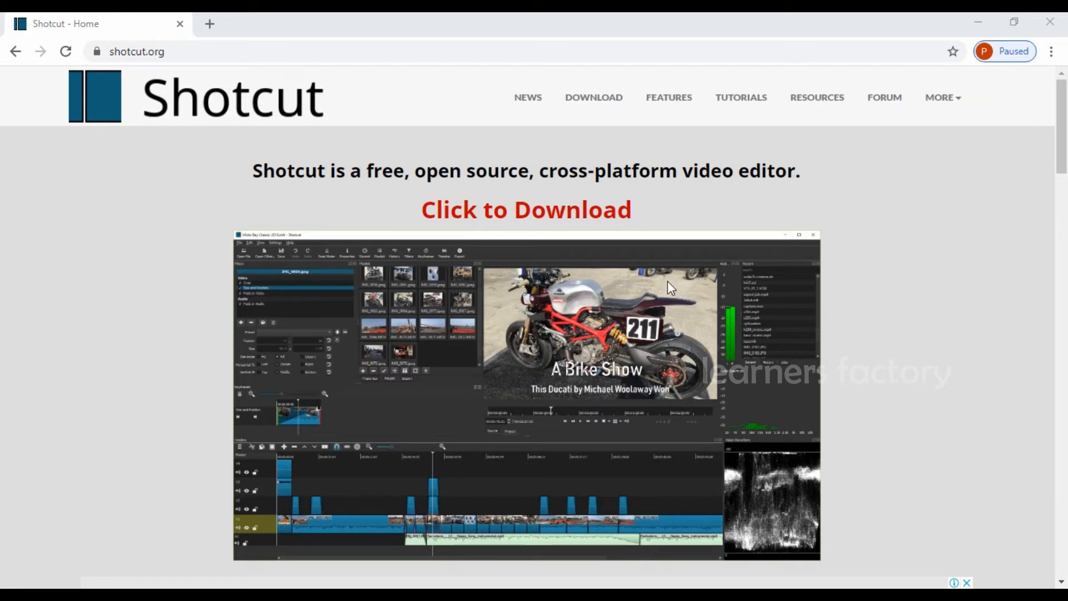
{"action": "mouse_move", "coordinate": [481, 289]}
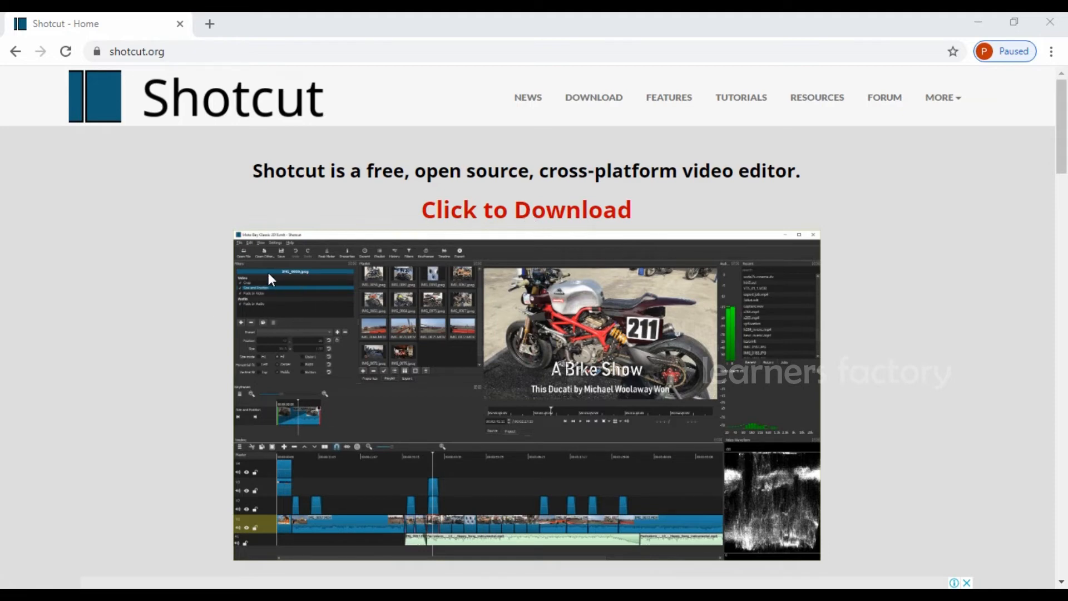
{"action": "mouse_move", "coordinate": [501, 309]}
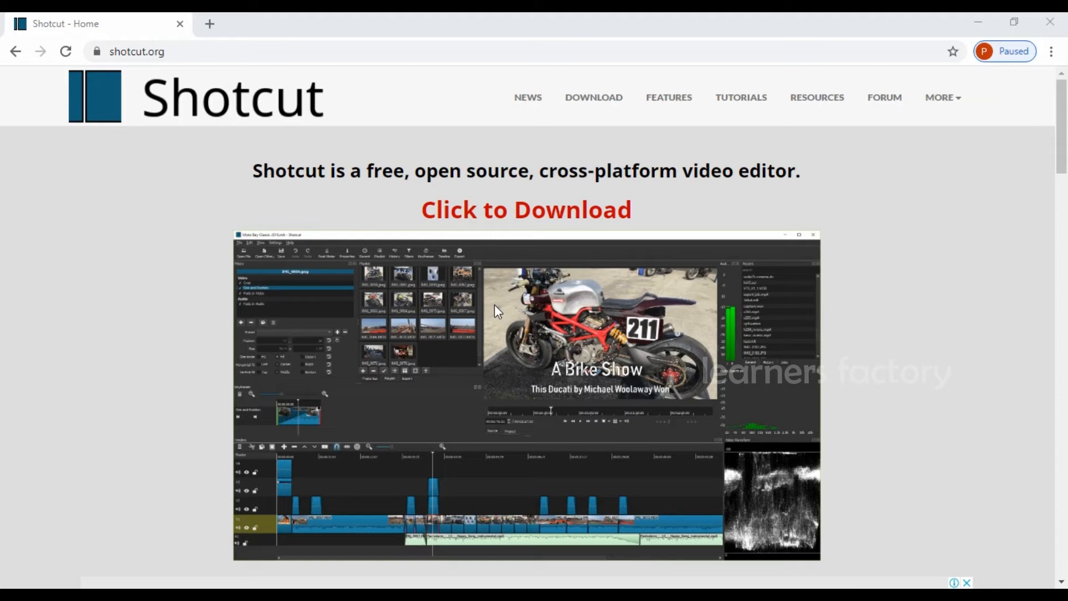
{"action": "mouse_move", "coordinate": [546, 227]}
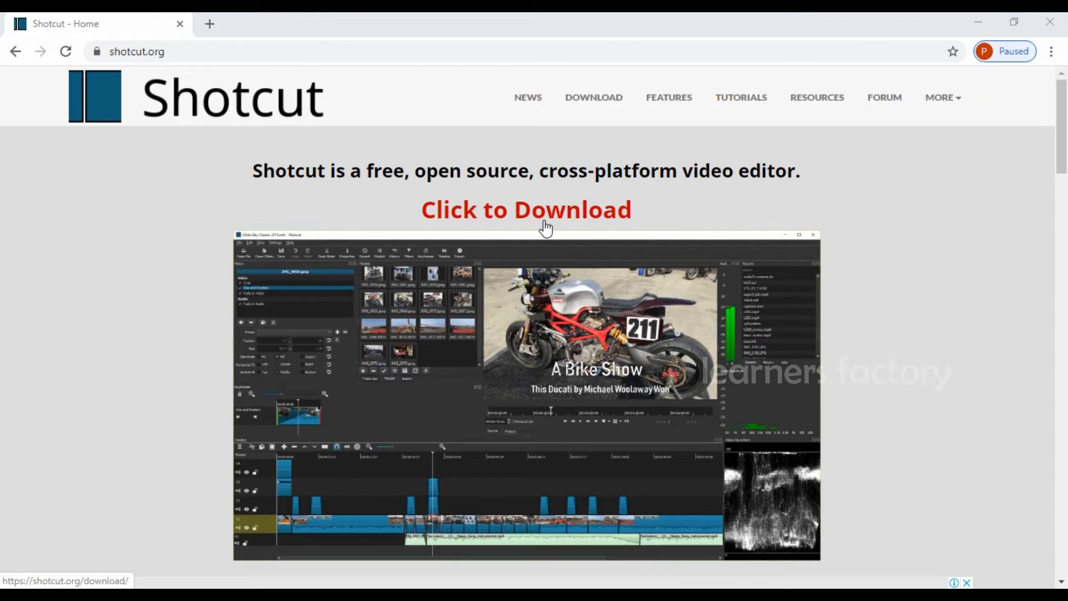
{"action": "mouse_move", "coordinate": [605, 344]}
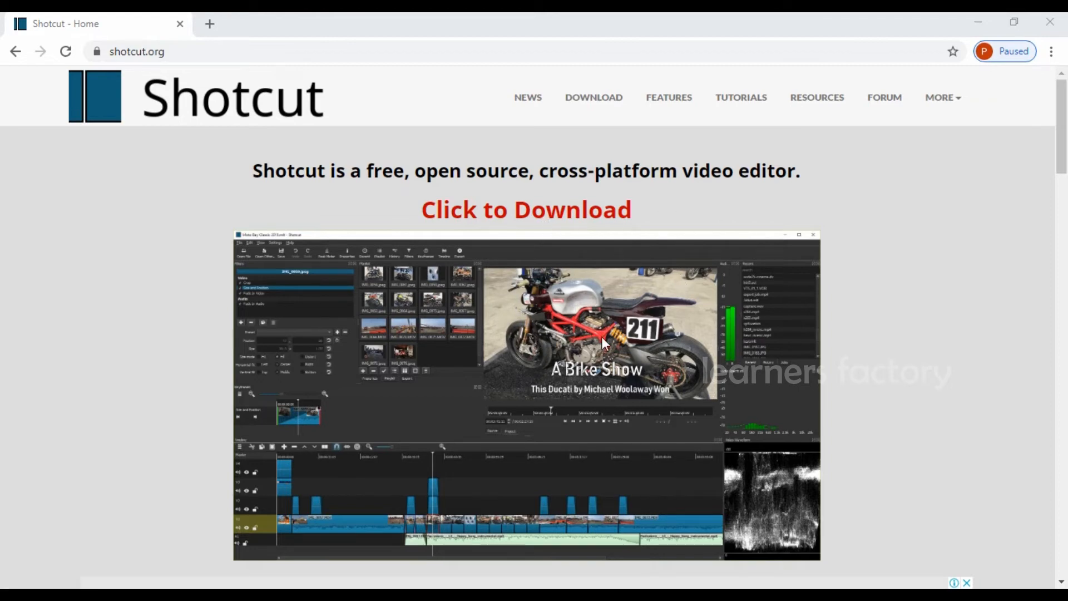
{"action": "mouse_move", "coordinate": [322, 375]}
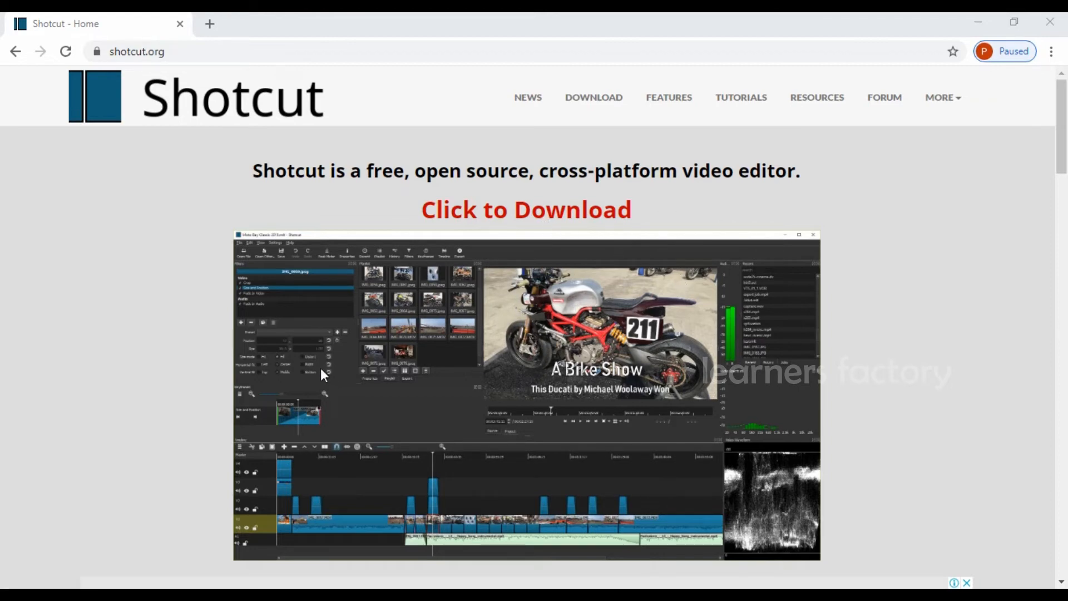
{"action": "mouse_move", "coordinate": [521, 248]}
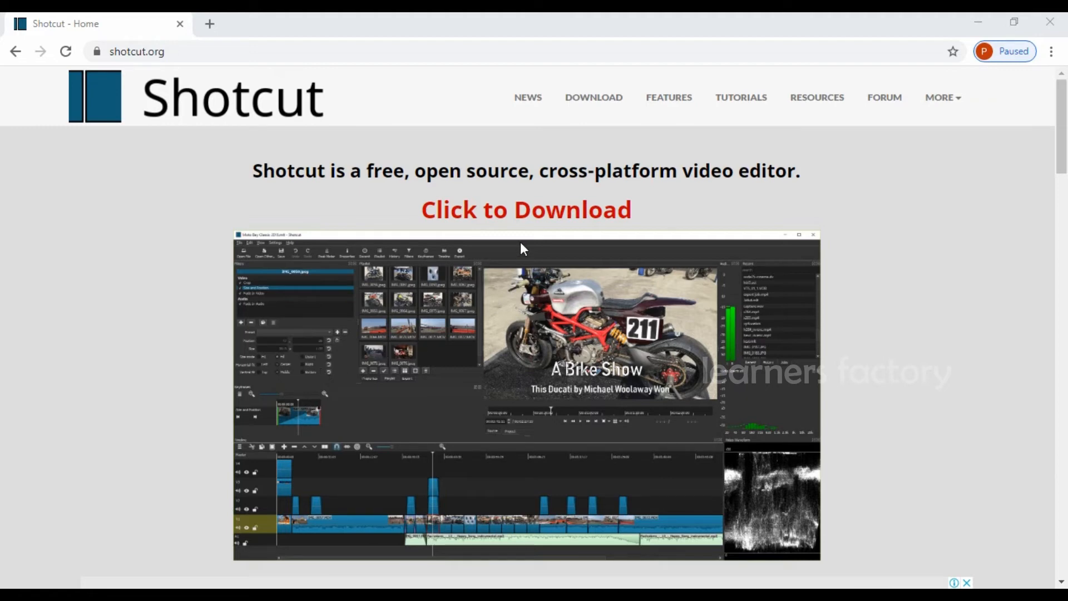
{"action": "mouse_move", "coordinate": [605, 360]}
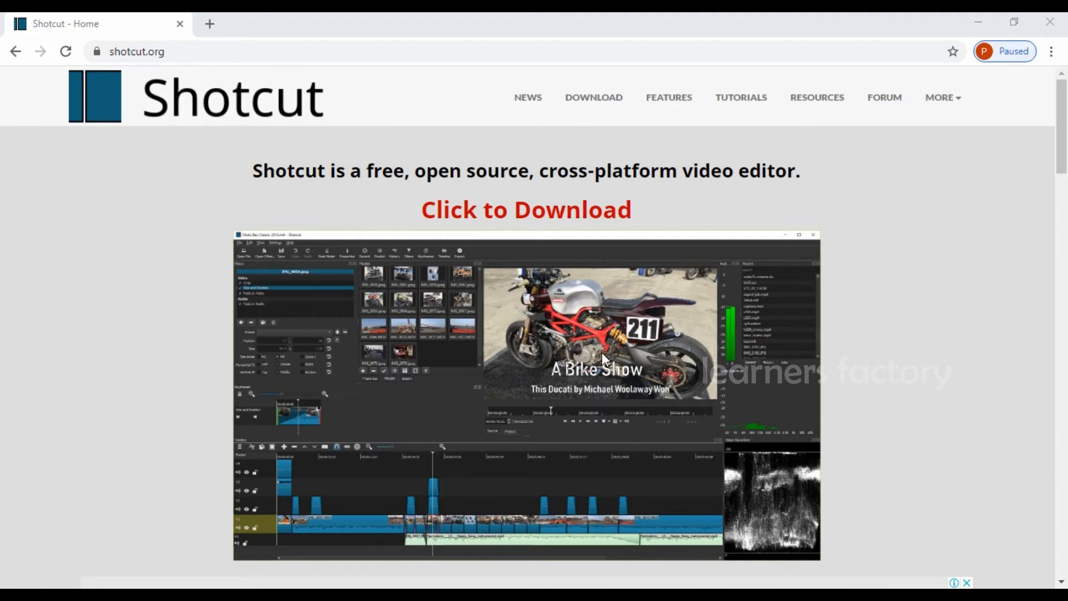
{"action": "mouse_move", "coordinate": [590, 360]}
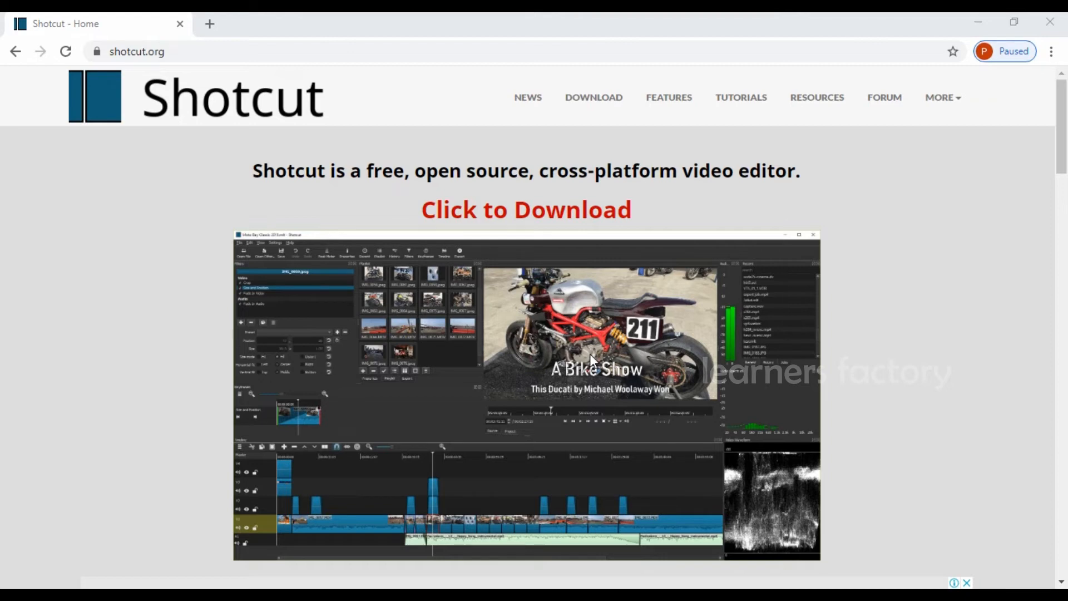
{"action": "mouse_move", "coordinate": [620, 359]}
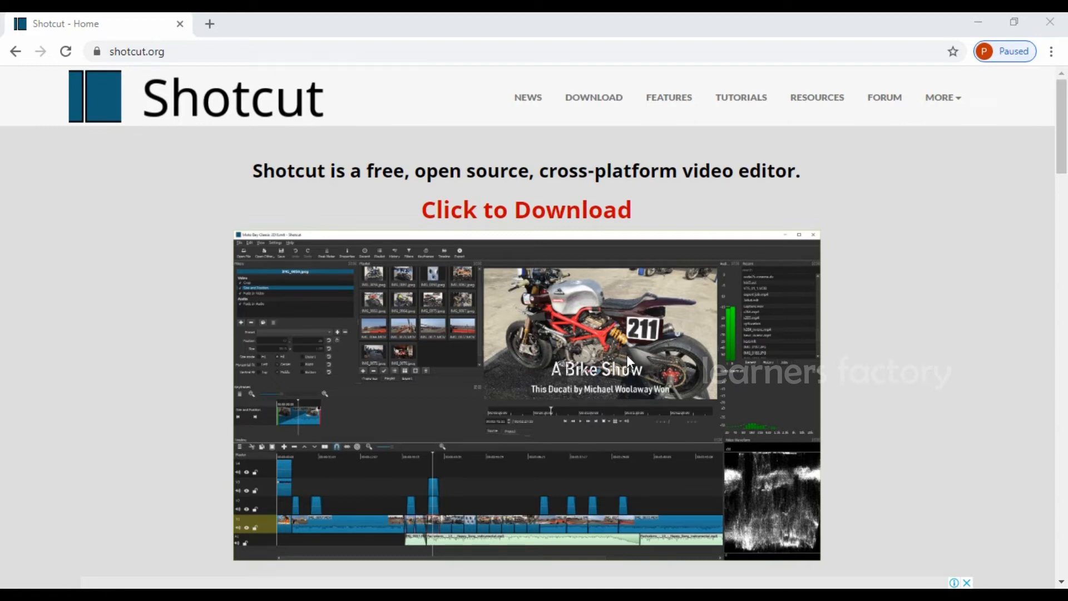
{"action": "mouse_move", "coordinate": [494, 392]}
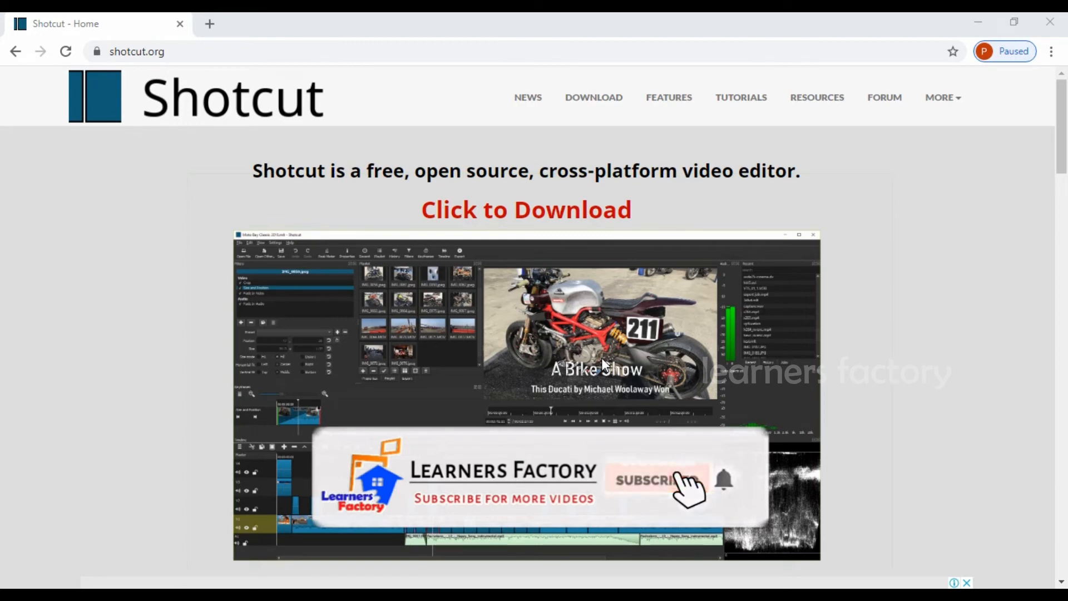
{"action": "left_click", "coordinate": [651, 481]}
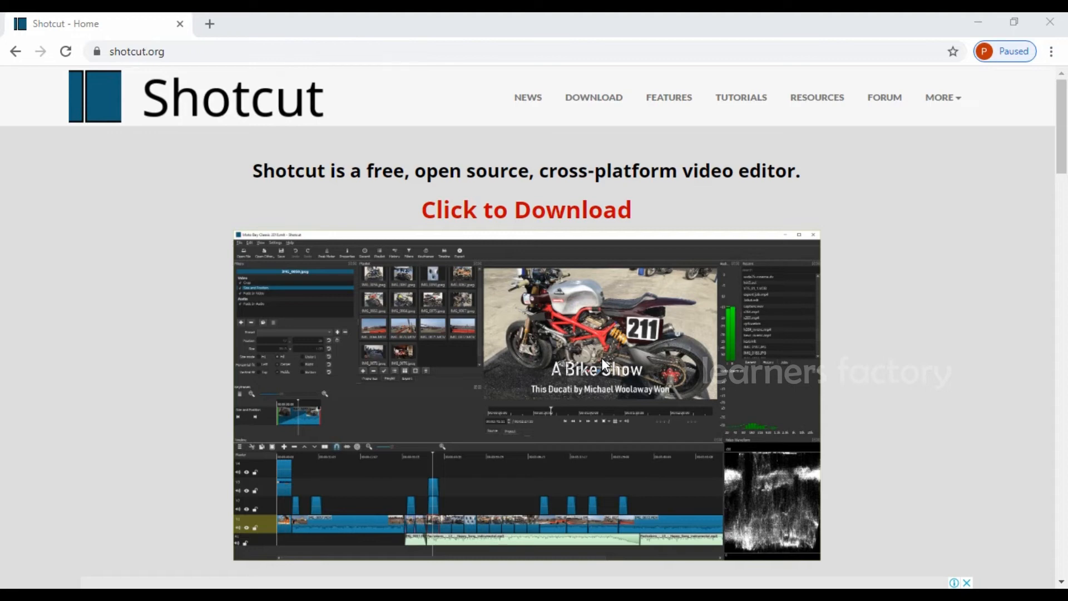
{"action": "mouse_move", "coordinate": [607, 359]}
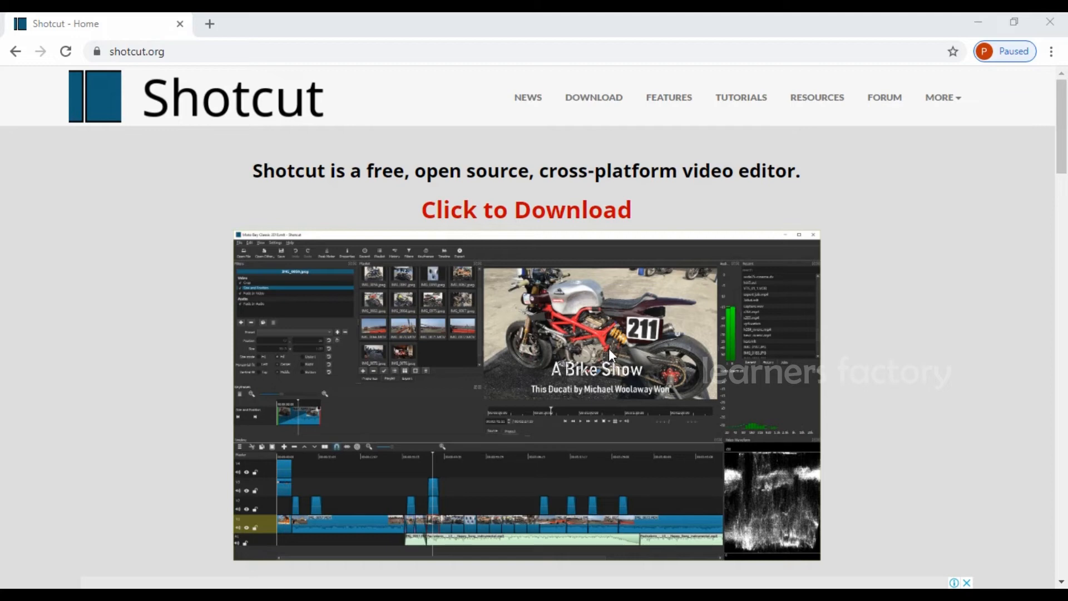
{"action": "mouse_move", "coordinate": [579, 372]}
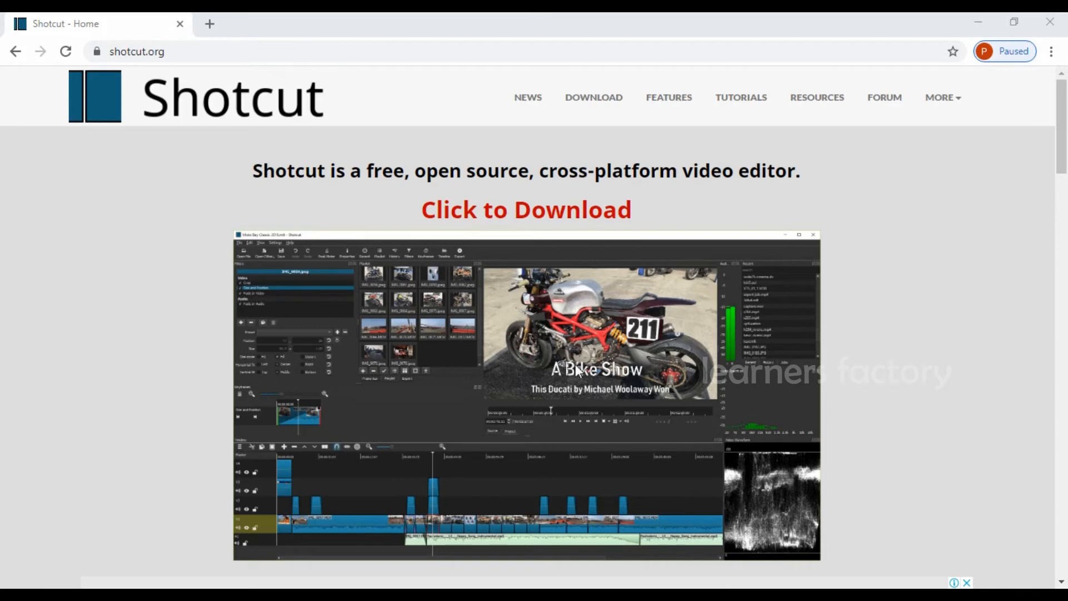
{"action": "mouse_move", "coordinate": [541, 370]}
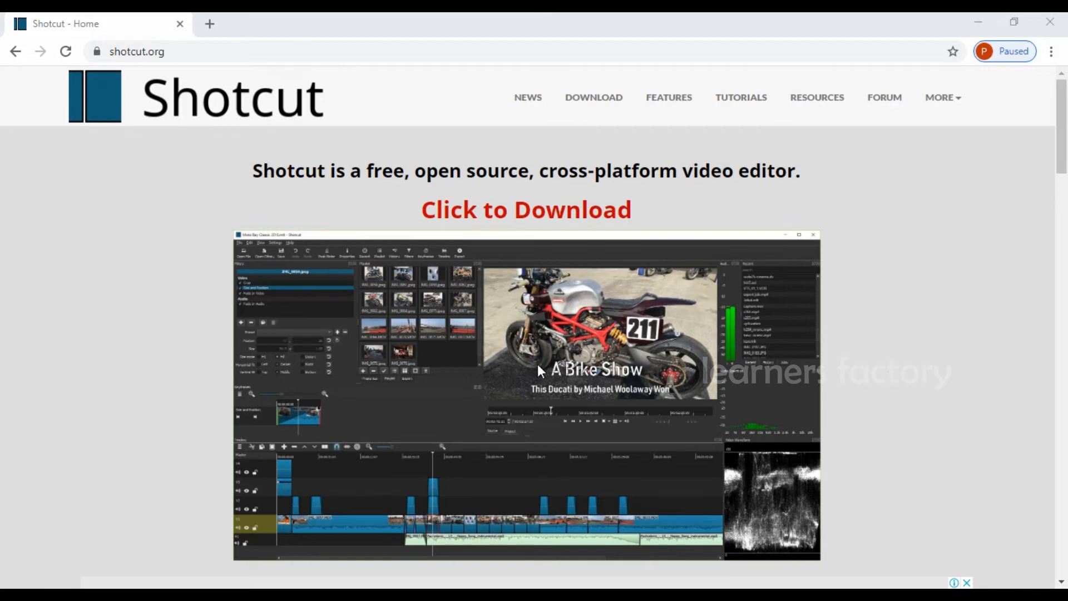
{"action": "mouse_move", "coordinate": [682, 371]}
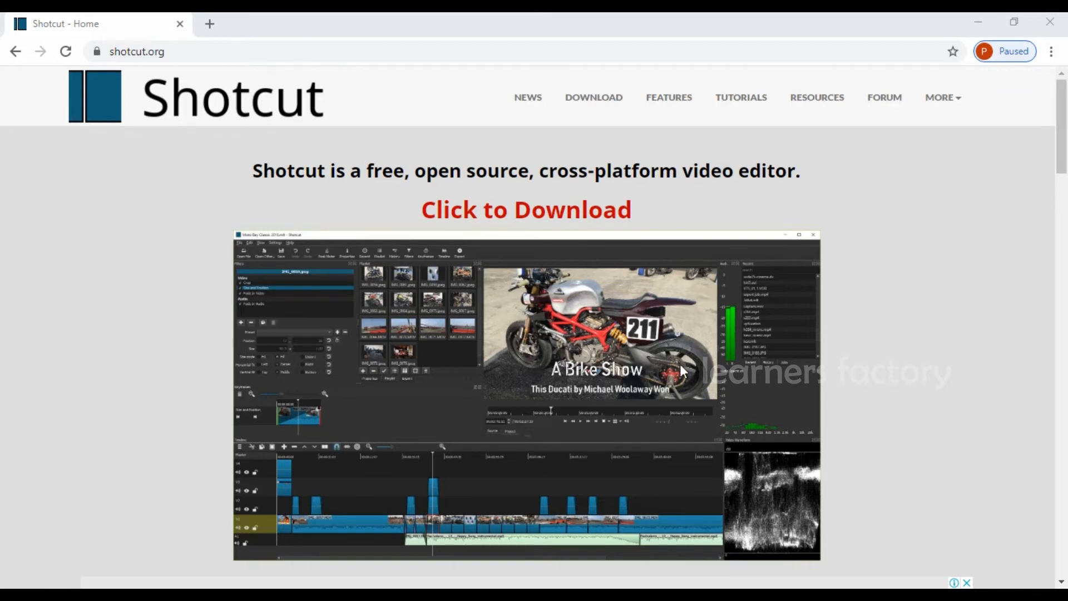
{"action": "mouse_move", "coordinate": [610, 373]}
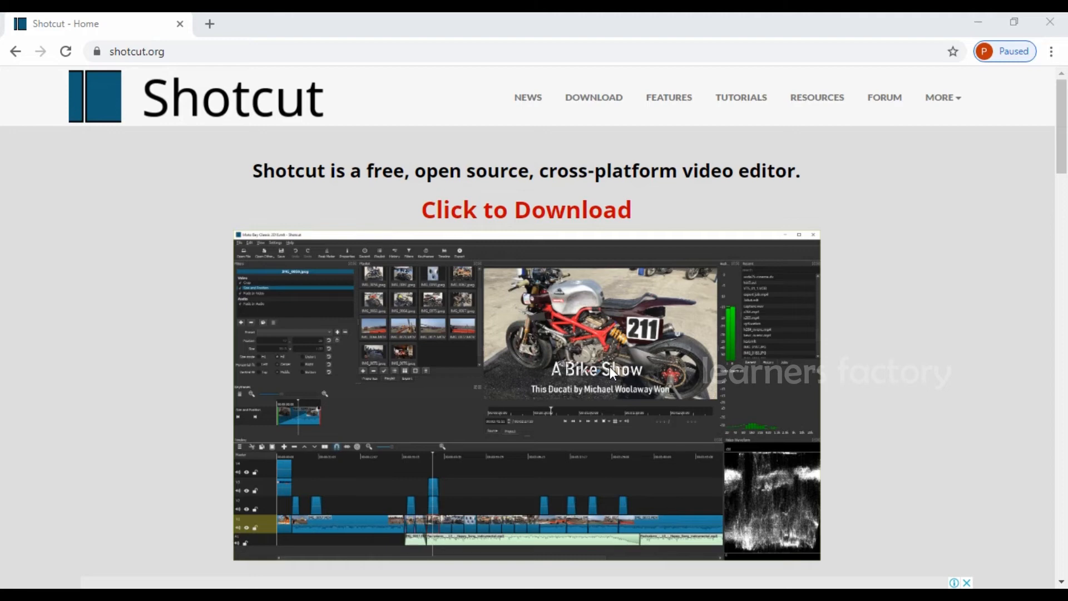
{"action": "mouse_move", "coordinate": [668, 381]}
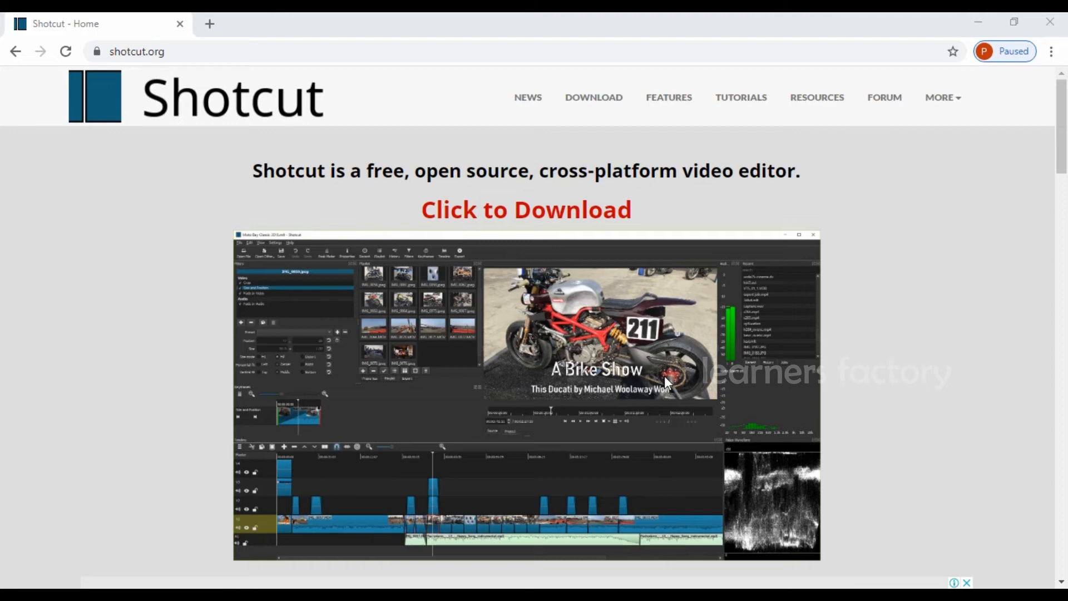
{"action": "mouse_move", "coordinate": [521, 327]}
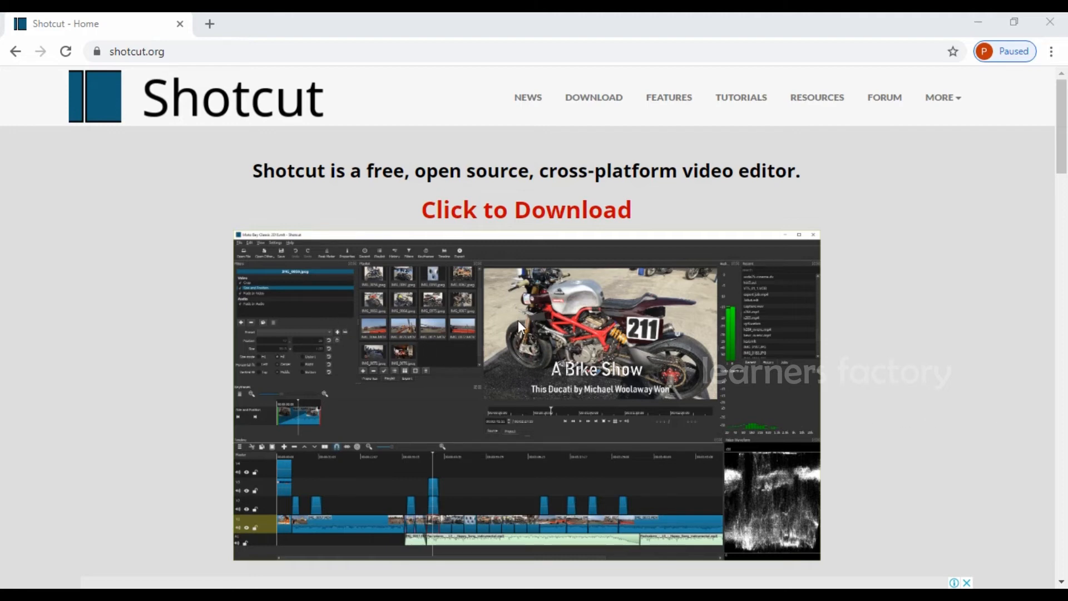
{"action": "mouse_move", "coordinate": [577, 344]}
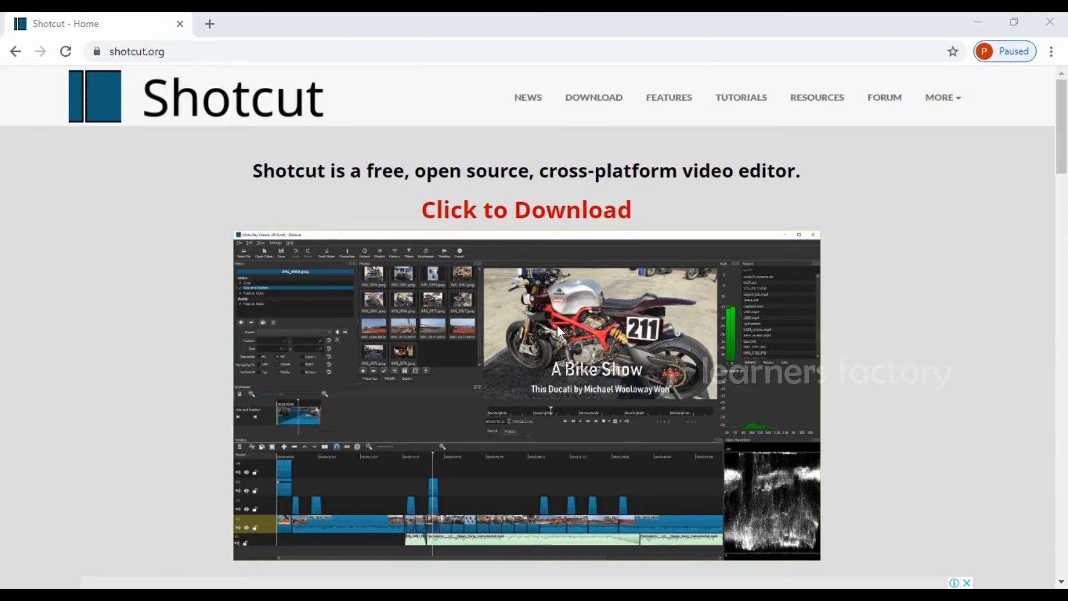
{"action": "mouse_move", "coordinate": [574, 335]}
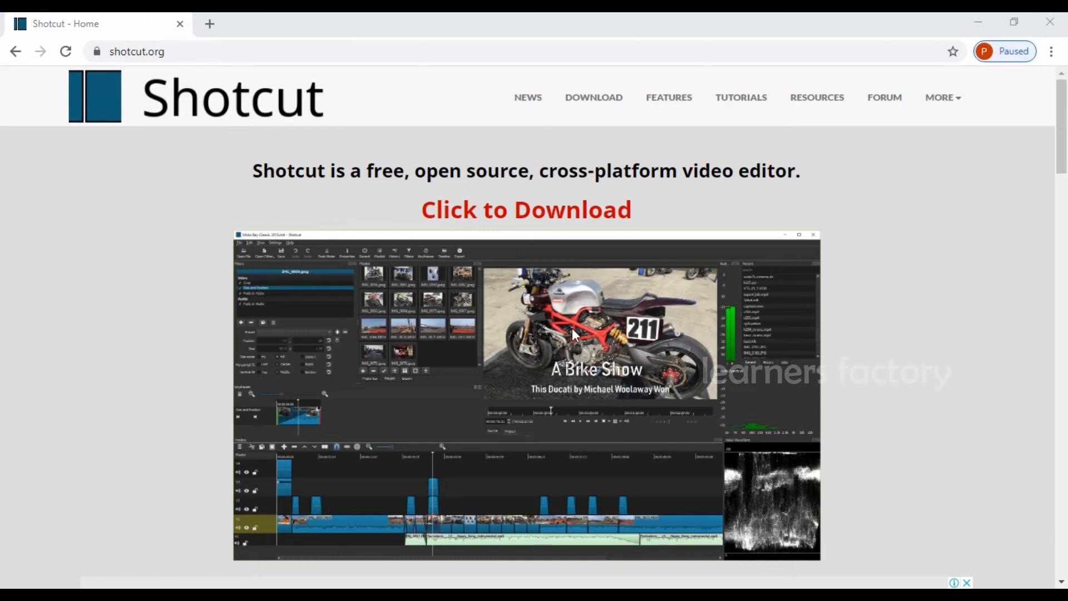
{"action": "mouse_move", "coordinate": [241, 341]}
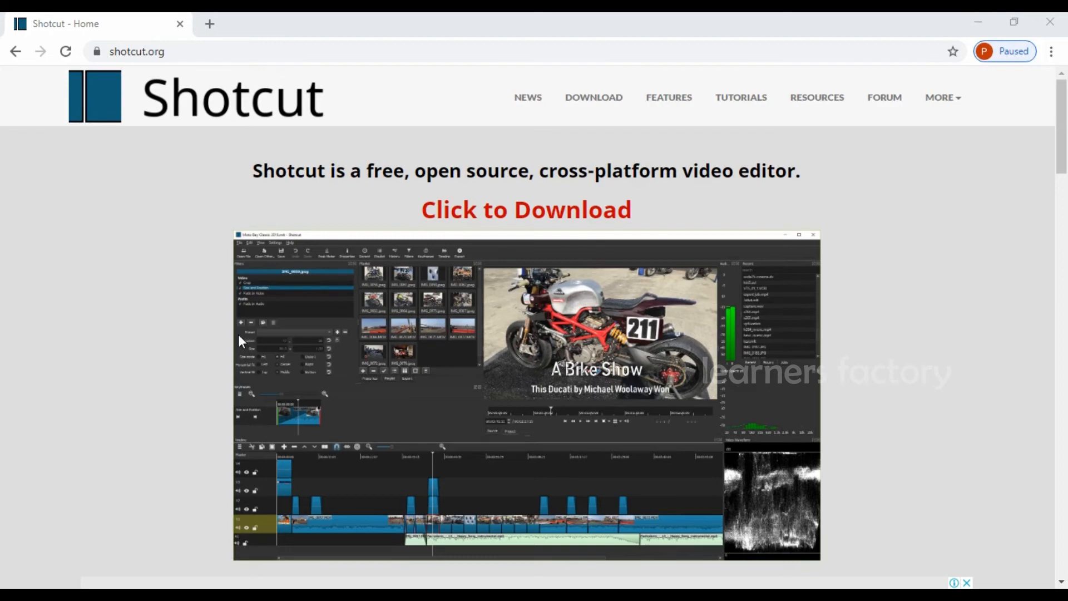
{"action": "scroll", "scroll_direction": "down", "scroll_amount": 3}
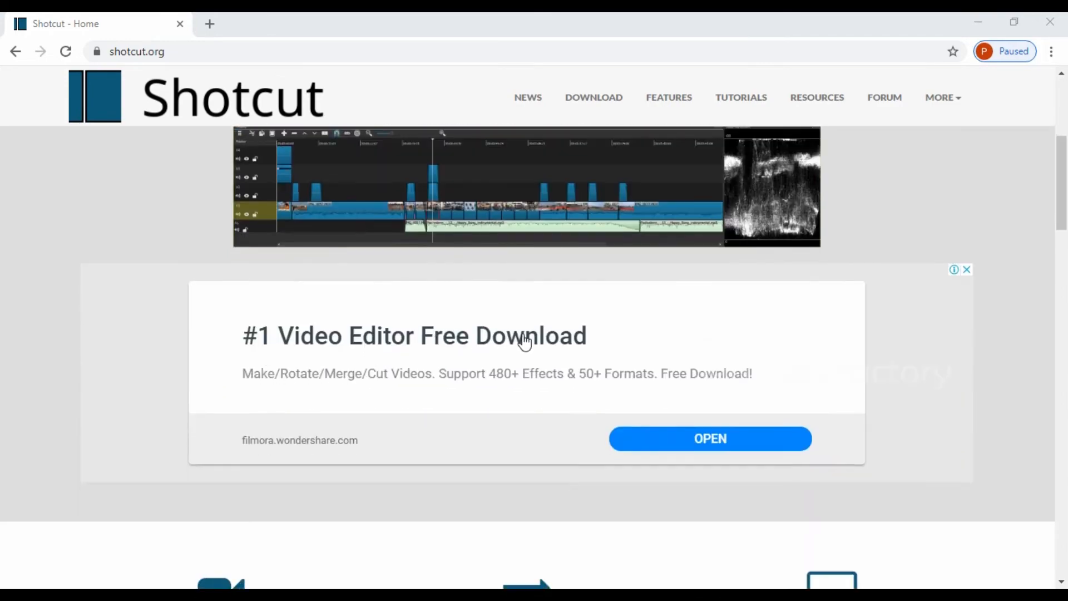
{"action": "scroll", "scroll_direction": "up", "scroll_amount": 3}
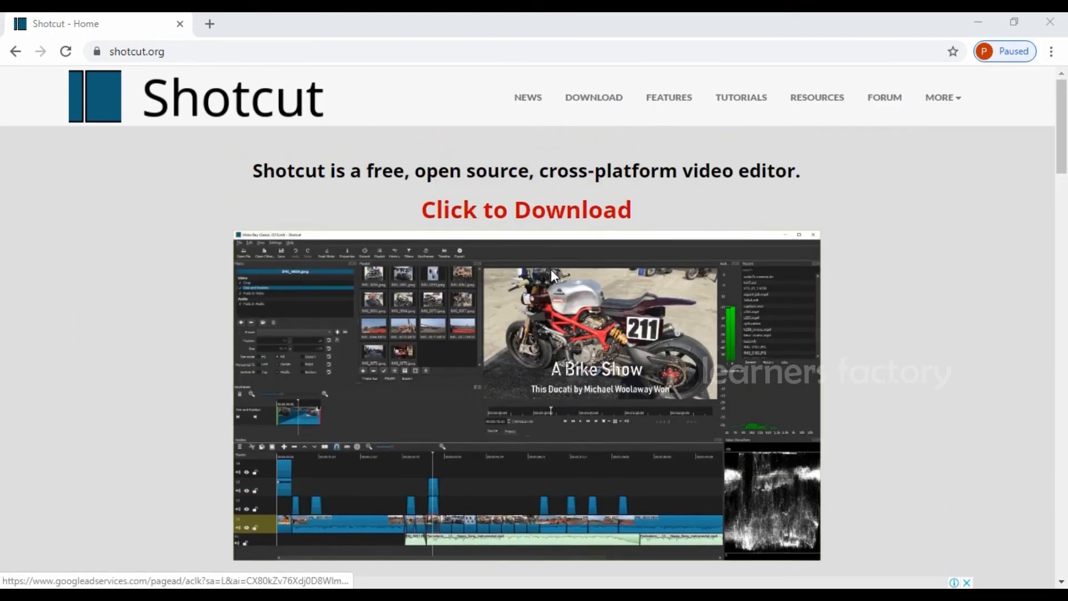
{"action": "mouse_move", "coordinate": [511, 301]}
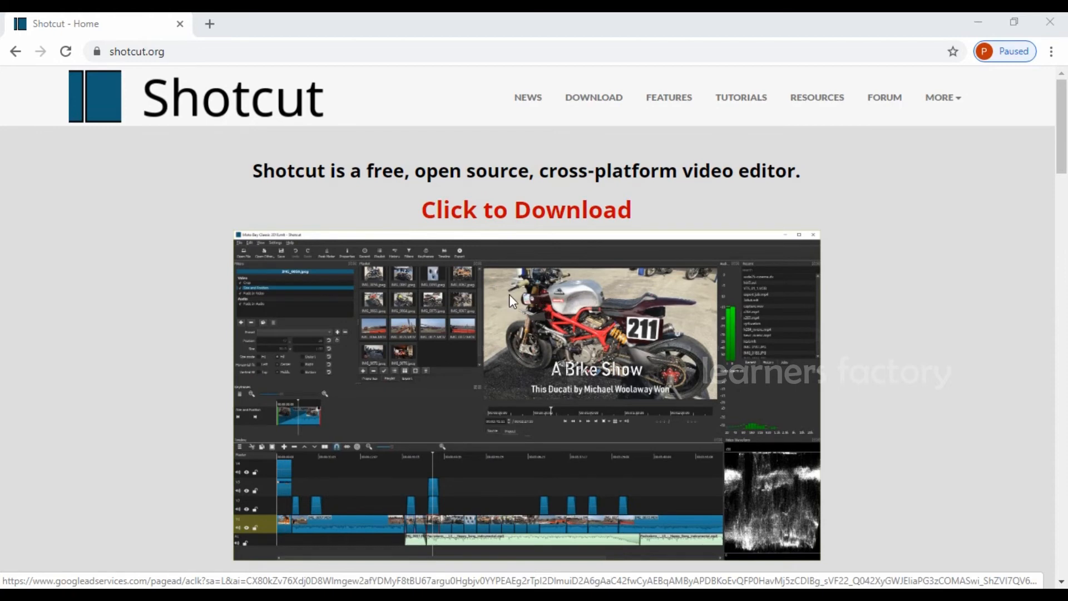
{"action": "mouse_move", "coordinate": [536, 213]}
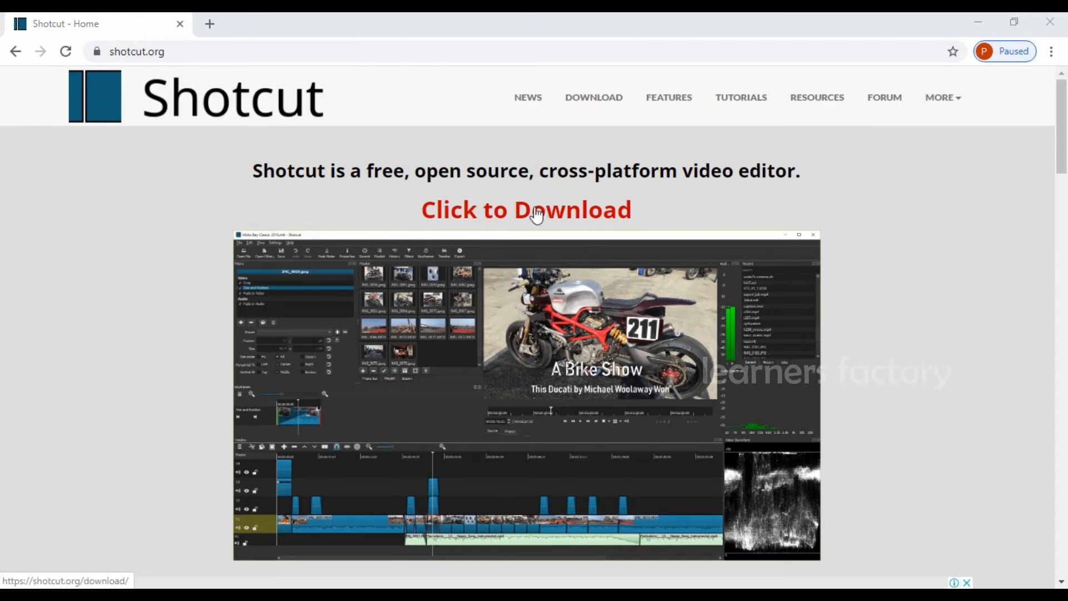
{"action": "mouse_move", "coordinate": [408, 191]}
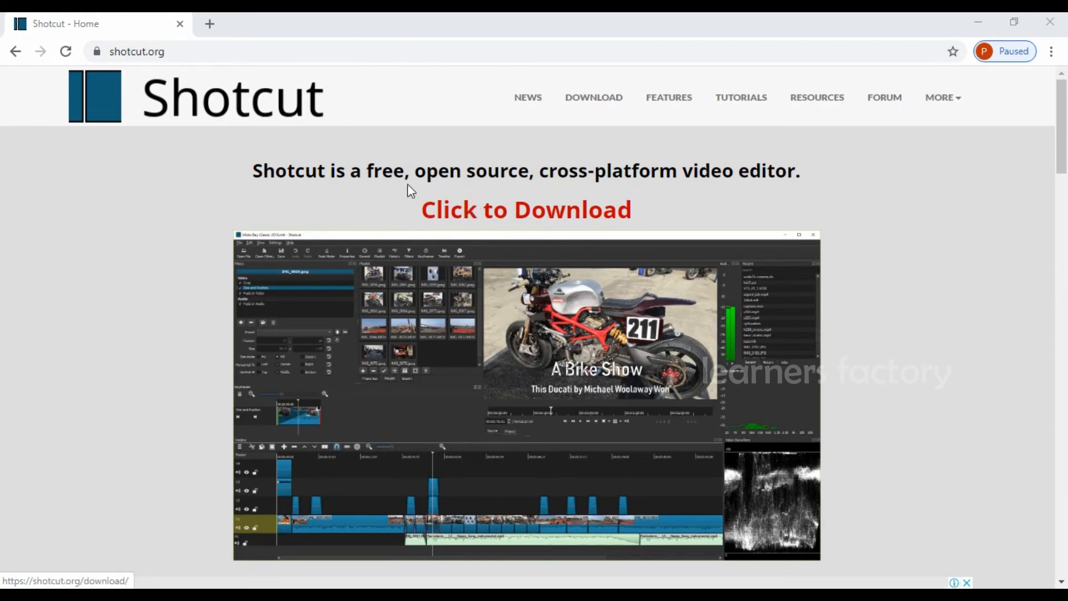
{"action": "mouse_move", "coordinate": [498, 225]}
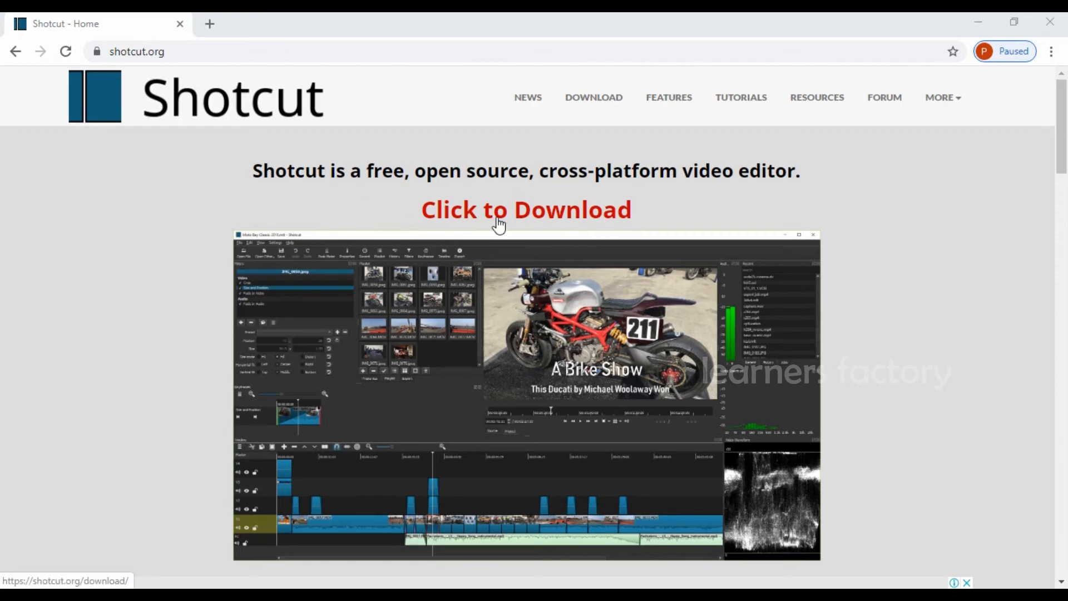
{"action": "mouse_move", "coordinate": [510, 217]}
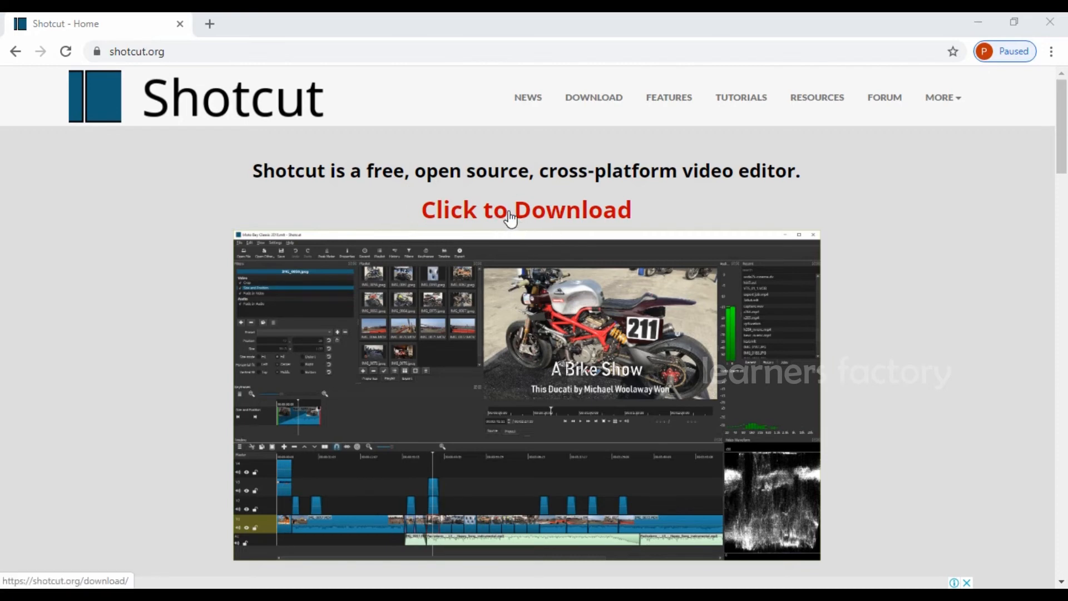
{"action": "mouse_move", "coordinate": [532, 225]}
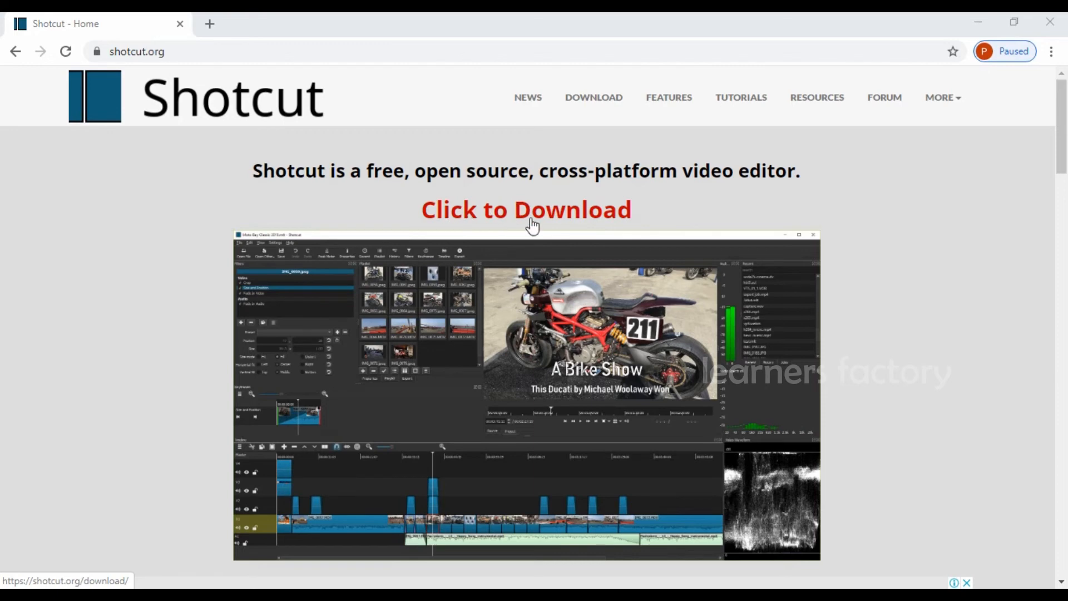
{"action": "mouse_move", "coordinate": [430, 247]}
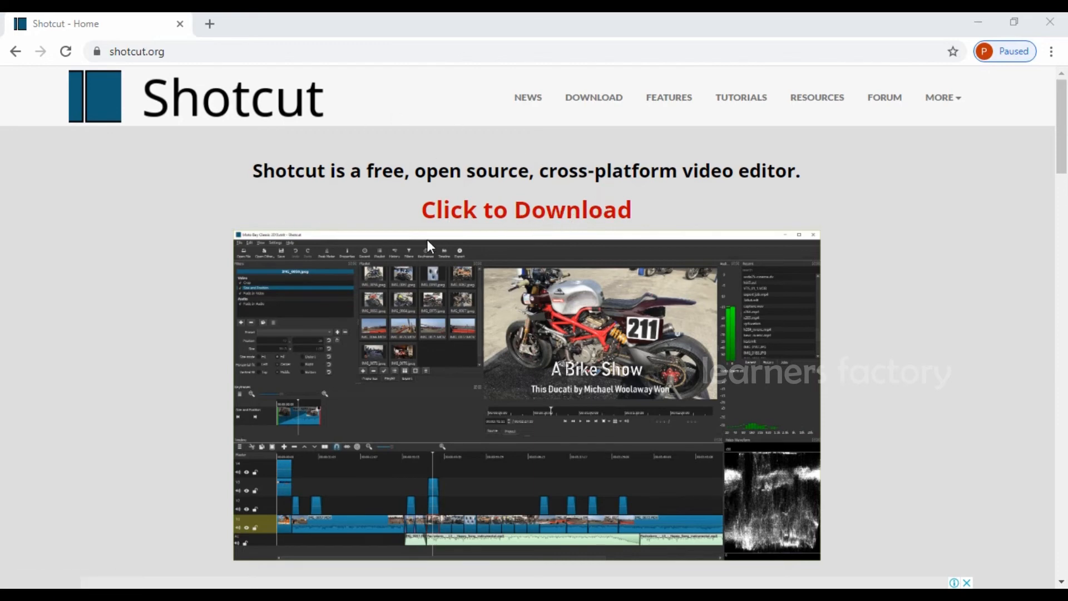
{"action": "mouse_move", "coordinate": [218, 44]}
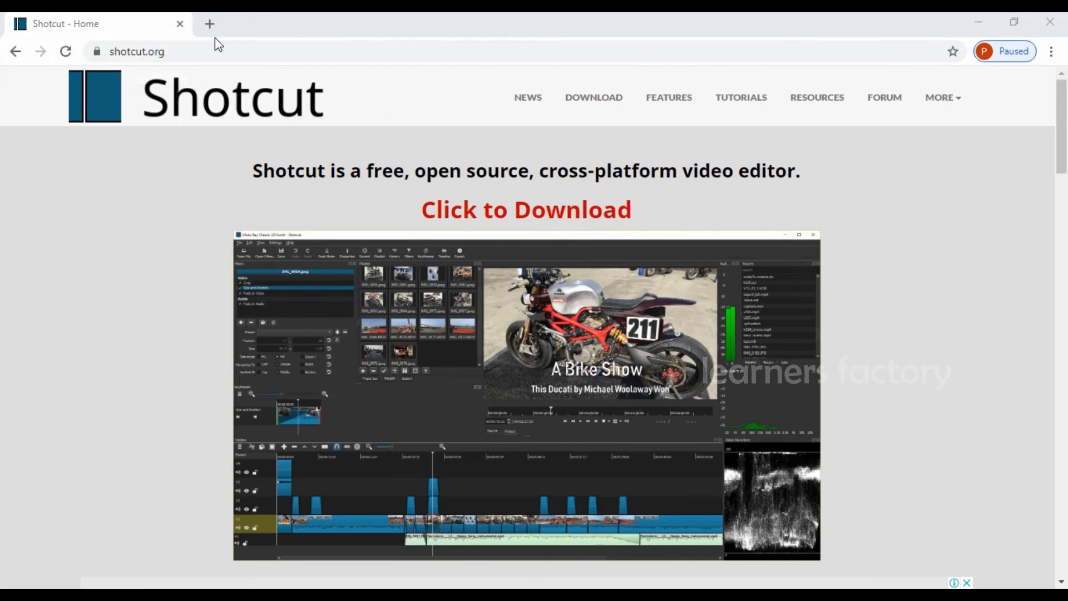
{"action": "mouse_move", "coordinate": [210, 23]}
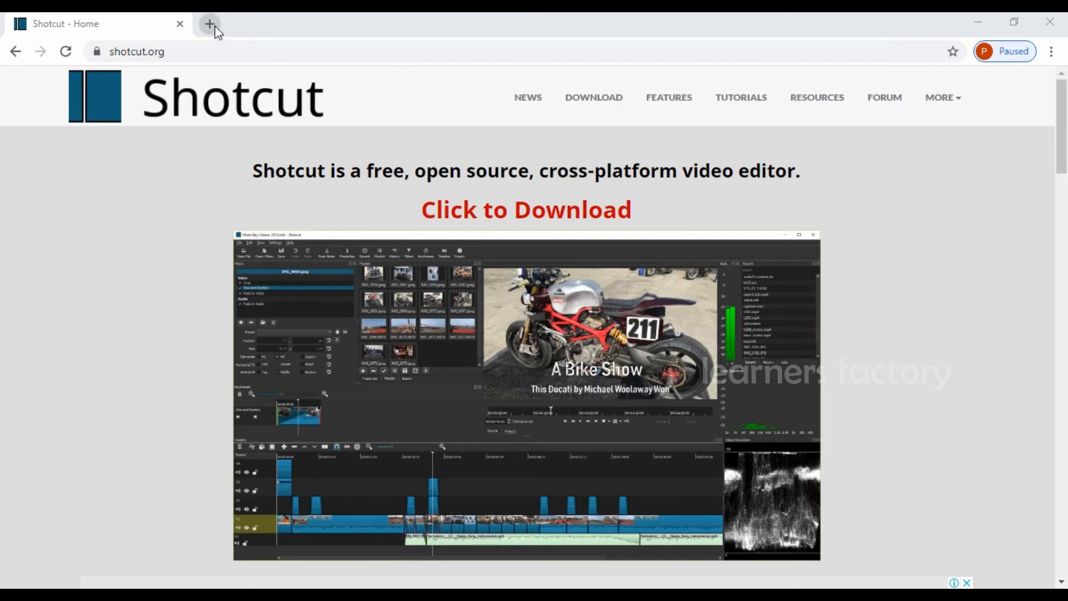
{"action": "mouse_move", "coordinate": [625, 256]}
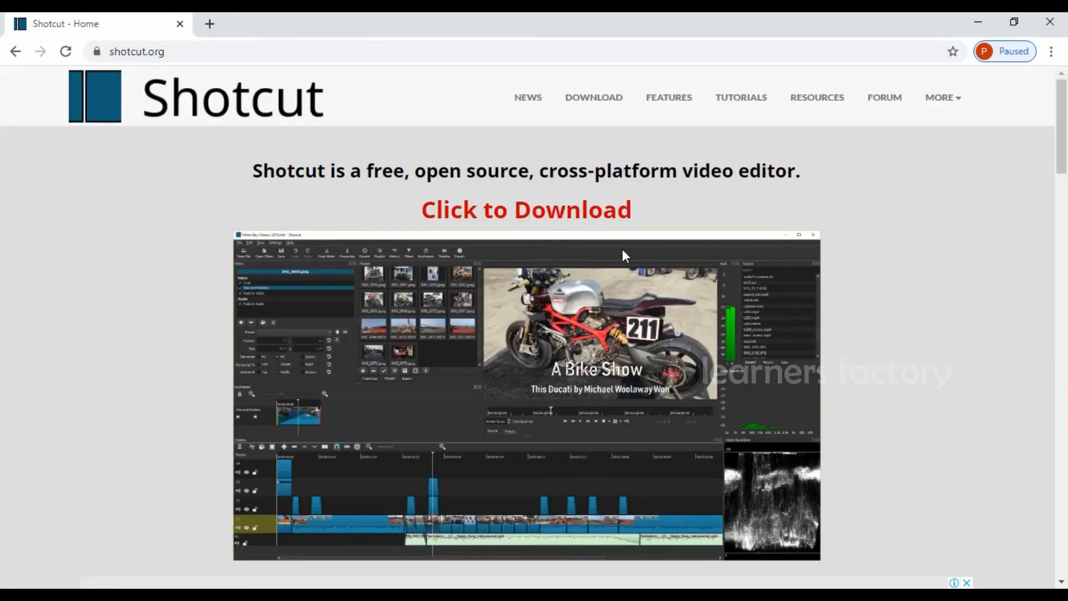
{"action": "mouse_move", "coordinate": [182, 124]}
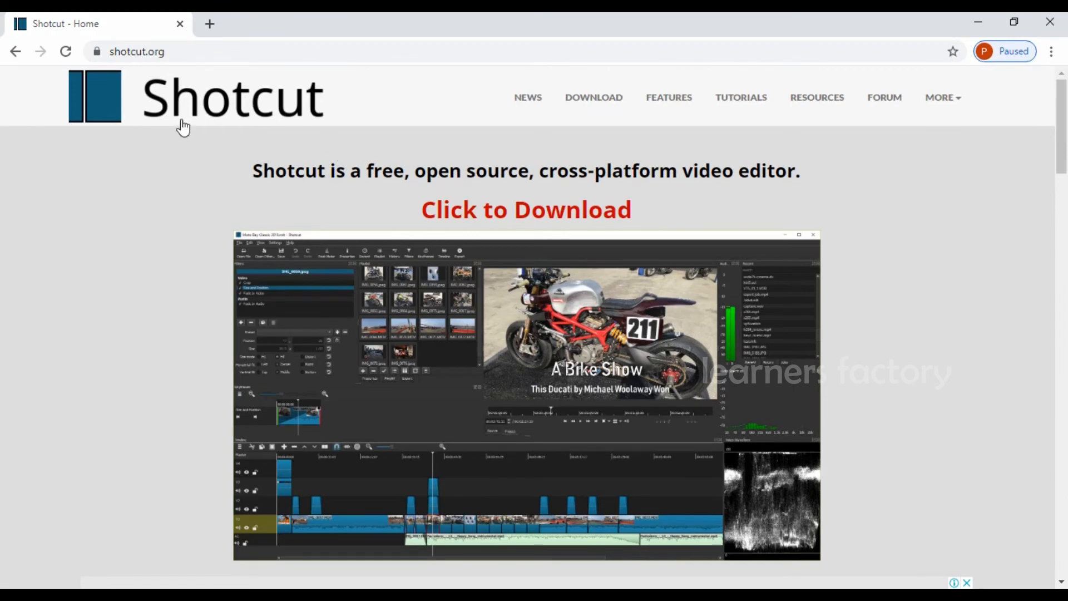
{"action": "mouse_move", "coordinate": [219, 111]}
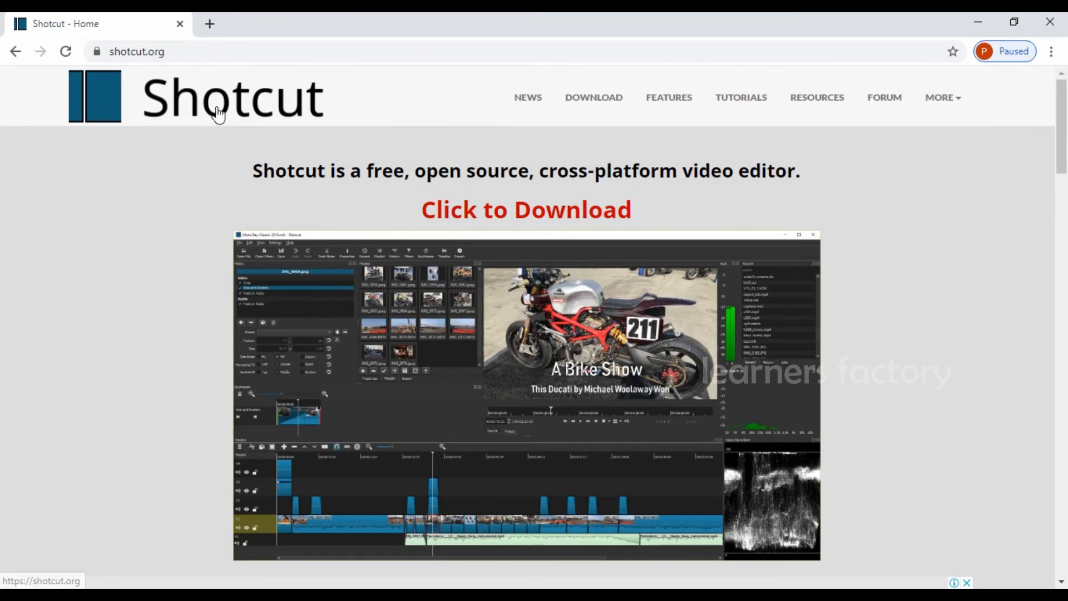
{"action": "mouse_move", "coordinate": [572, 339]}
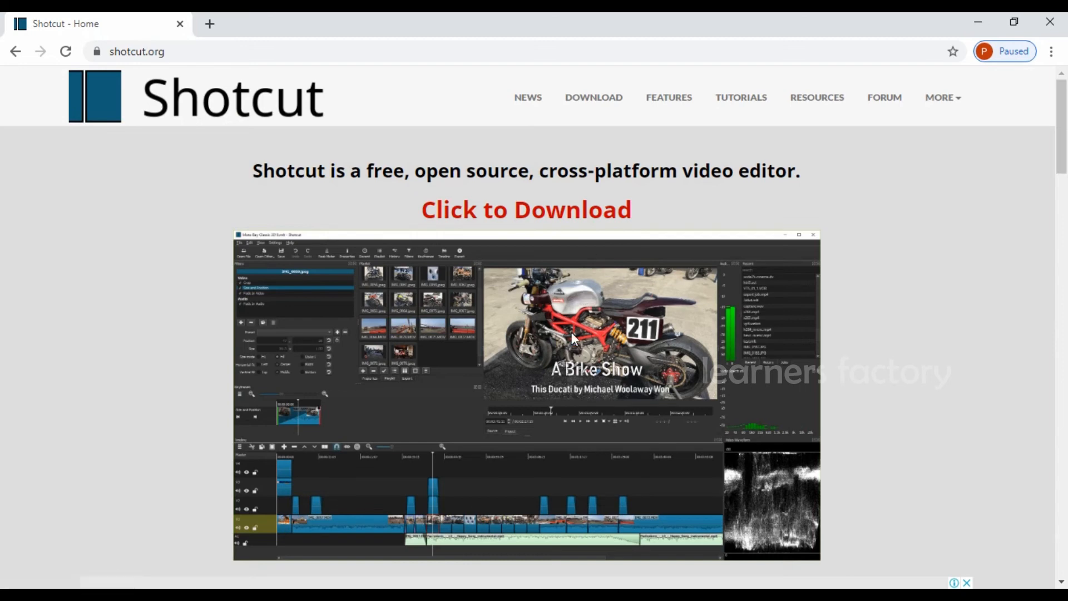
{"action": "mouse_move", "coordinate": [469, 252]}
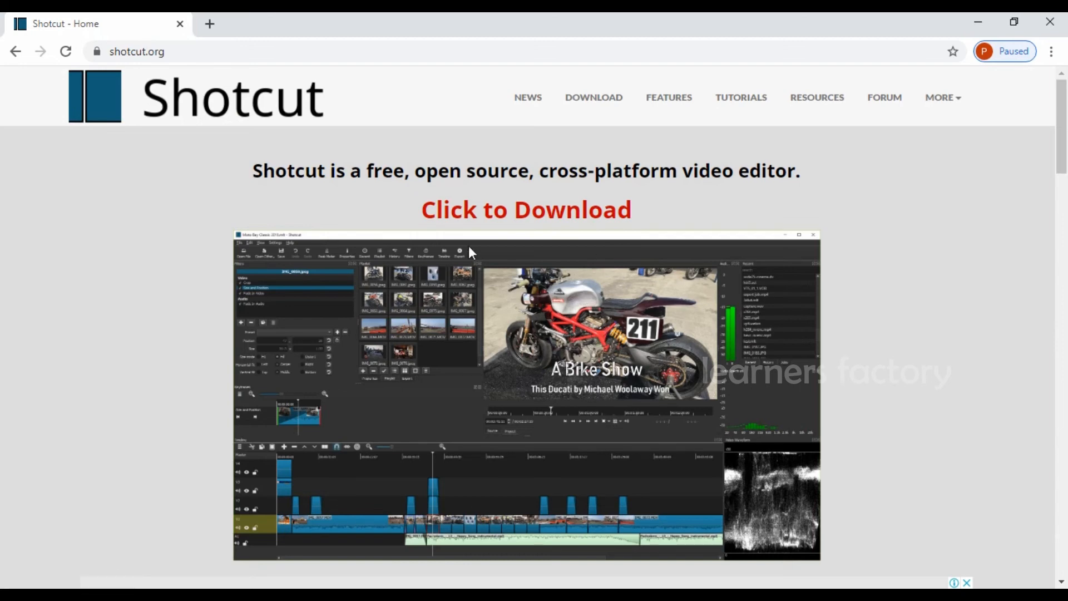
{"action": "mouse_move", "coordinate": [415, 198]}
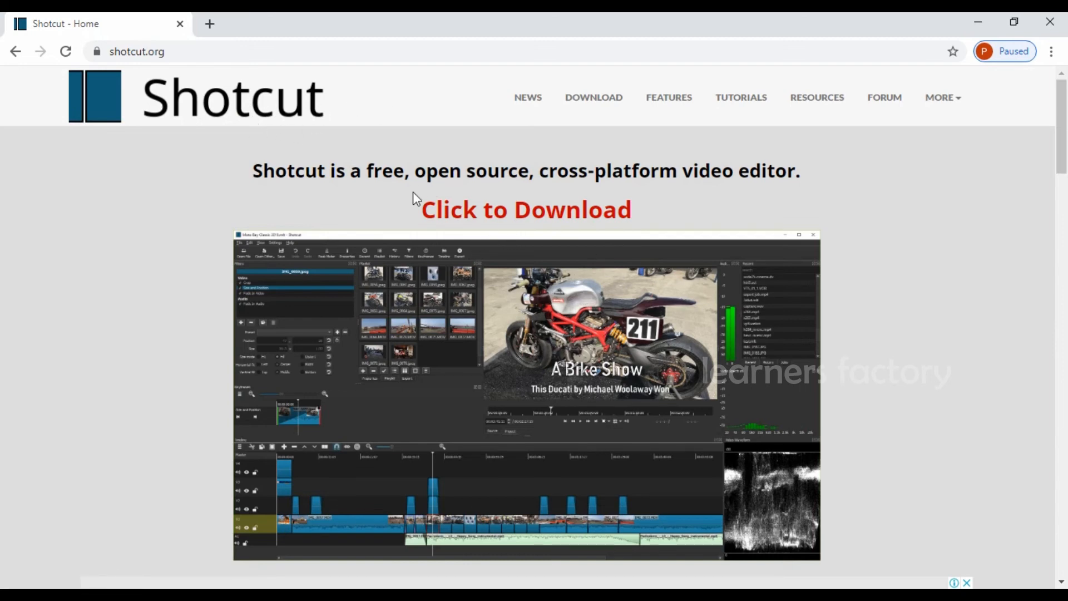
{"action": "mouse_move", "coordinate": [215, 106]}
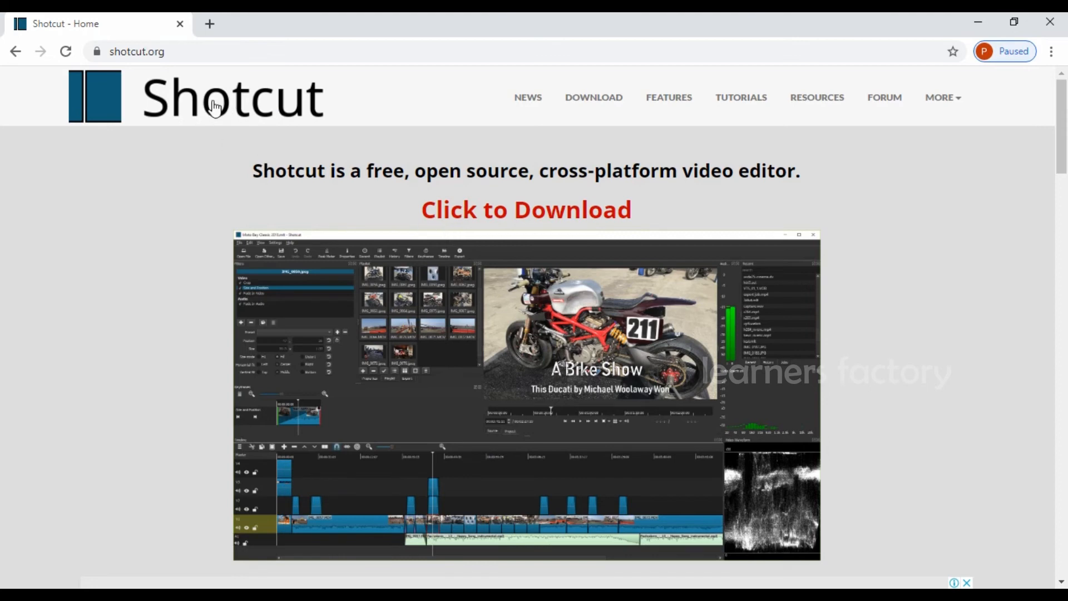
{"action": "mouse_move", "coordinate": [396, 217]}
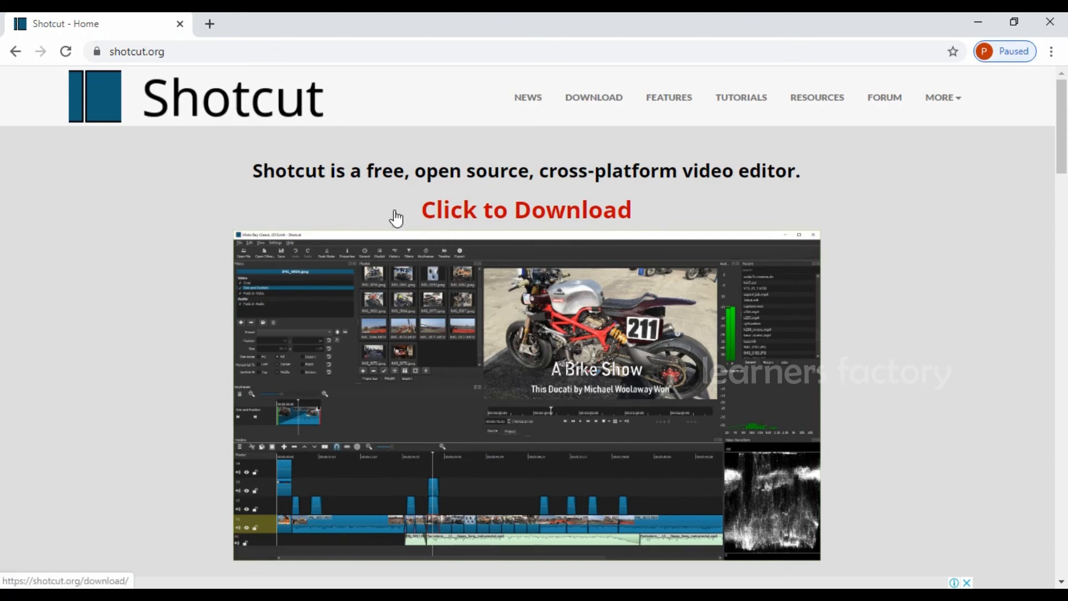
{"action": "mouse_move", "coordinate": [348, 196]}
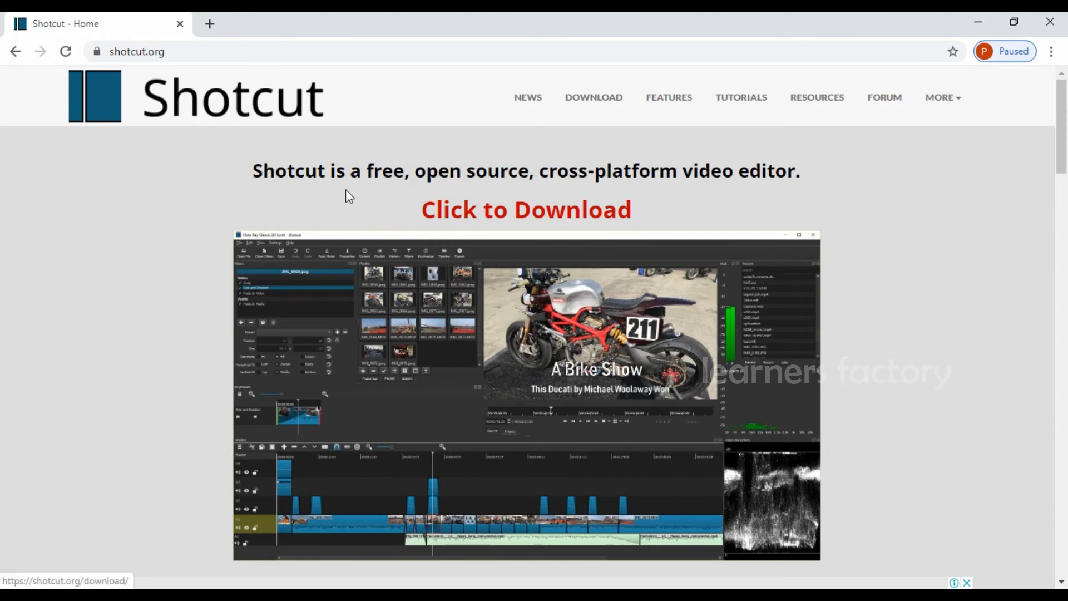
{"action": "mouse_move", "coordinate": [305, 274]}
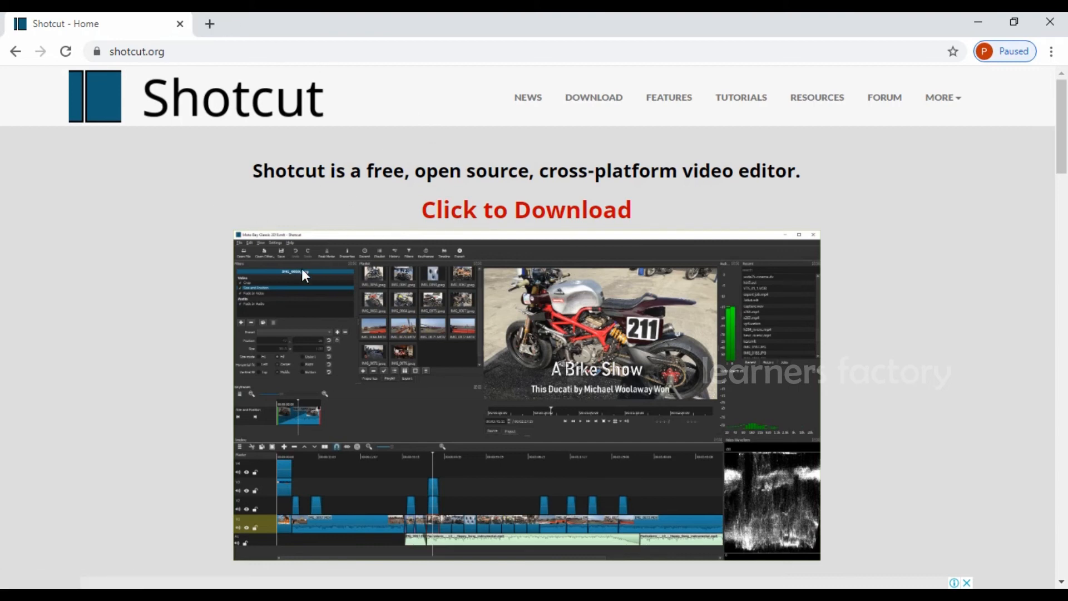
{"action": "mouse_move", "coordinate": [276, 83]}
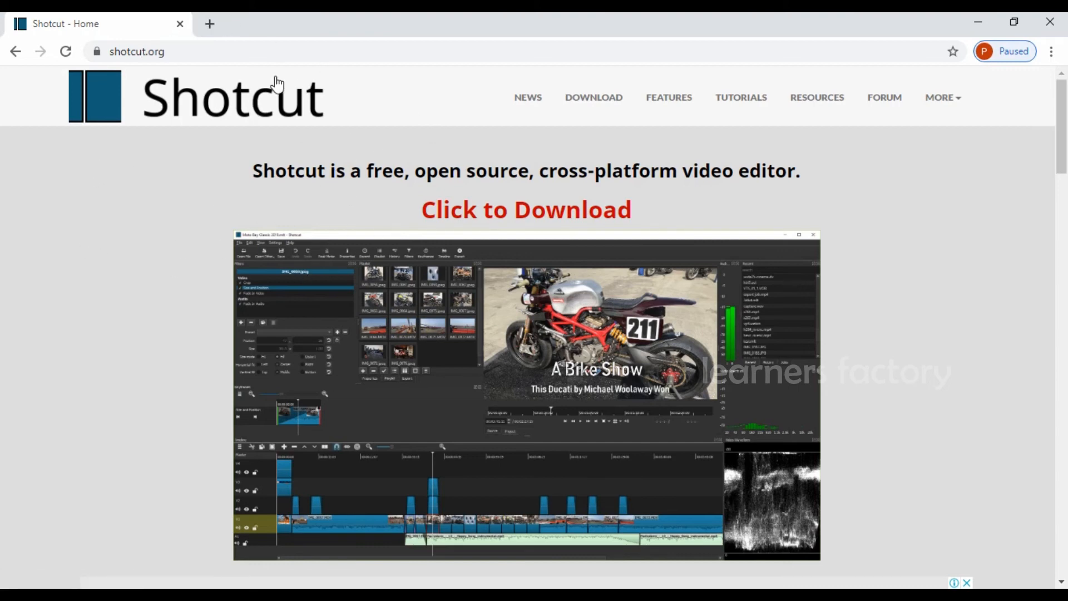
{"action": "mouse_move", "coordinate": [402, 247]}
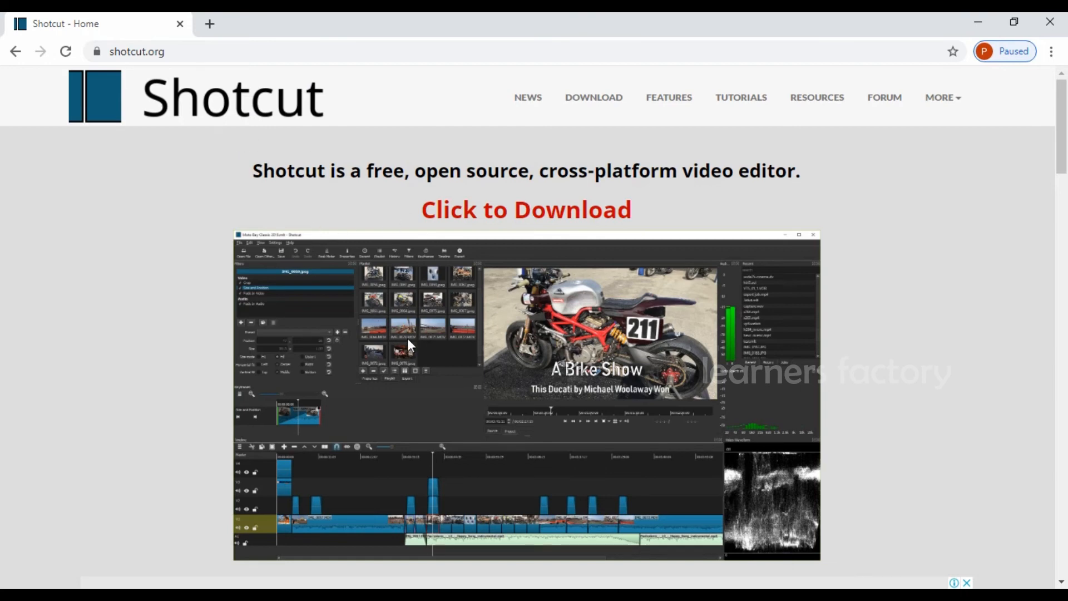
{"action": "mouse_move", "coordinate": [576, 214]}
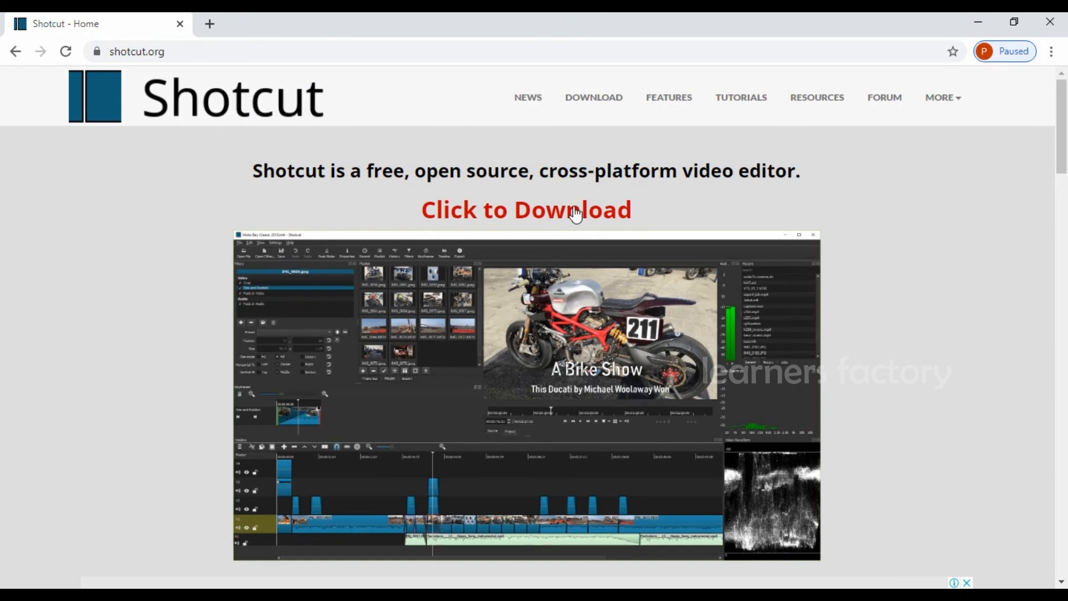